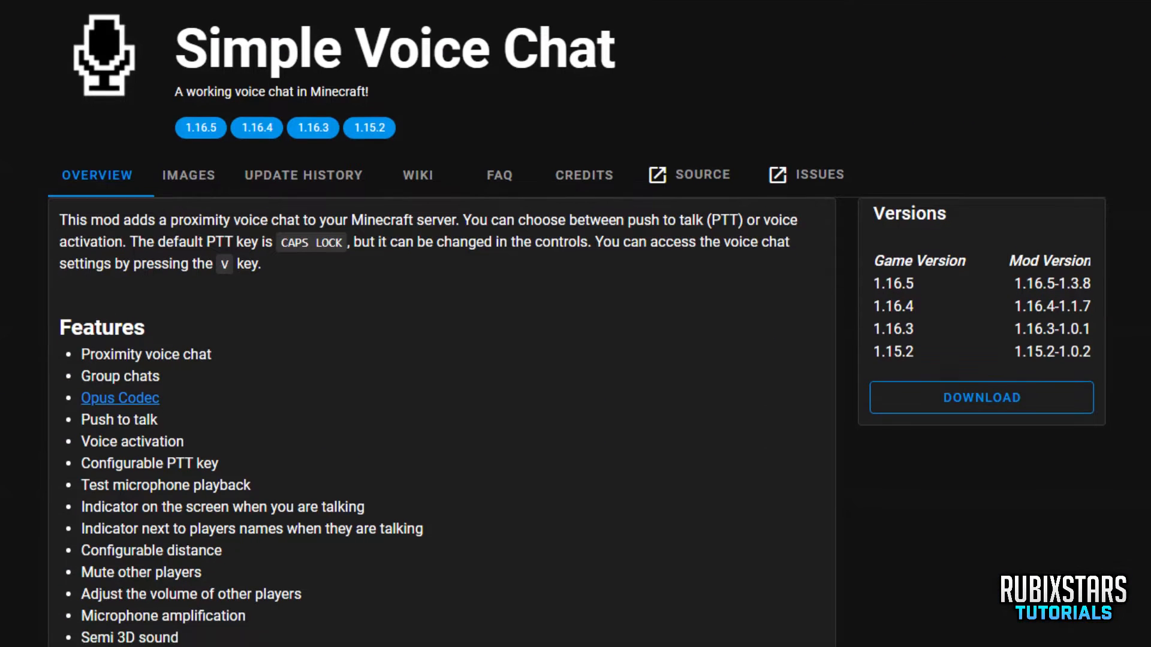
Scroll through the Fabric page and bring the Edge browser back up.
{"action": "scroll", "scroll_direction": "down", "scroll_amount": 3}
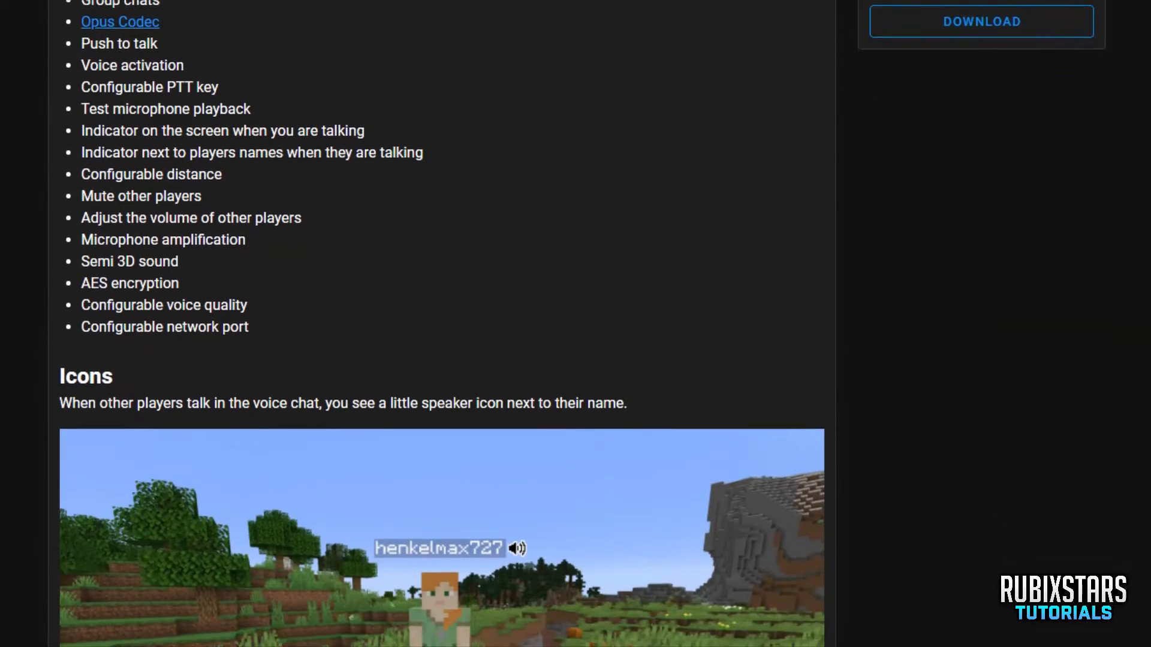
{"action": "scroll", "scroll_direction": "down", "scroll_amount": 3}
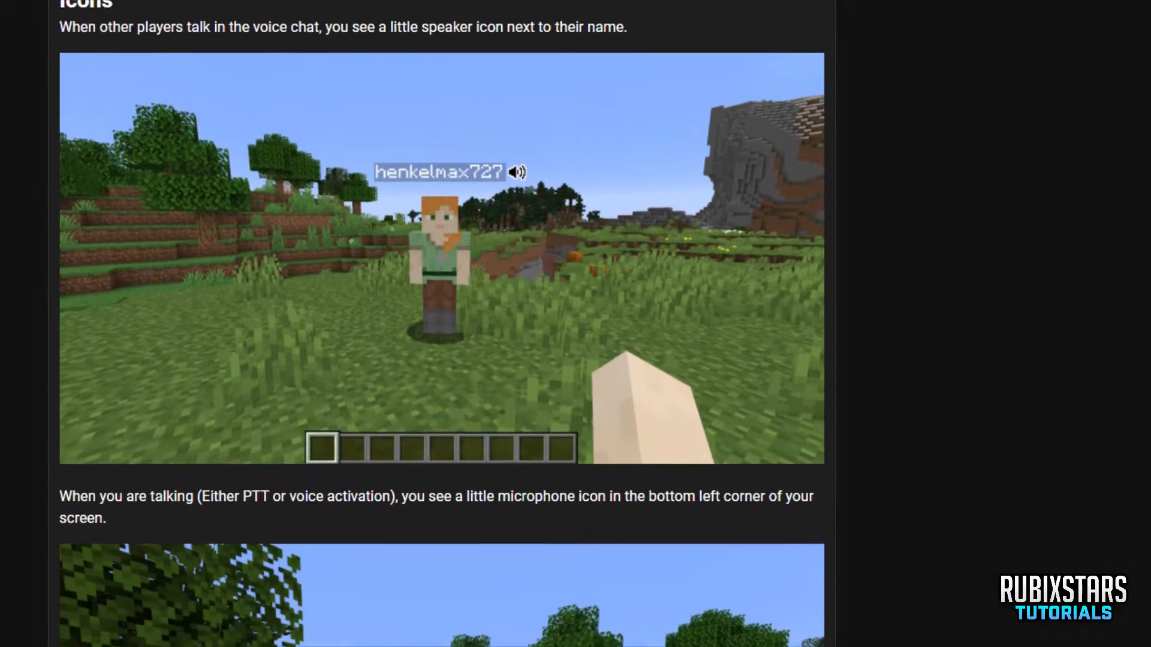
{"action": "scroll", "scroll_direction": "down", "scroll_amount": 3}
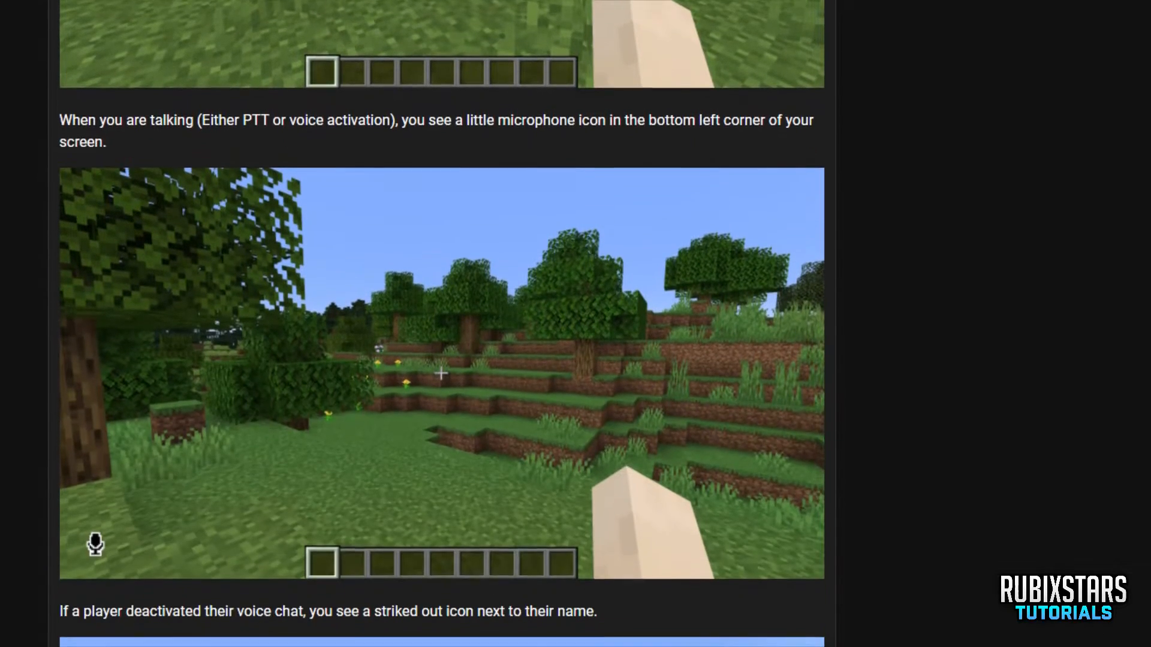
{"action": "scroll", "scroll_direction": "down", "scroll_amount": 3}
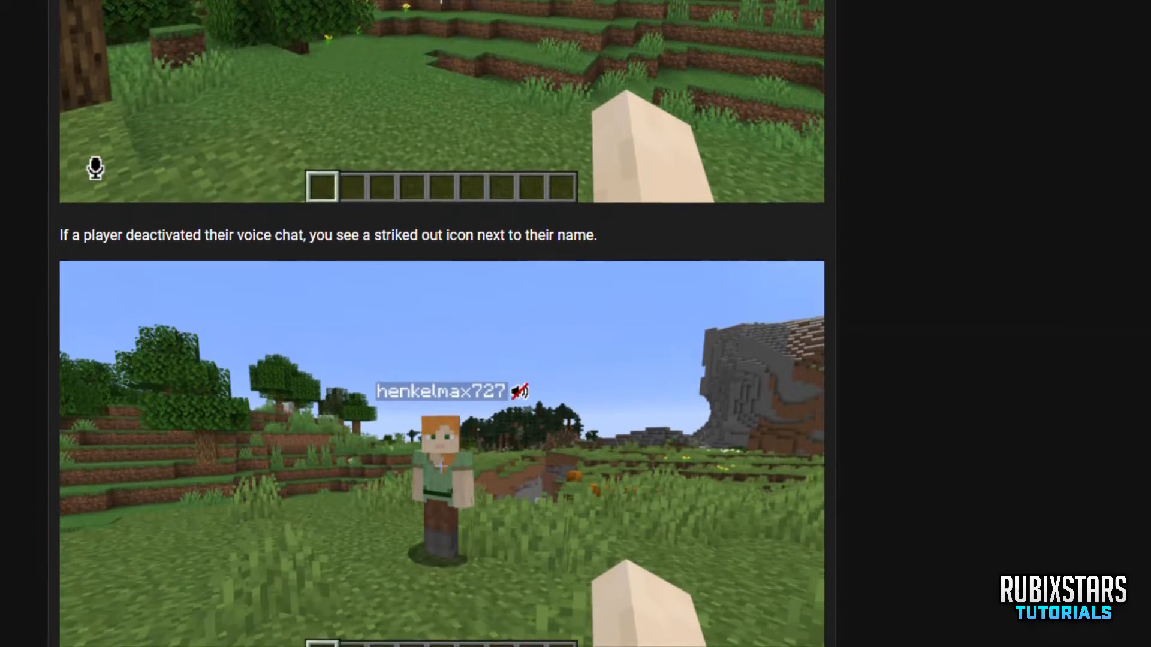
{"action": "scroll", "scroll_direction": "down", "scroll_amount": 3}
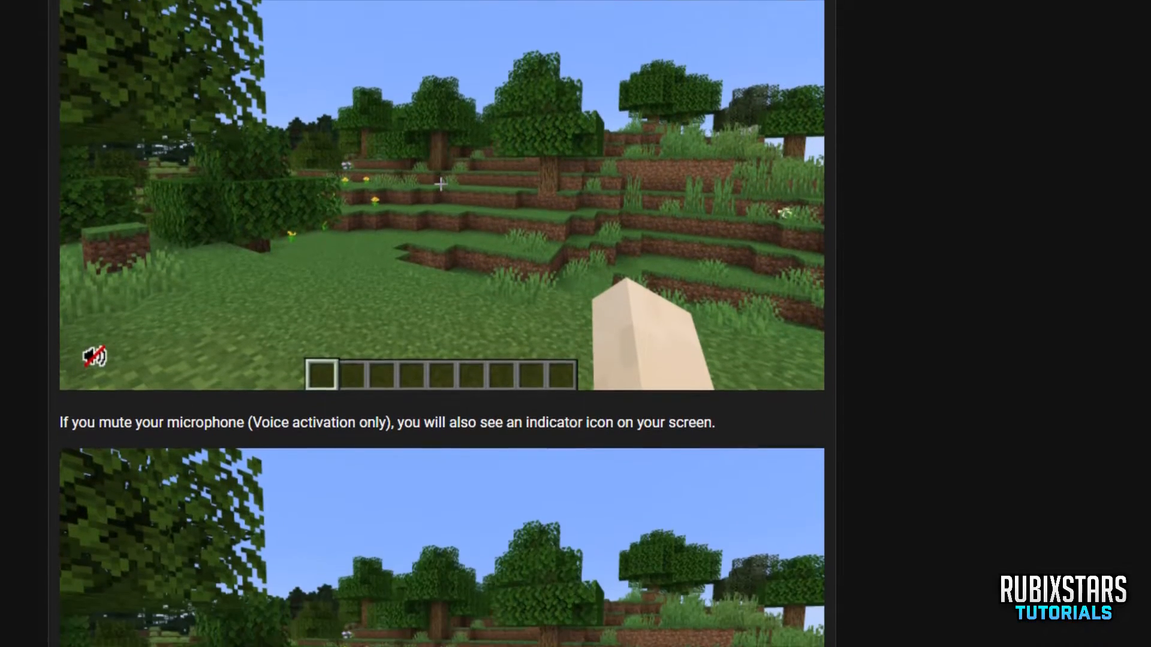
{"action": "scroll", "scroll_direction": "down", "scroll_amount": 3}
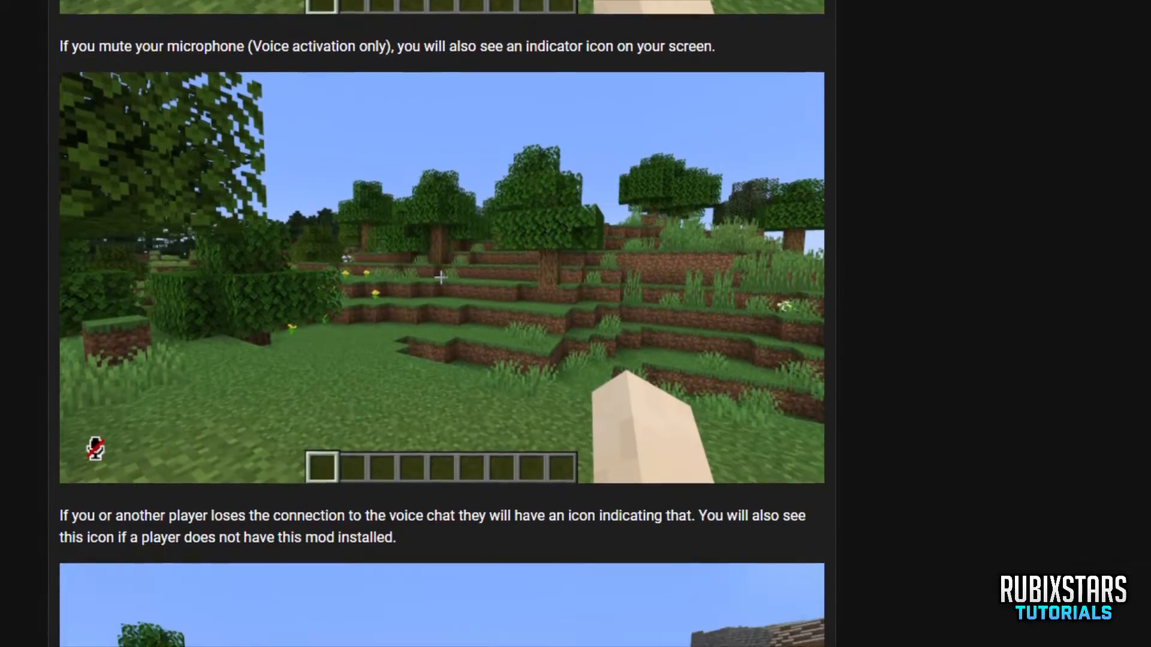
{"action": "scroll", "scroll_direction": "down", "scroll_amount": 3}
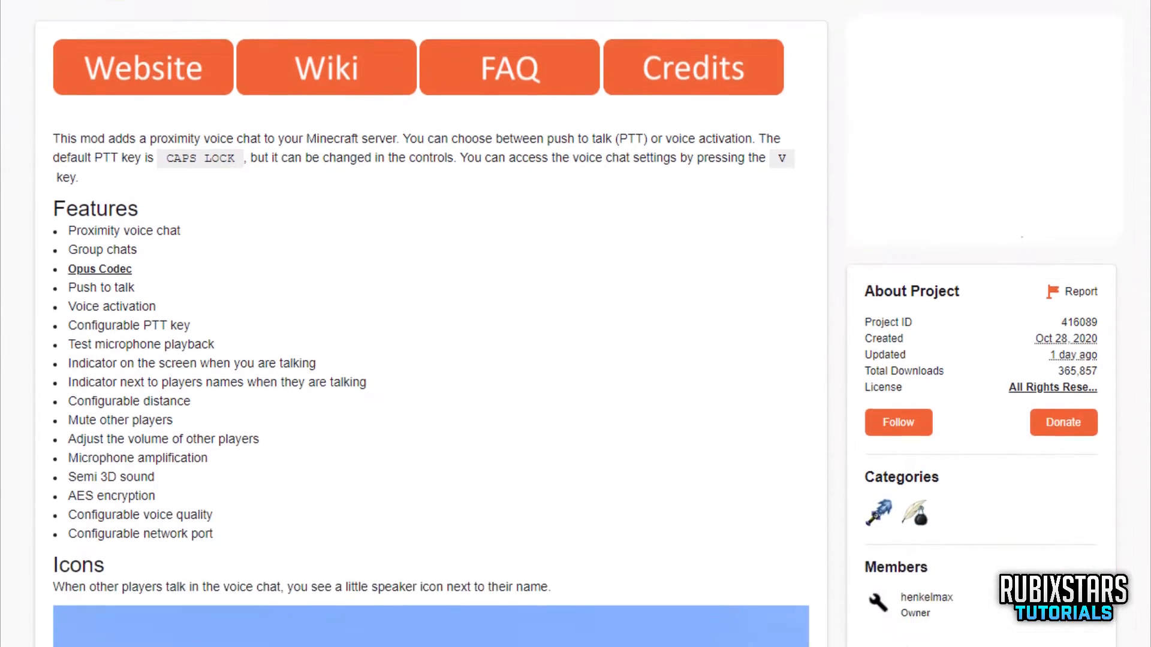
{"action": "scroll", "scroll_direction": "down", "scroll_amount": 3}
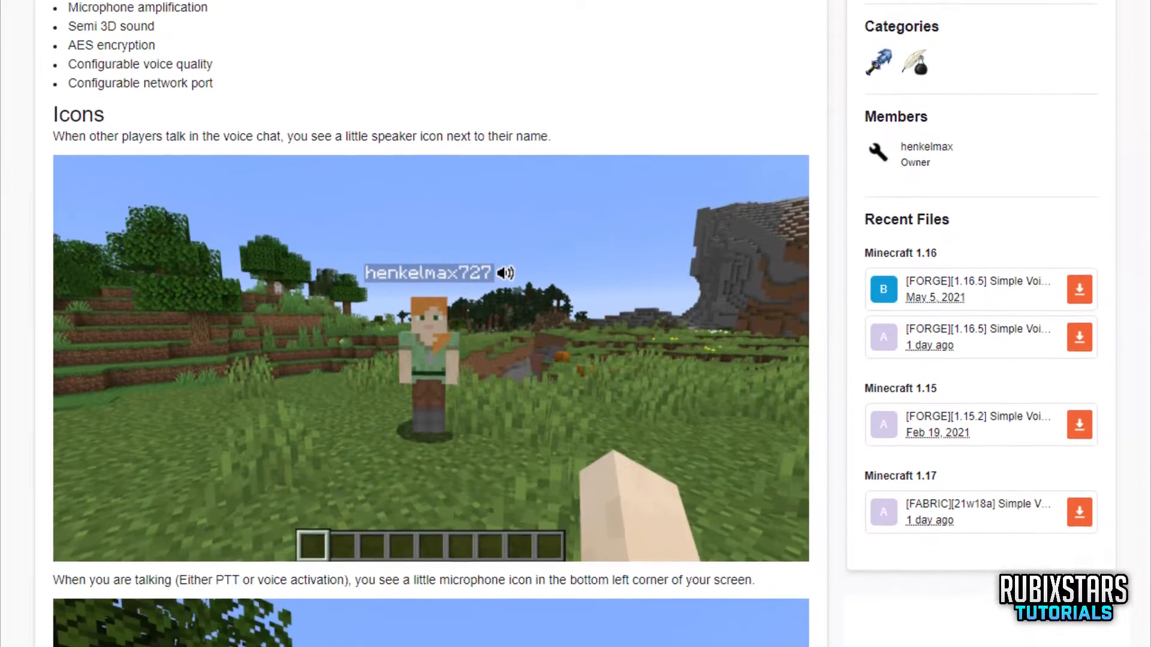
{"action": "scroll", "scroll_direction": "down", "scroll_amount": 3}
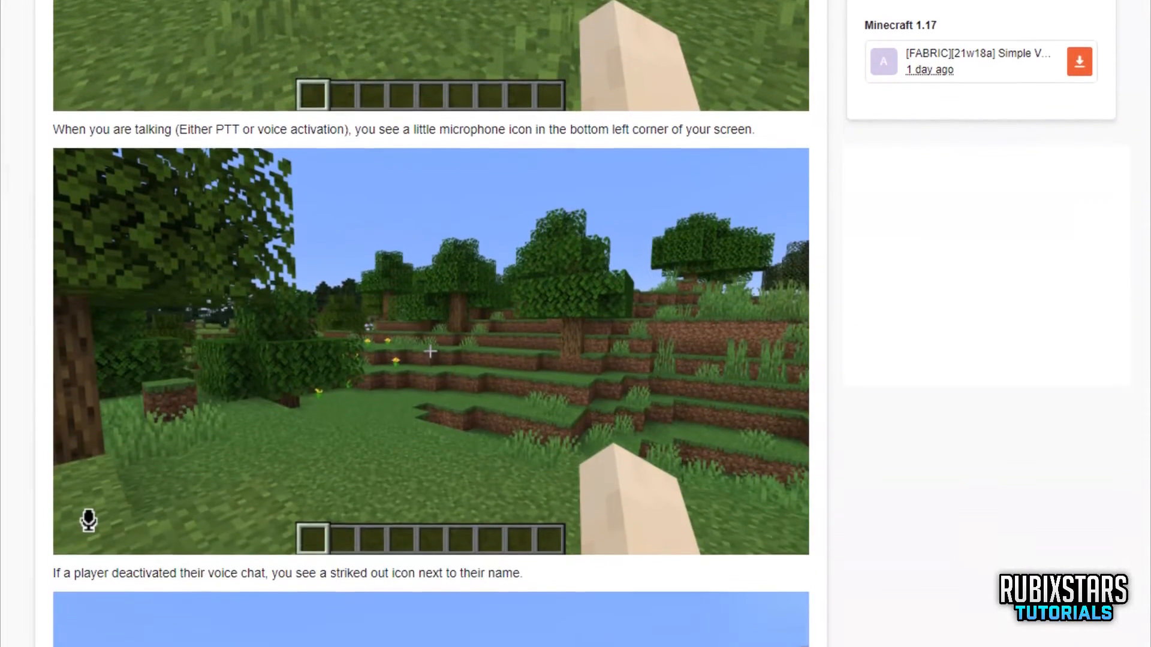
{"action": "scroll", "scroll_direction": "down", "scroll_amount": 3}
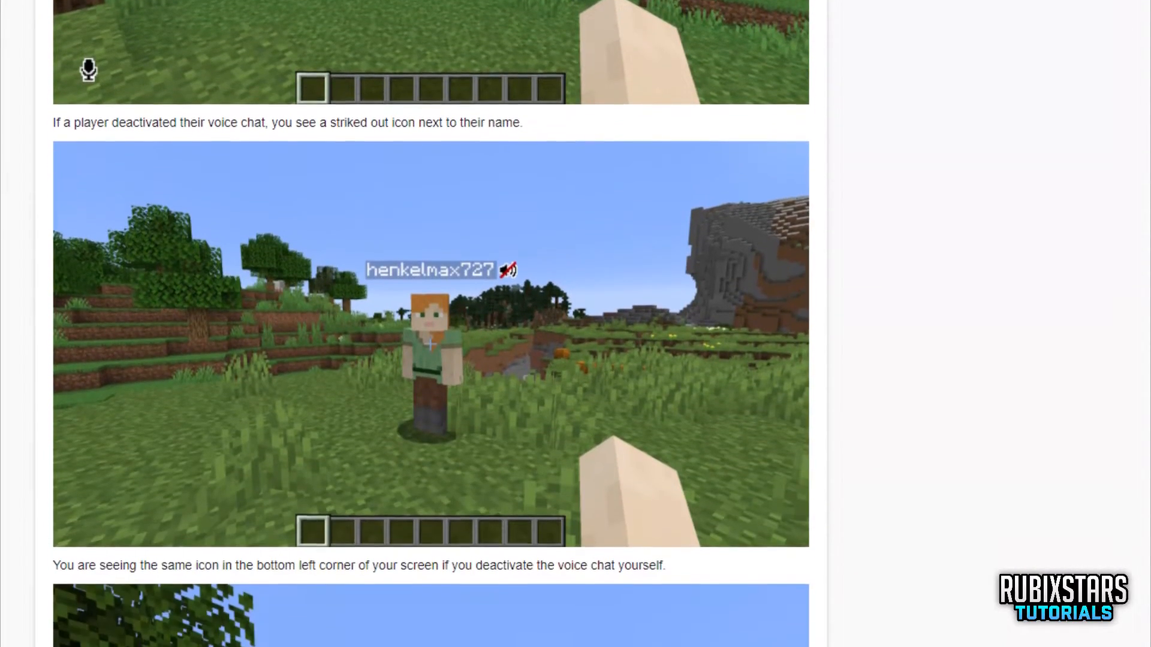
{"action": "scroll", "scroll_direction": "down", "scroll_amount": 3}
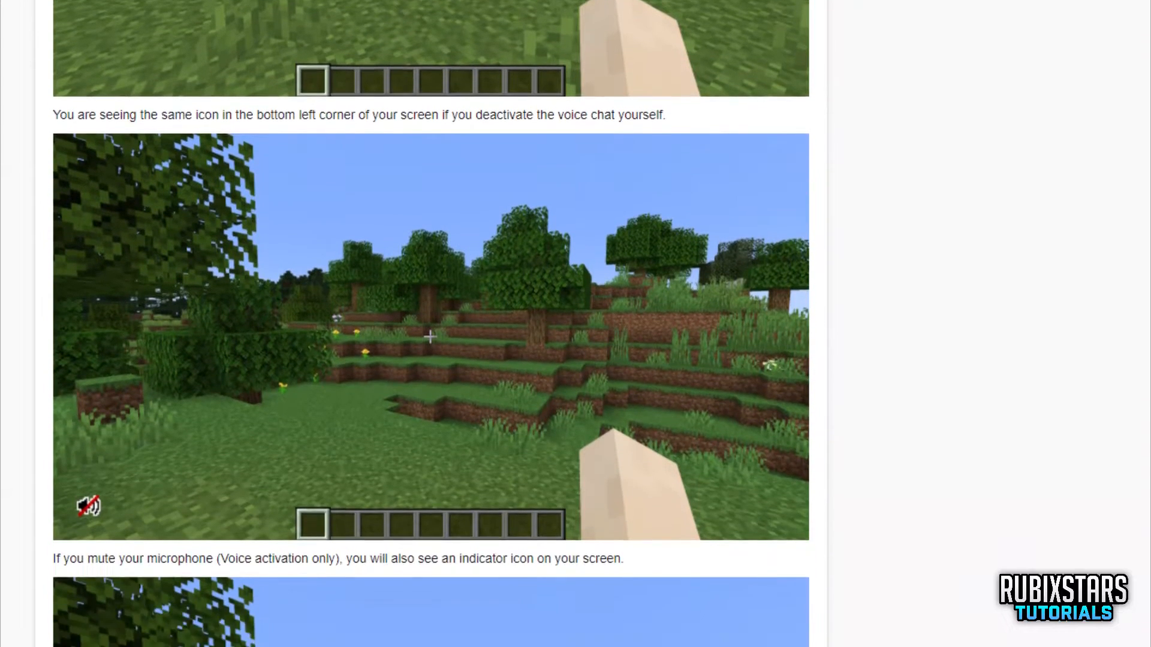
{"action": "scroll", "scroll_direction": "down", "scroll_amount": 3}
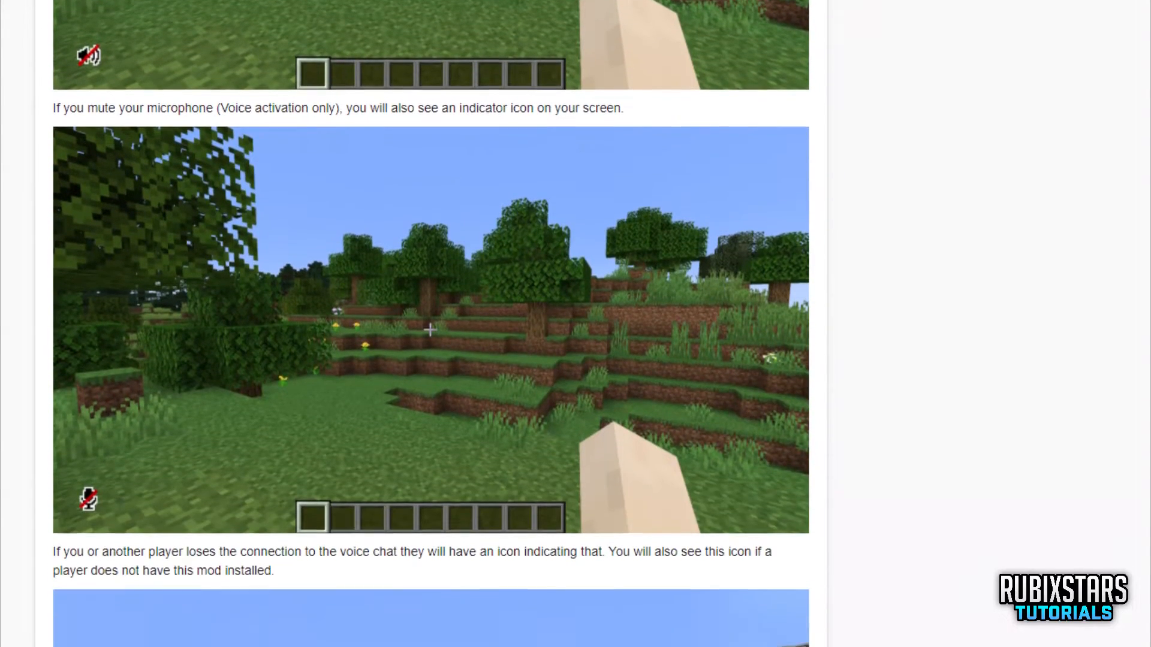
{"action": "scroll", "scroll_direction": "down", "scroll_amount": 3}
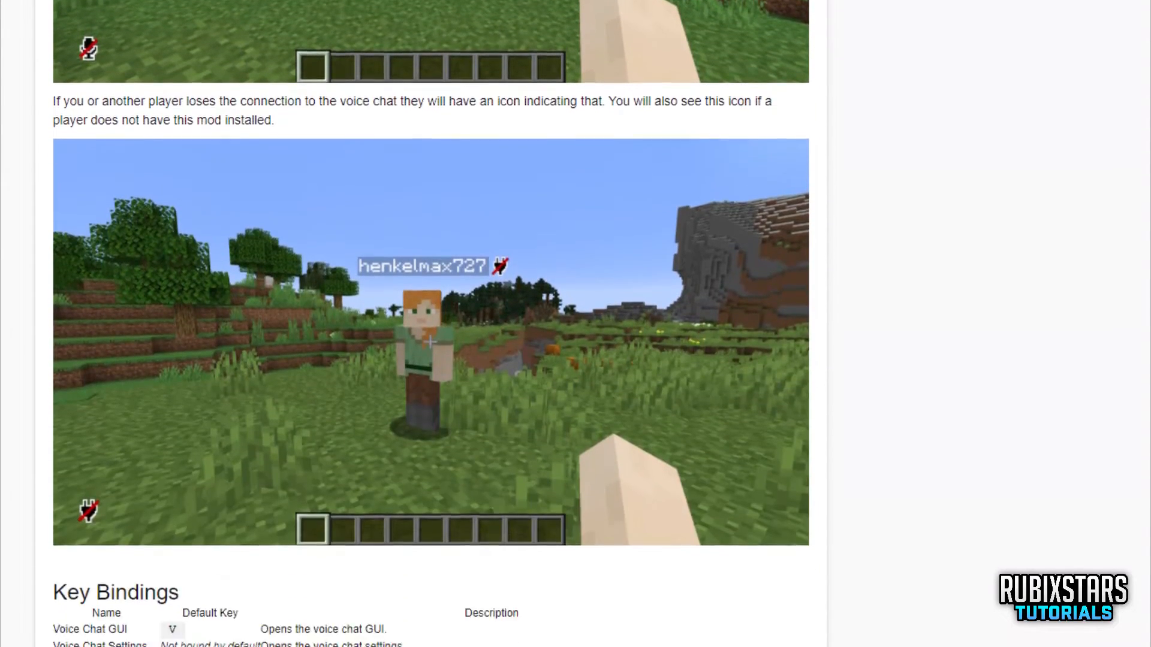
{"action": "scroll", "scroll_direction": "down", "scroll_amount": 3}
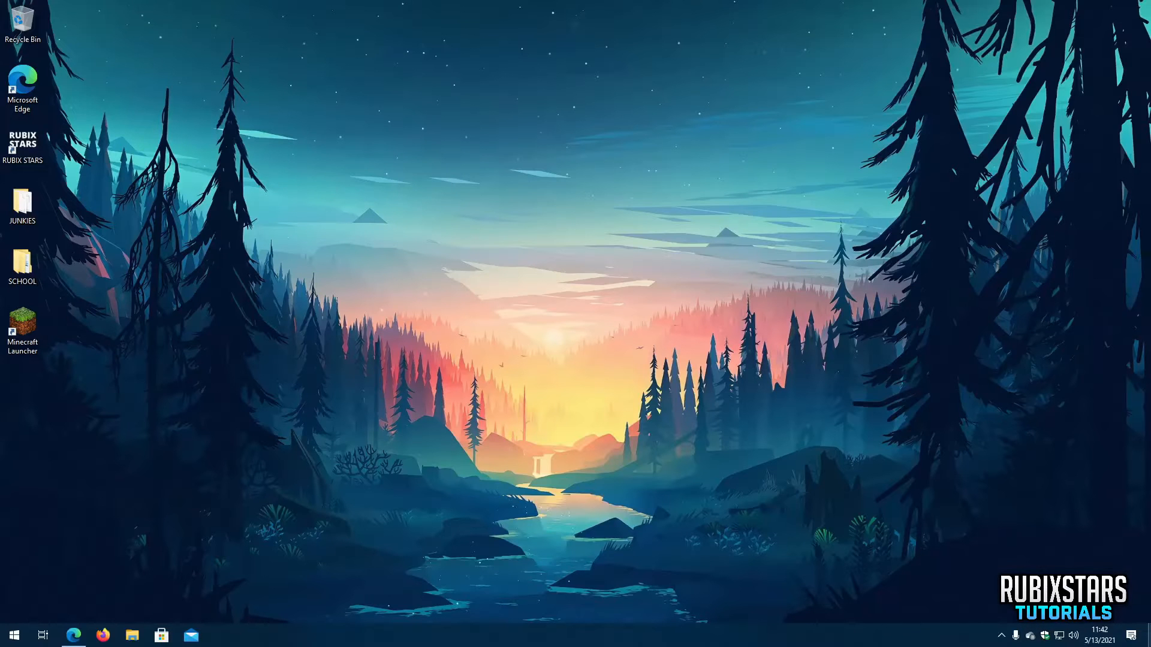
{"action": "mouse_move", "coordinate": [721, 511]}
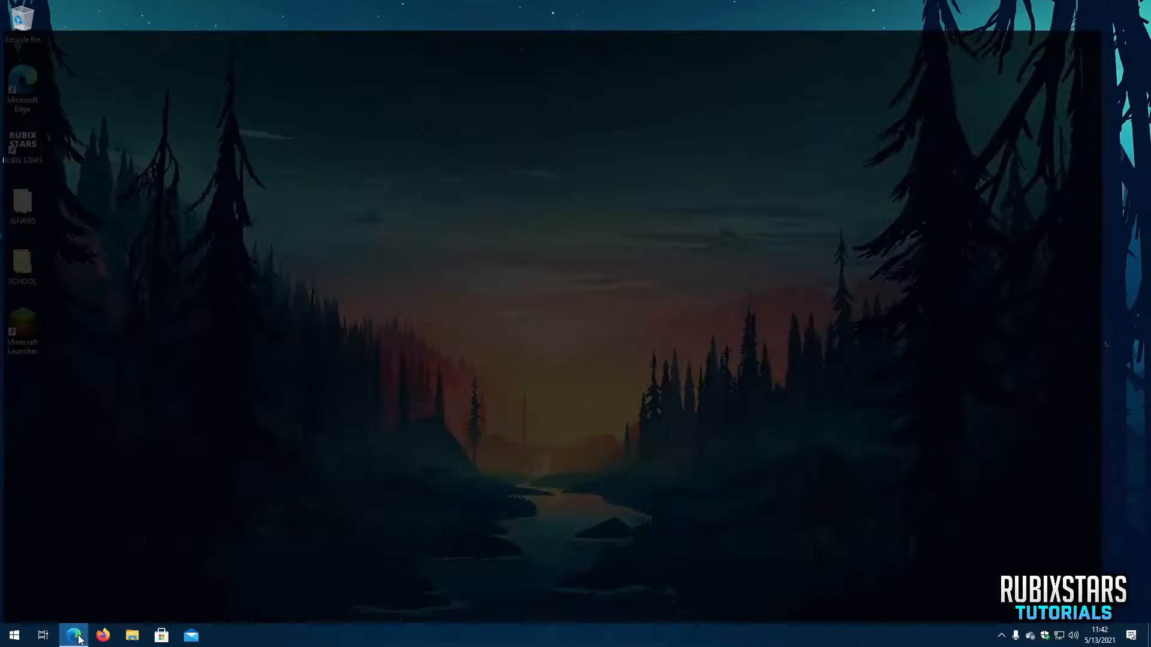
{"action": "left_click", "coordinate": [73, 636]}
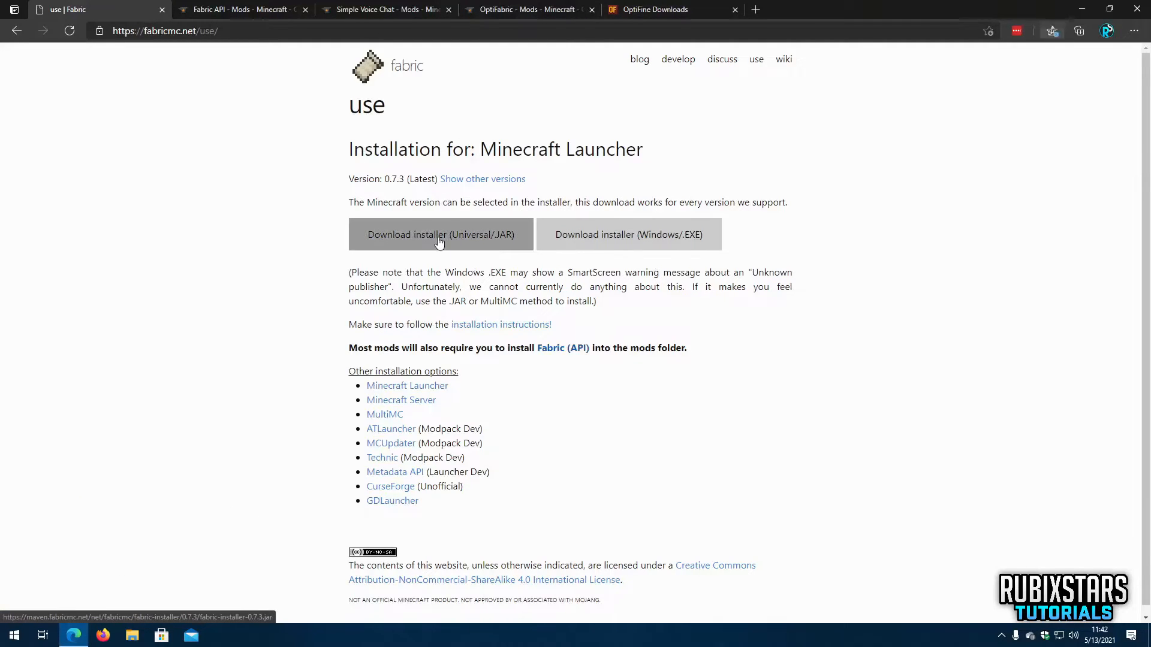
Download the universal Fabric installer 0.7.3 JAR, save it and keep it past the warning.
{"action": "left_click", "coordinate": [440, 233]}
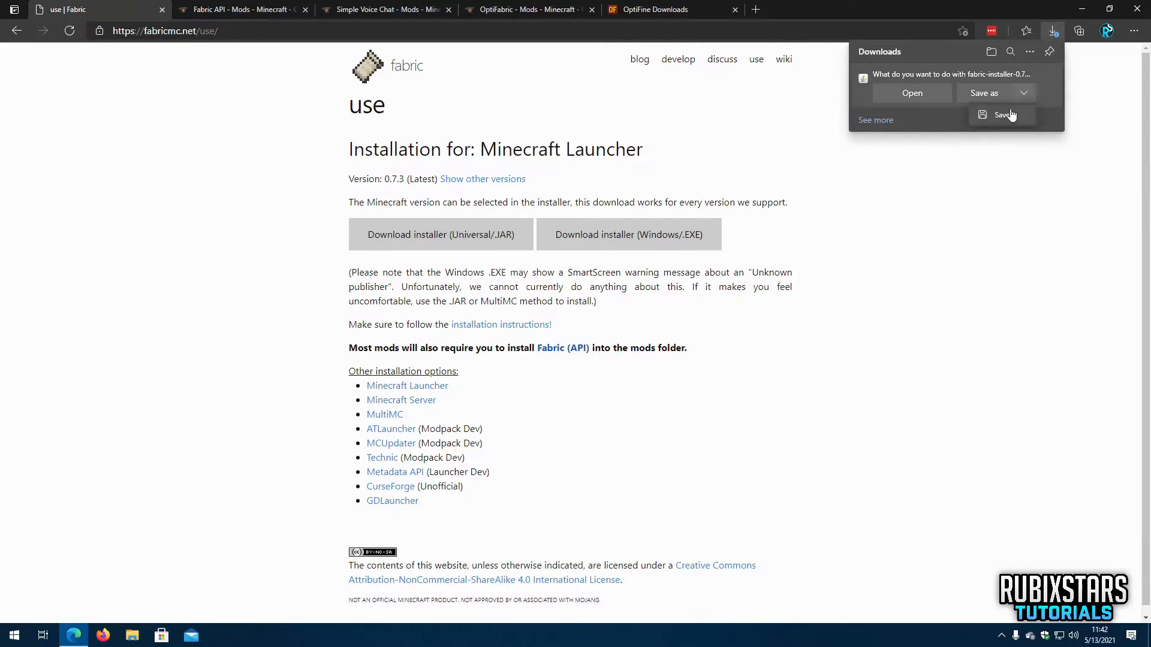
{"action": "left_click", "coordinate": [1000, 115]}
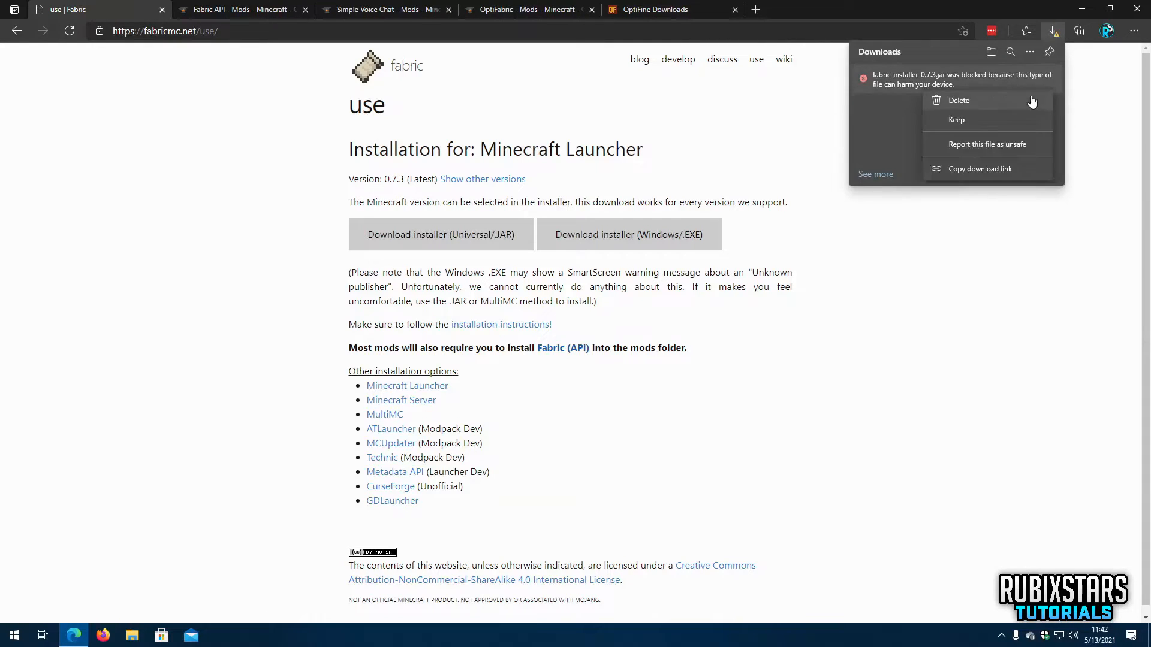
{"action": "left_click", "coordinate": [957, 120]}
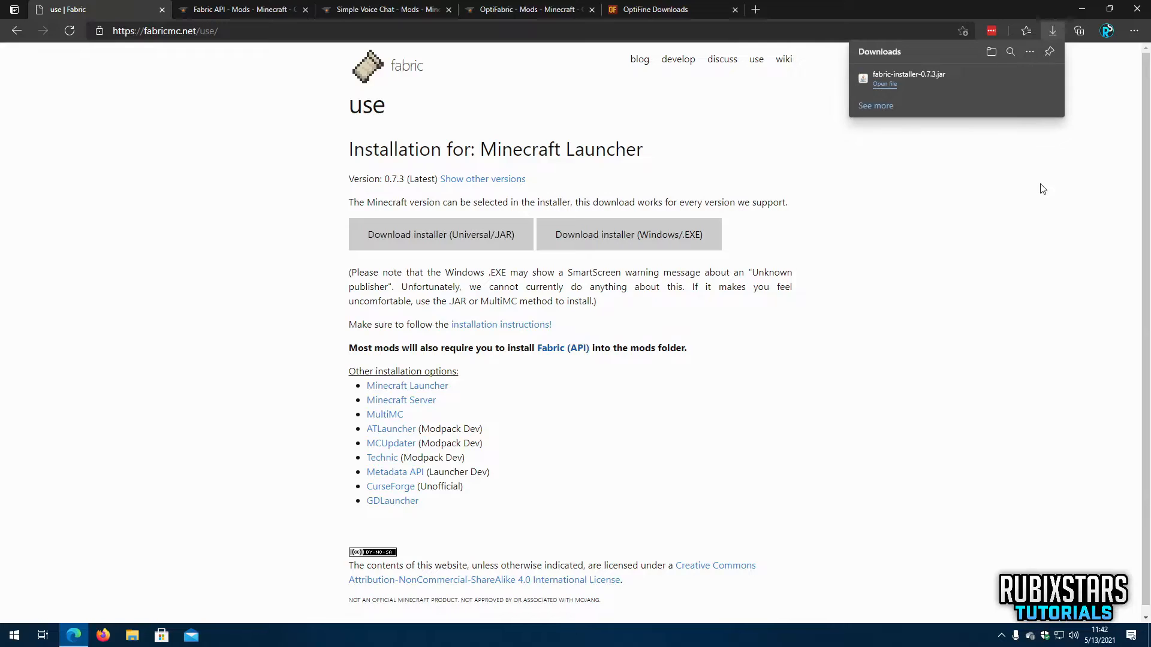
{"action": "left_click", "coordinate": [242, 9]}
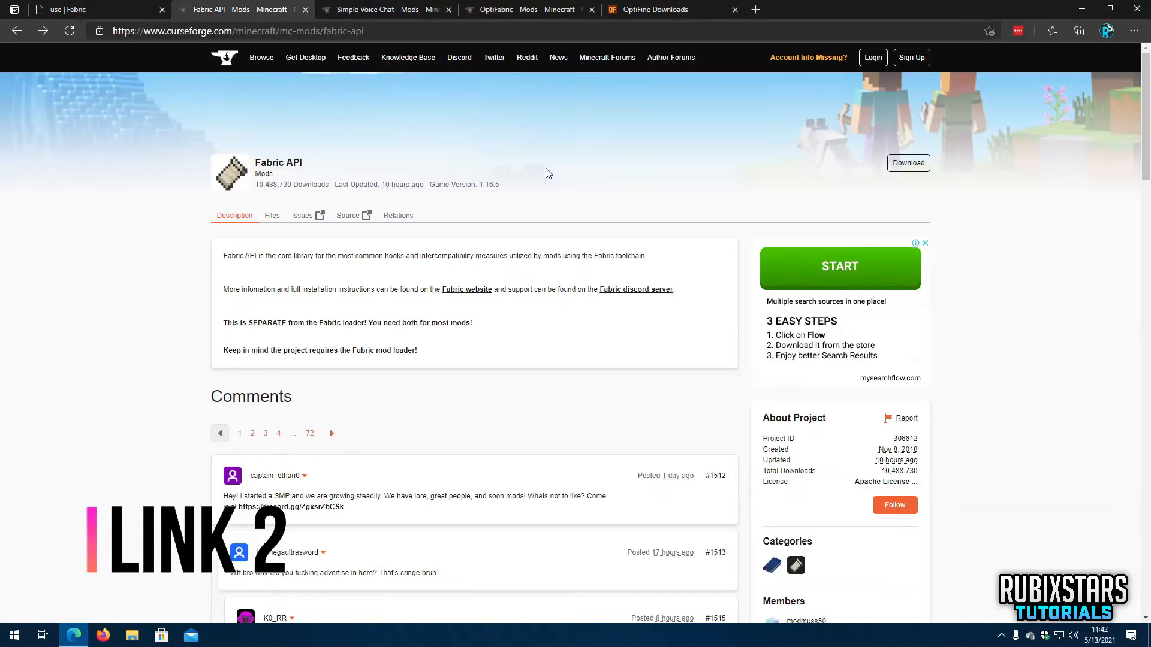
{"action": "mouse_move", "coordinate": [328, 471]}
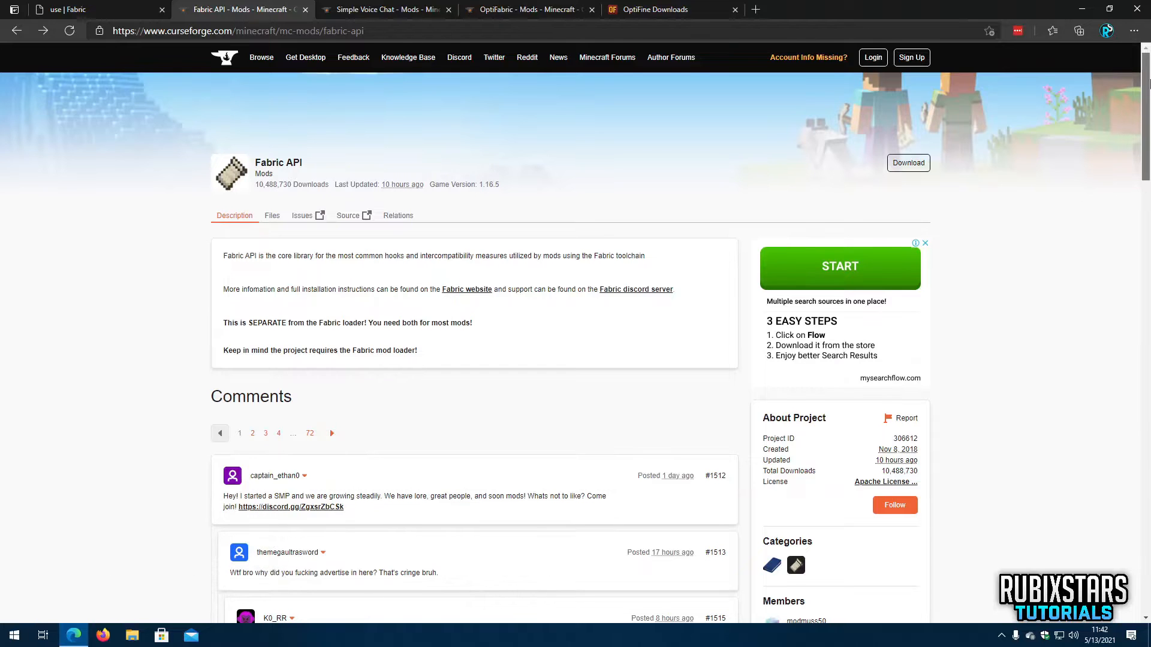
Download [1.16.5] Fabric API 0.34.2 from Recent Files and keep the blocked file.
{"action": "scroll", "scroll_direction": "down", "scroll_amount": 3}
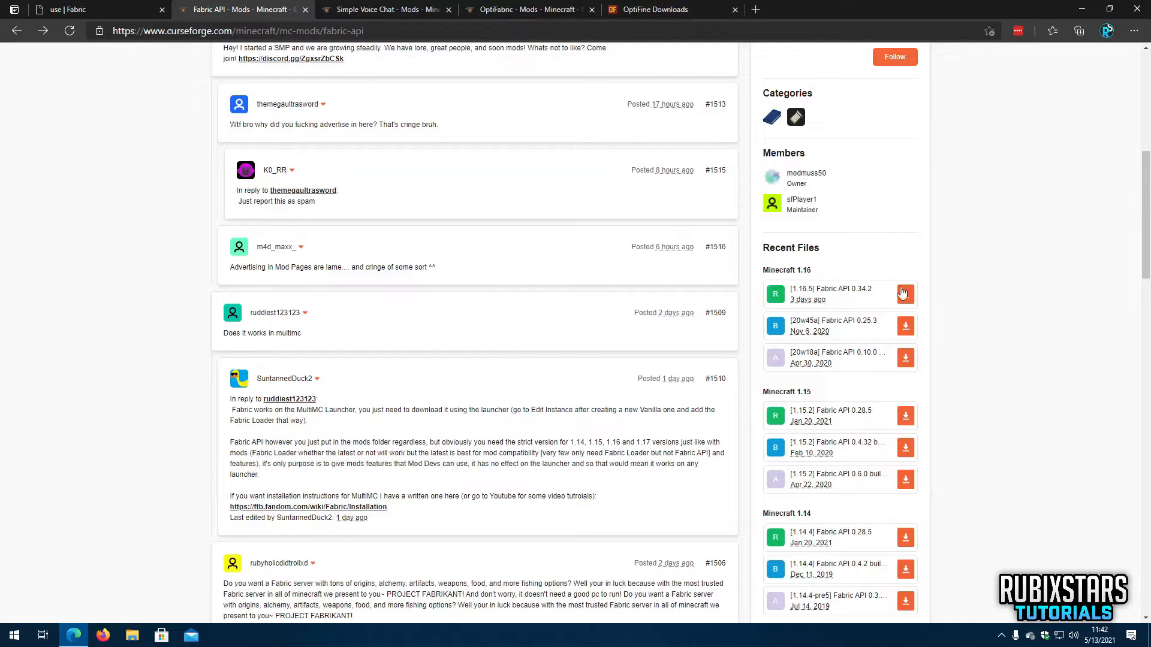
{"action": "left_click", "coordinate": [905, 293]}
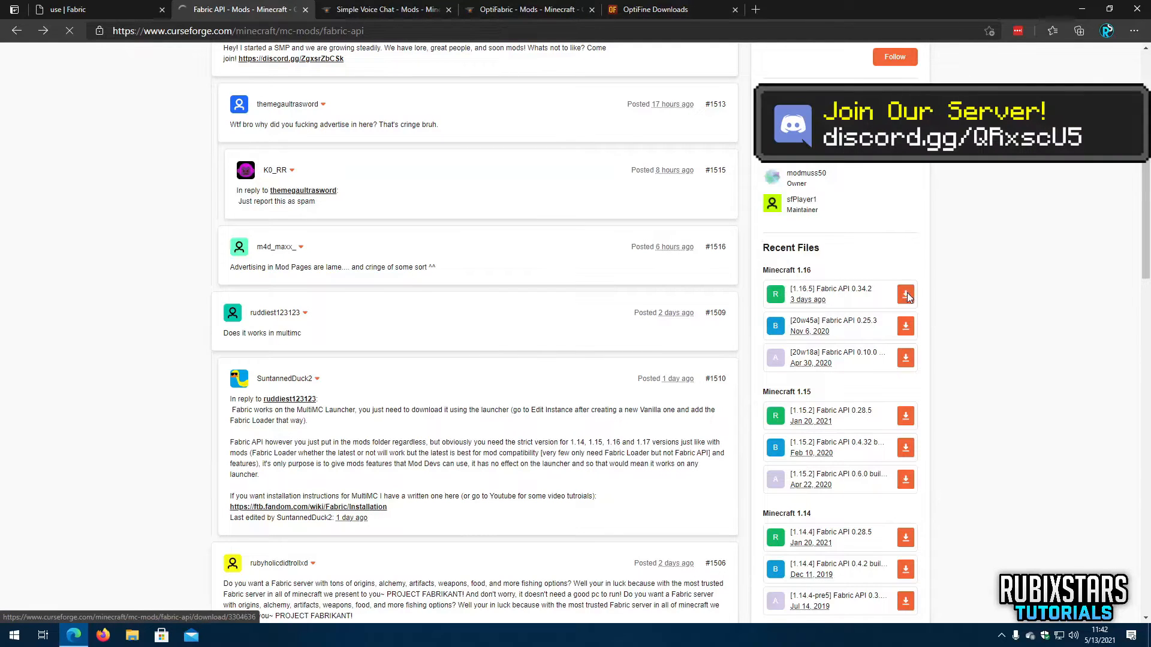
{"action": "left_click", "coordinate": [906, 293]}
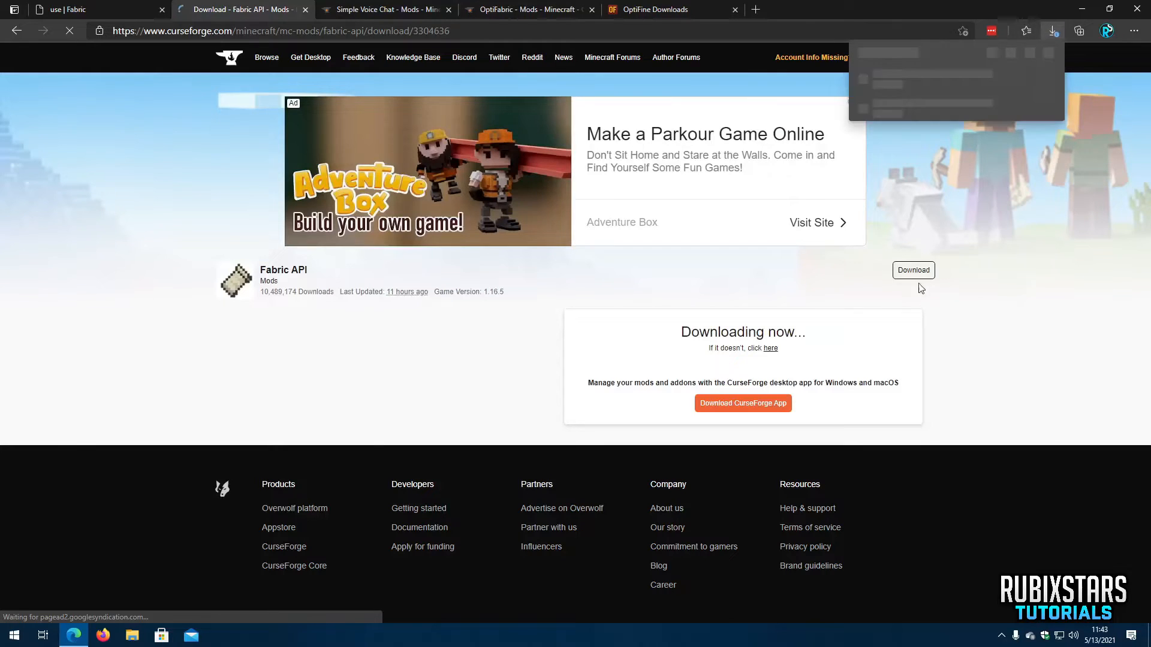
{"action": "left_click", "coordinate": [1053, 32]}
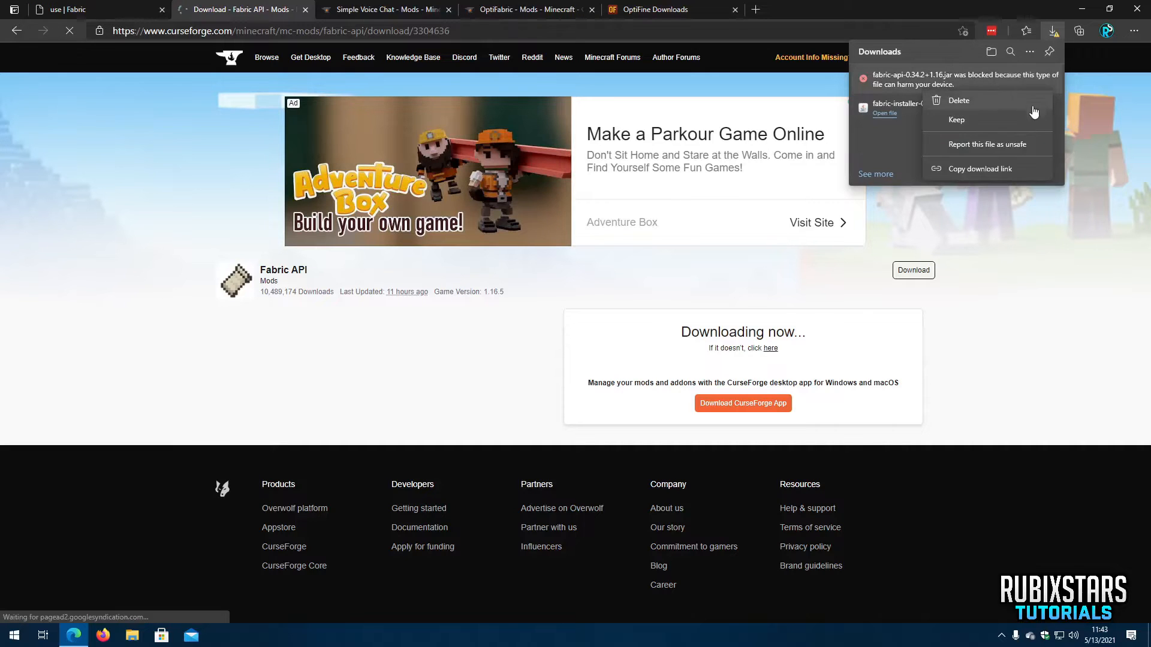
{"action": "left_click", "coordinate": [957, 120]}
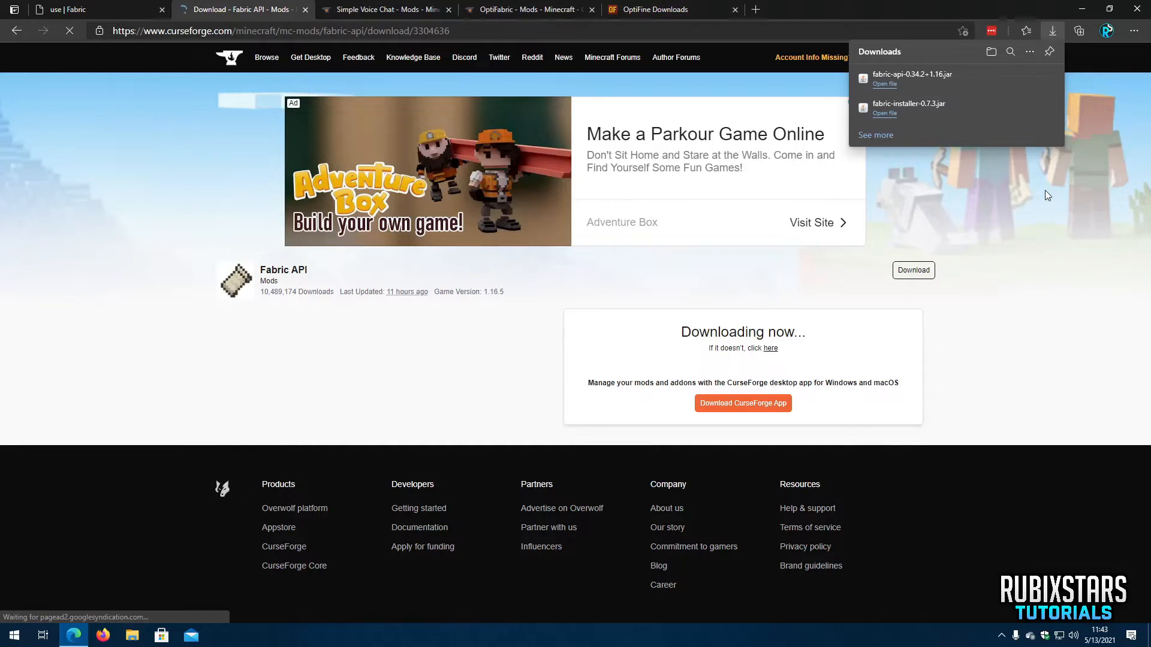
Download [FABRIC][1.16.5] Simple Voice Chat 1.16.5-1.3.6 and keep it past the block warning.
{"action": "left_click", "coordinate": [381, 9]}
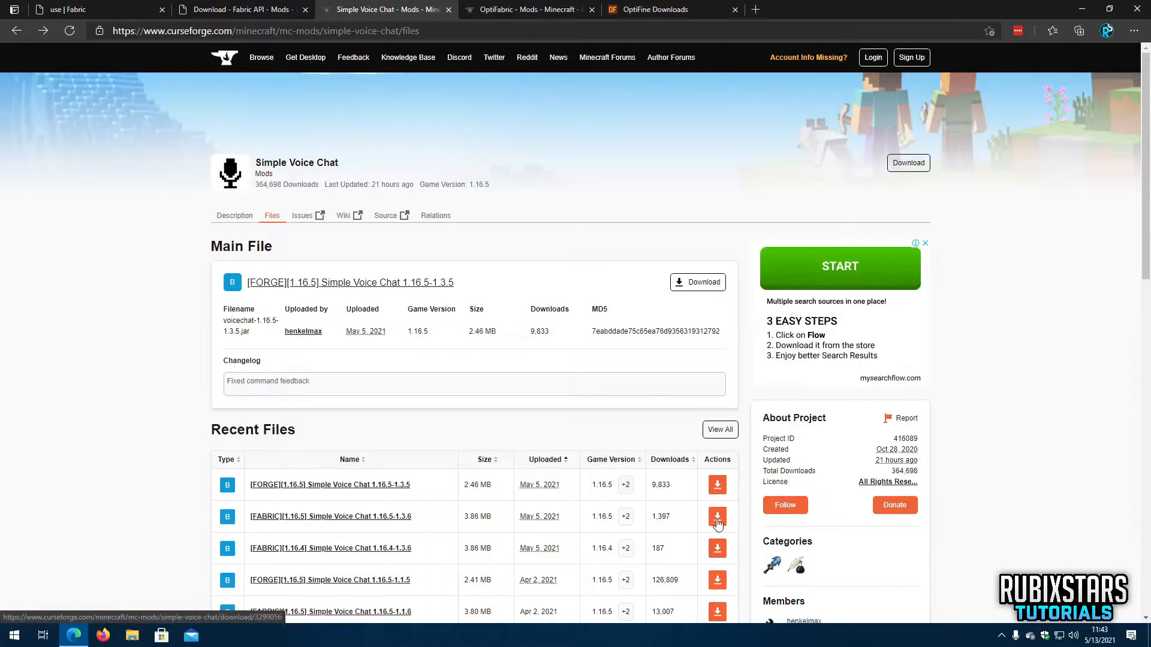
{"action": "left_click", "coordinate": [717, 516]}
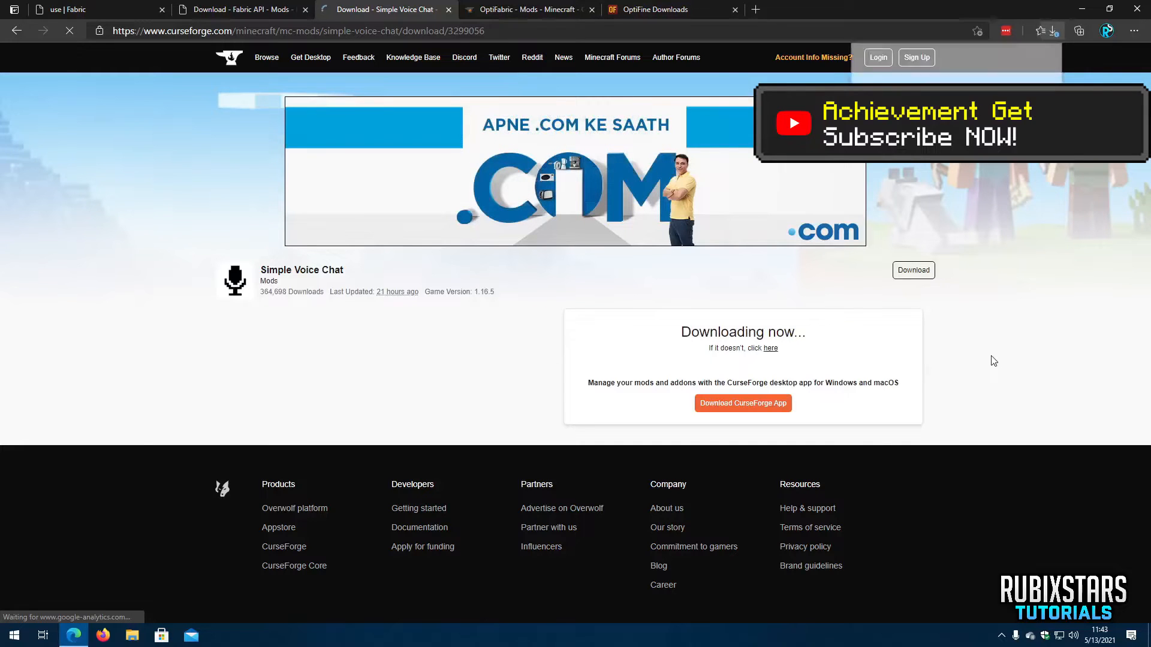
{"action": "left_click", "coordinate": [1054, 32]}
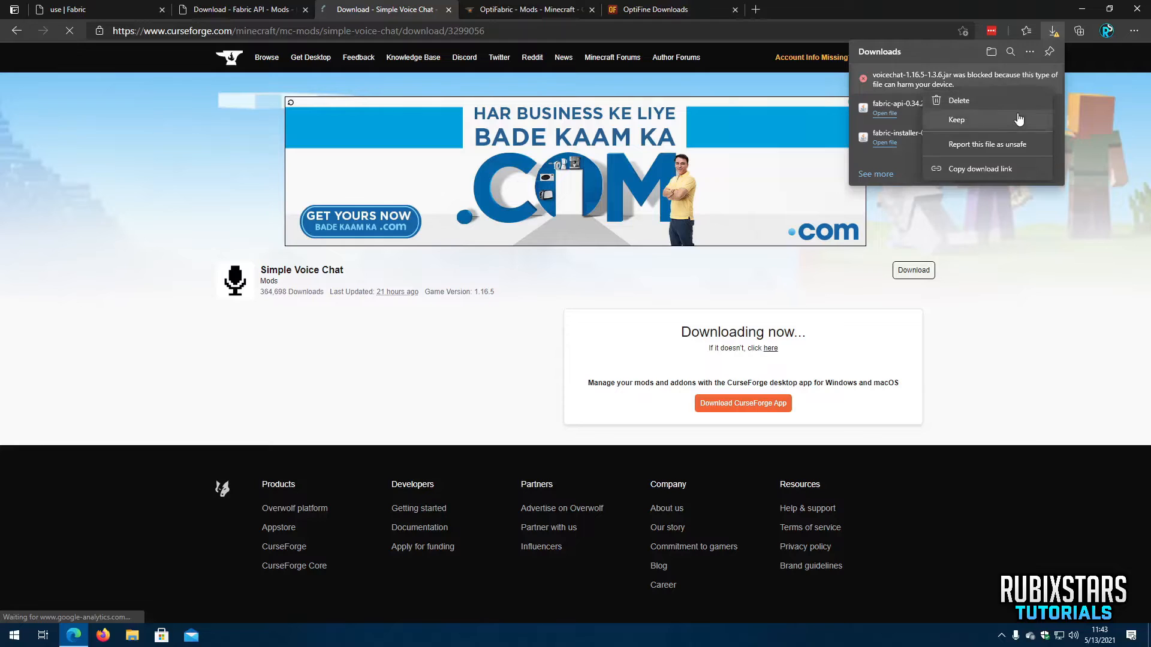
{"action": "left_click", "coordinate": [957, 119]}
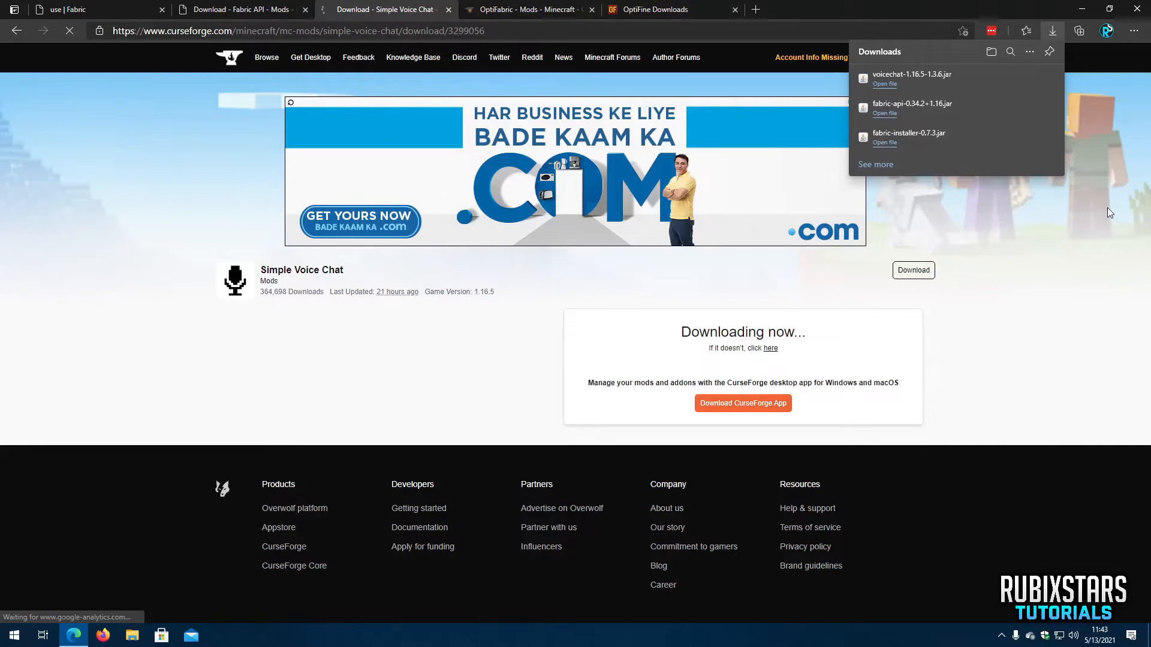
{"action": "left_click", "coordinate": [525, 10]}
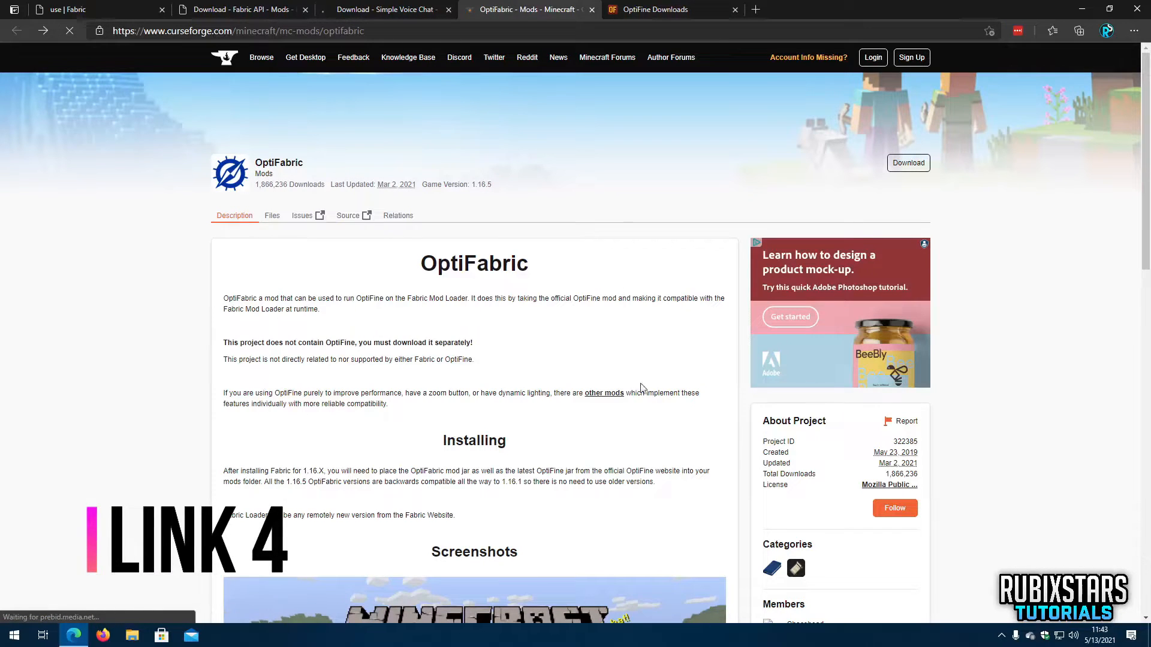
Download OptiFabric-v1.9.6 for 1.16 from Recent Files and check it in the downloads list.
{"action": "scroll", "scroll_direction": "down", "scroll_amount": 3}
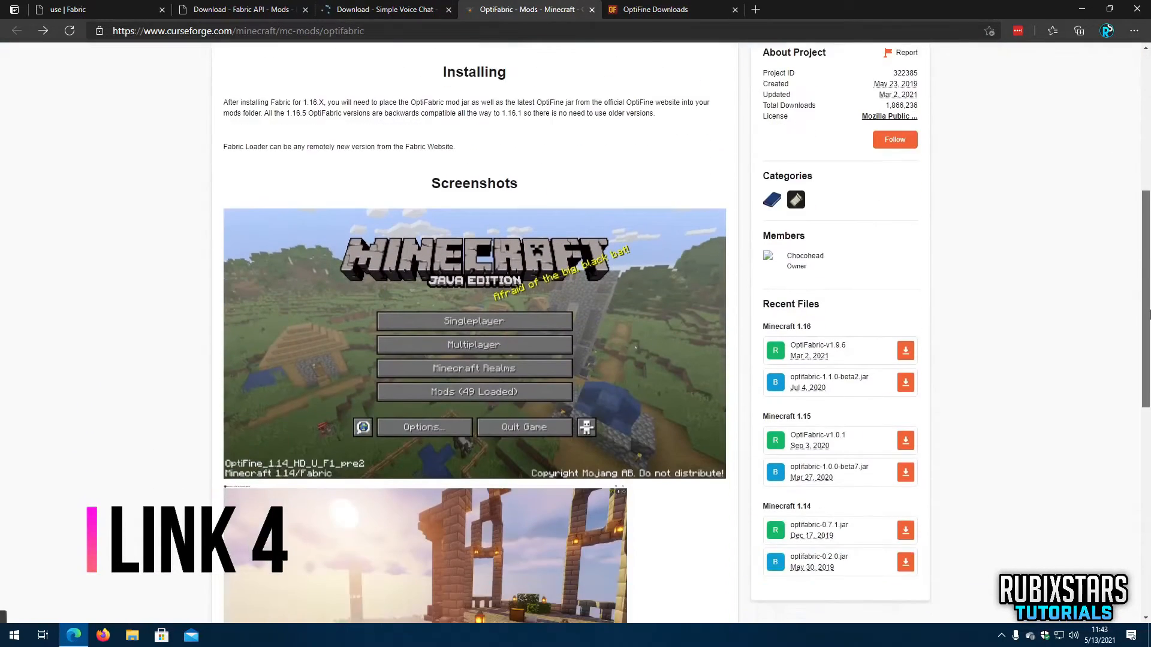
{"action": "scroll", "scroll_direction": "down", "scroll_amount": 3}
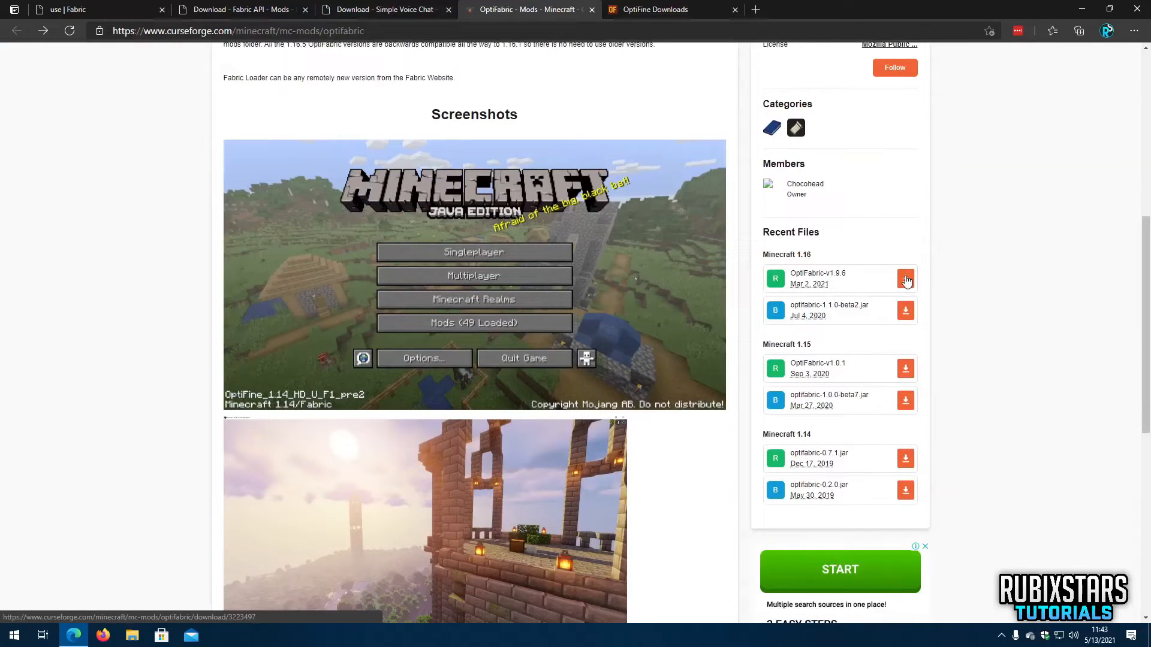
{"action": "left_click", "coordinate": [905, 279]}
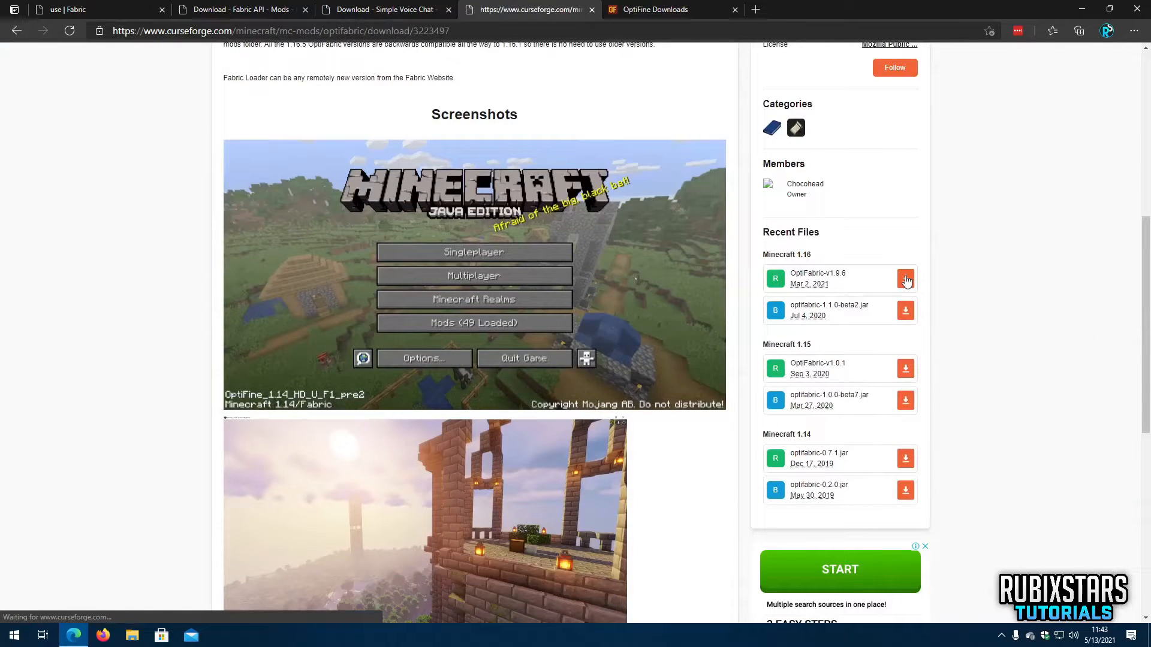
{"action": "left_click", "coordinate": [905, 280]}
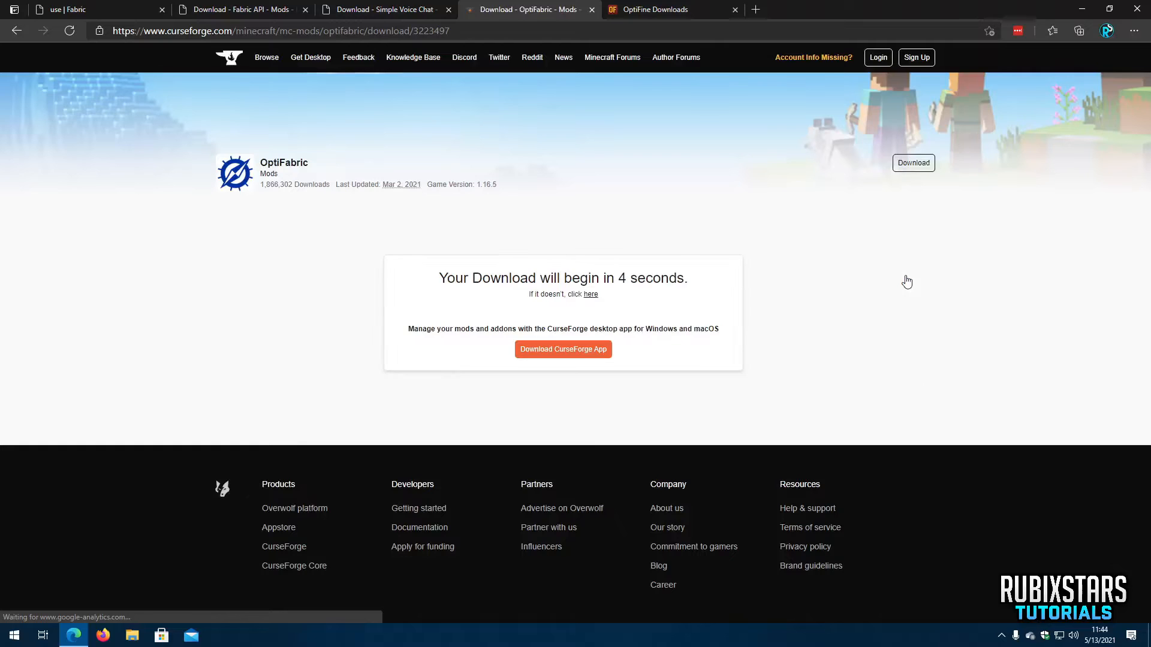
{"action": "mouse_move", "coordinate": [997, 274]}
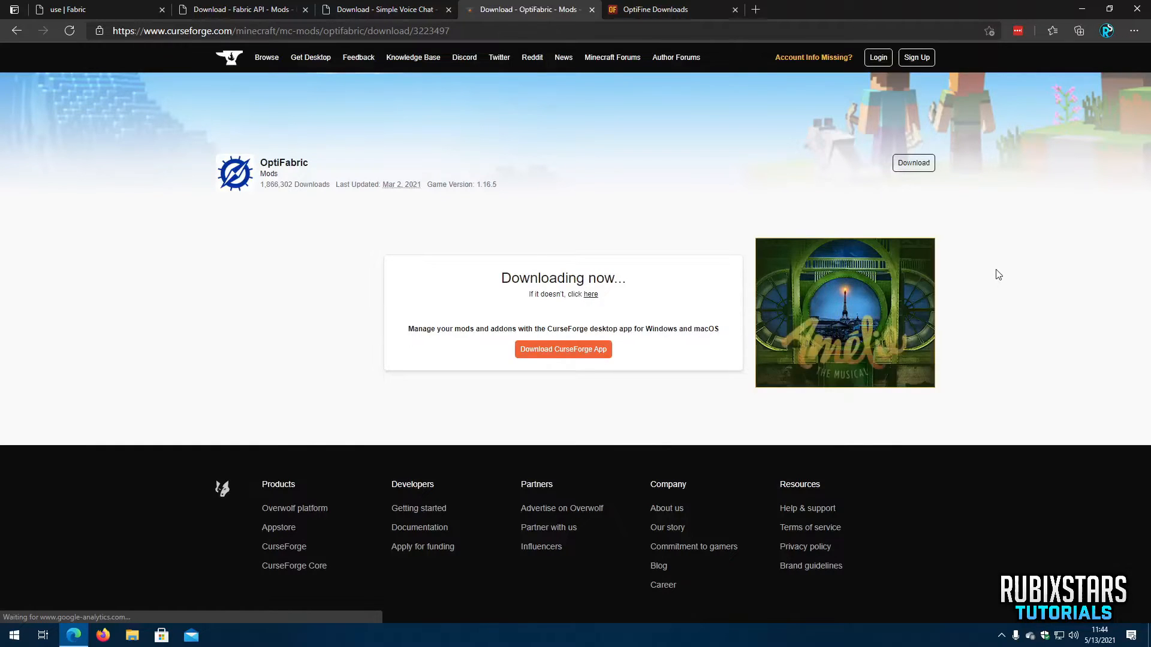
{"action": "left_click", "coordinate": [1052, 31]}
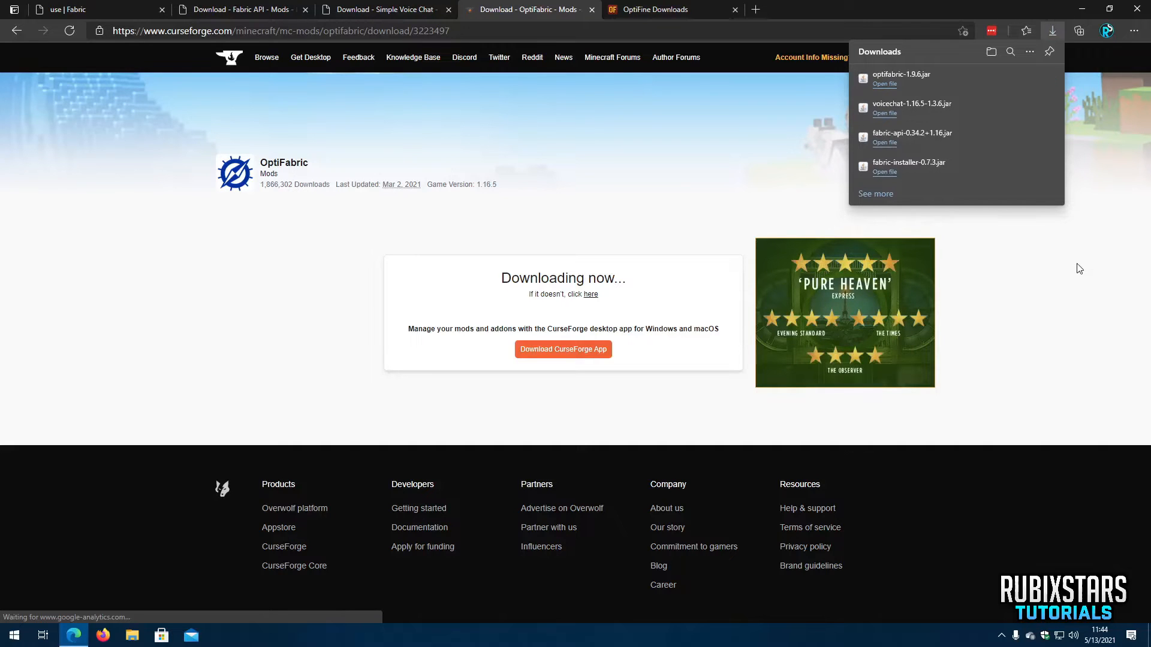
{"action": "left_click", "coordinate": [663, 9]}
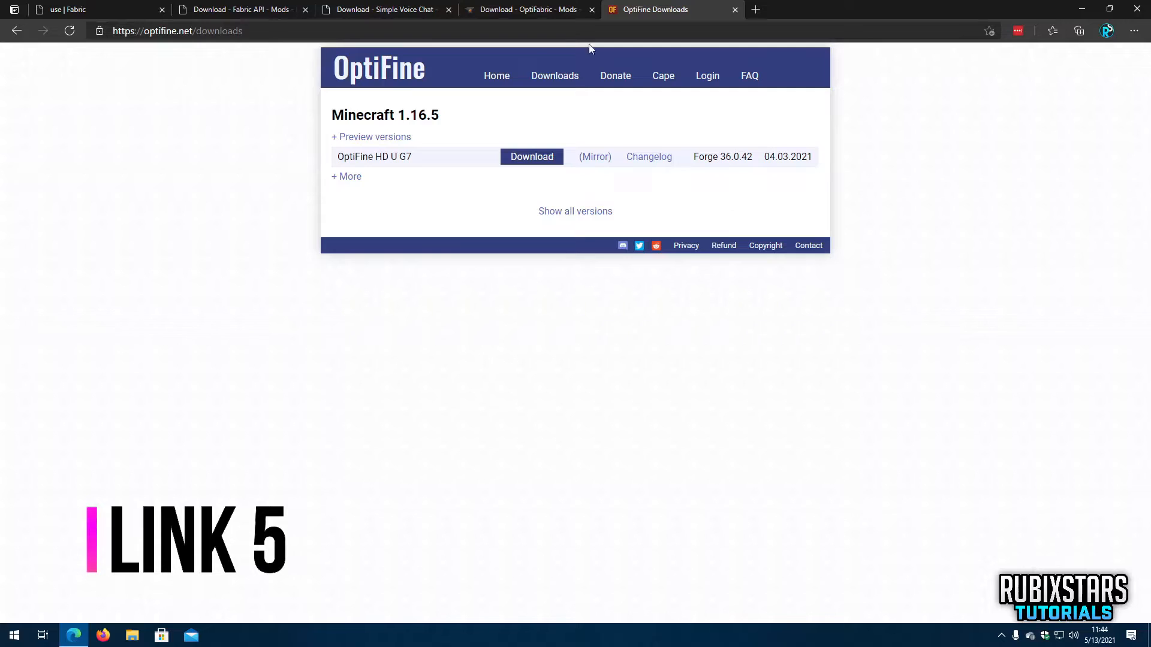
{"action": "mouse_move", "coordinate": [531, 156]}
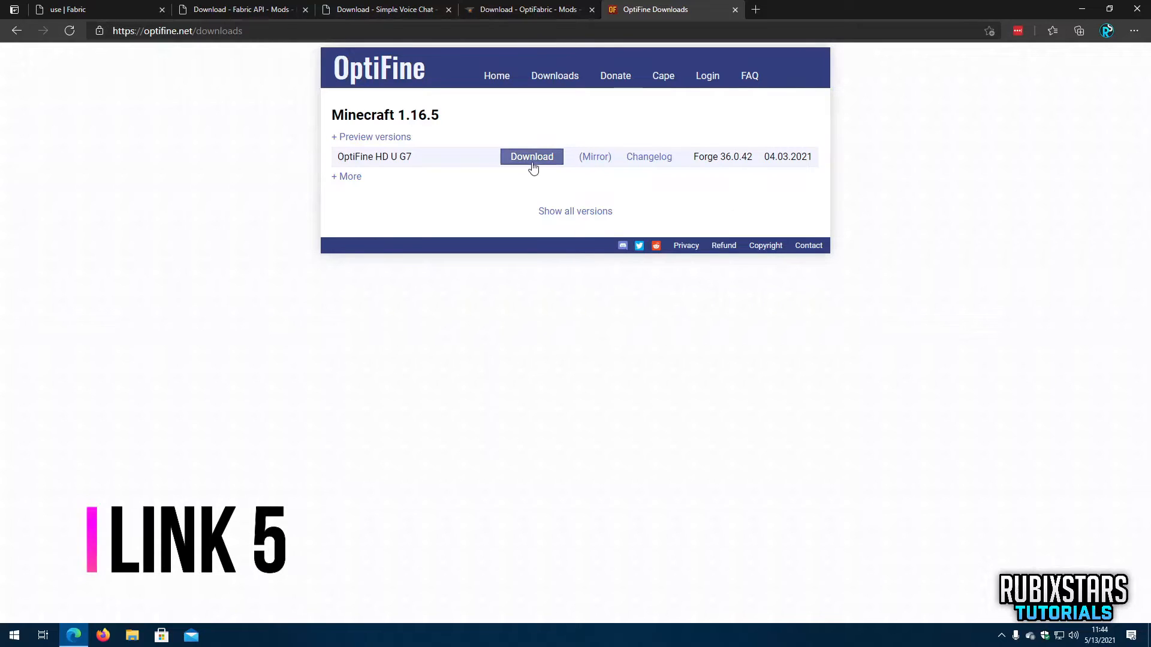
Start the OptiFine 1.16.5 HD U G7 download, skipping the ad page first.
{"action": "left_click", "coordinate": [531, 156]}
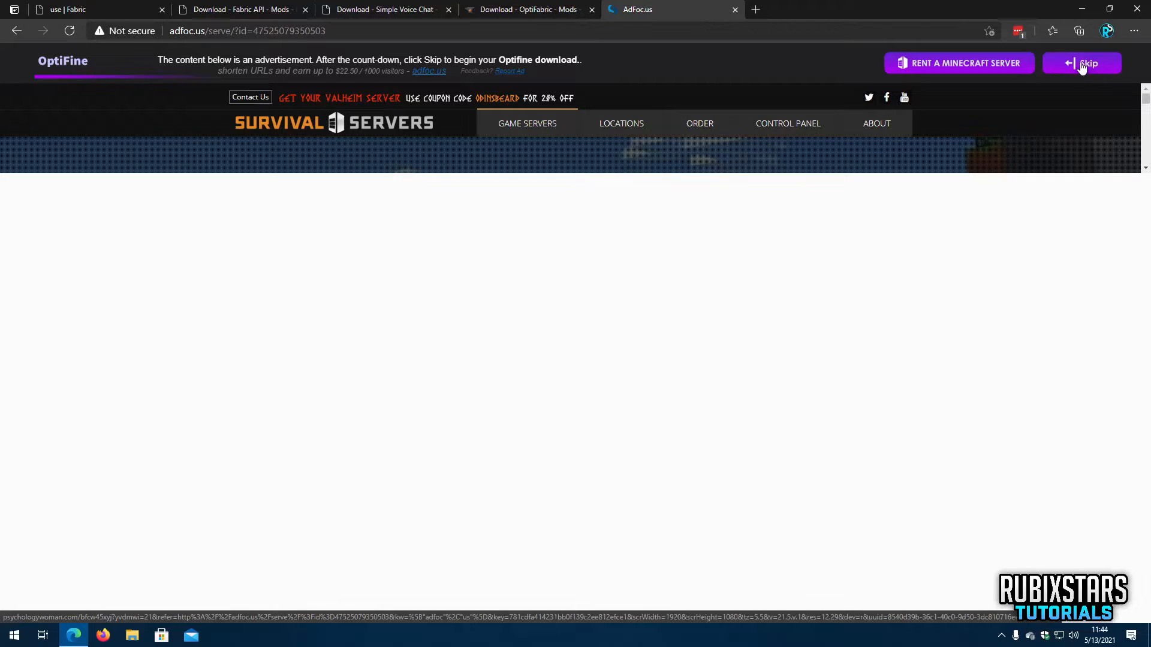
{"action": "mouse_move", "coordinate": [881, 18]}
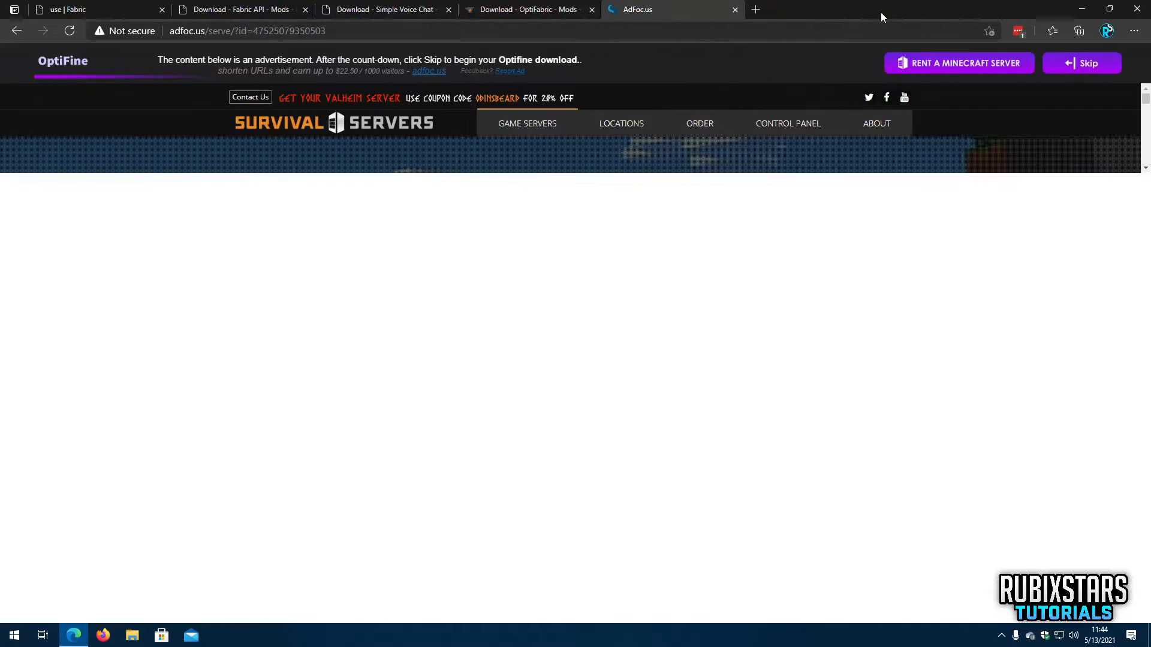
{"action": "left_click", "coordinate": [1084, 64]}
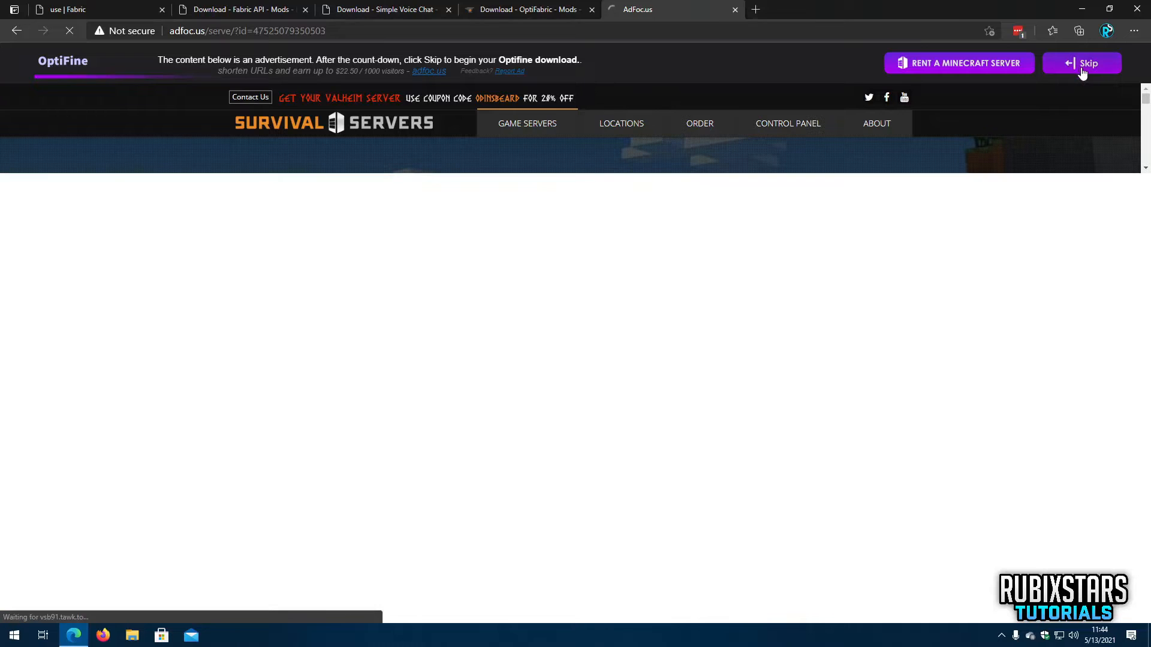
{"action": "left_click", "coordinate": [1085, 64]}
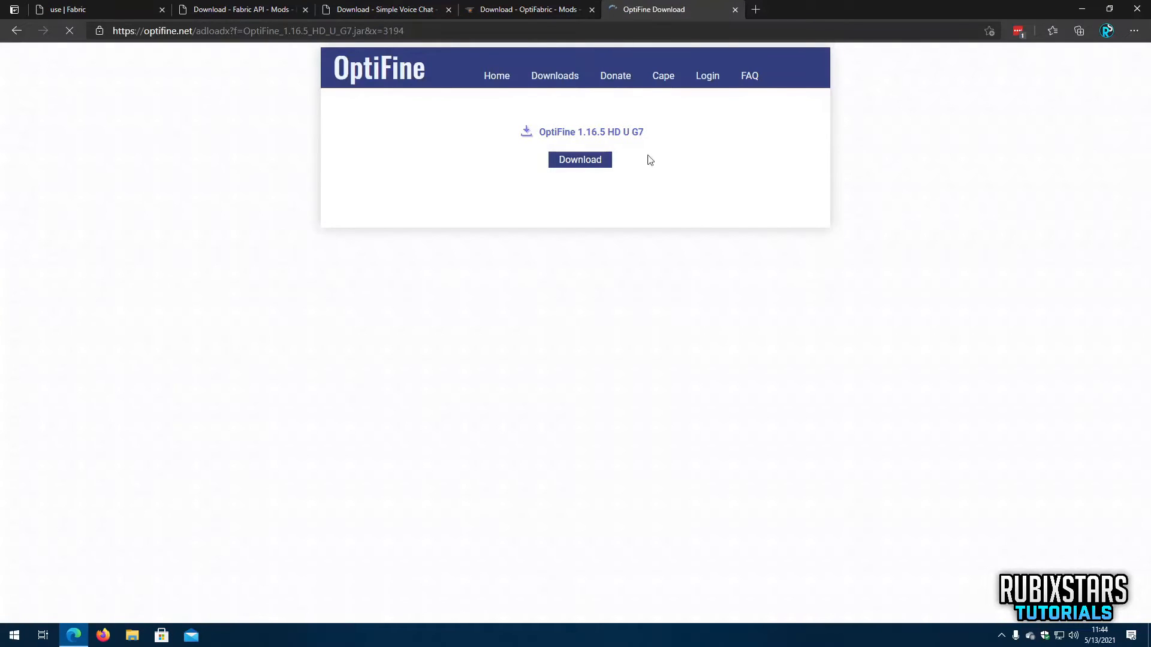
{"action": "left_click", "coordinate": [579, 159]}
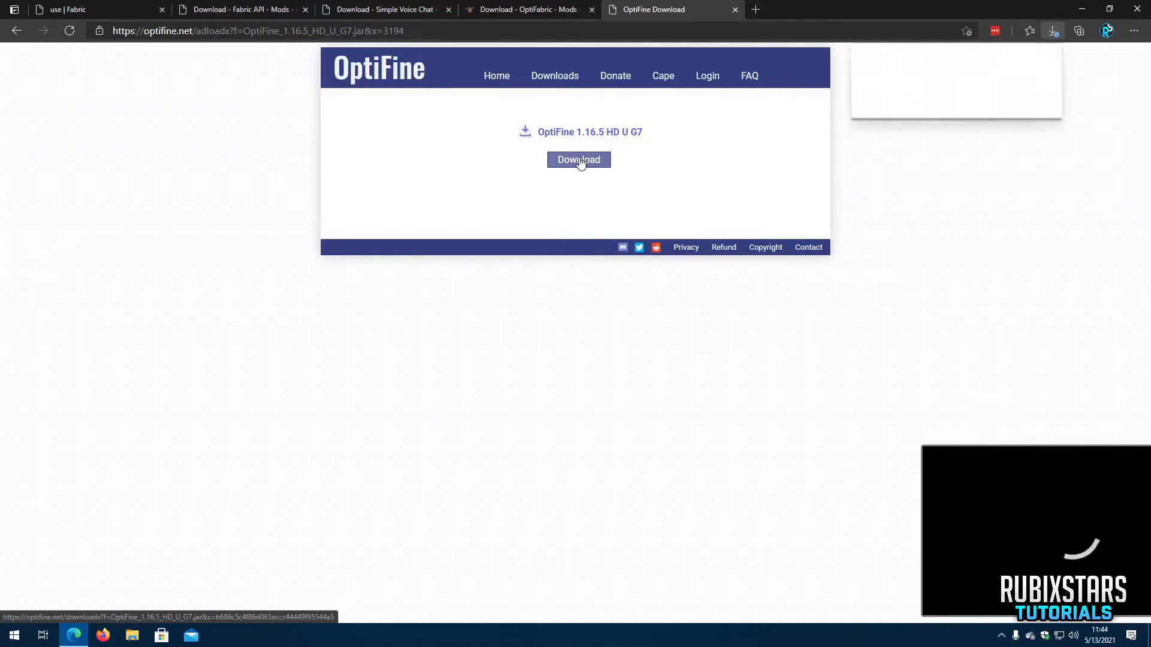
{"action": "left_click", "coordinate": [578, 160]}
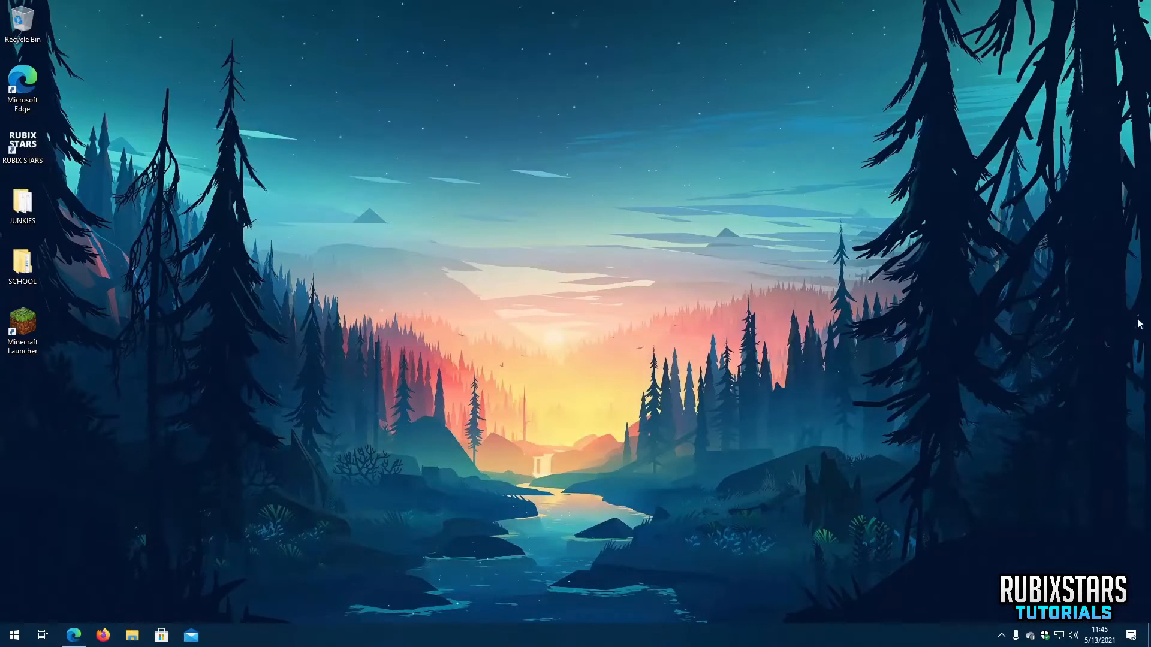
Launch fabric-installer-0.7.3.jar from the Downloads folder.
{"action": "left_click", "coordinate": [132, 636]}
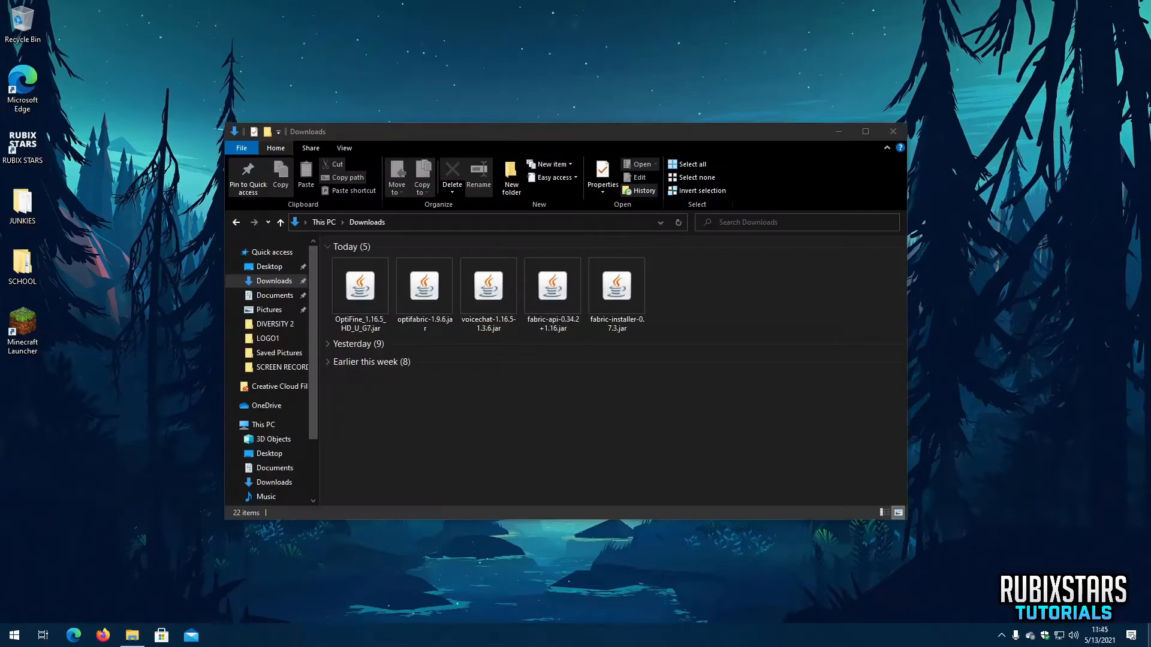
{"action": "left_click", "coordinate": [616, 287]}
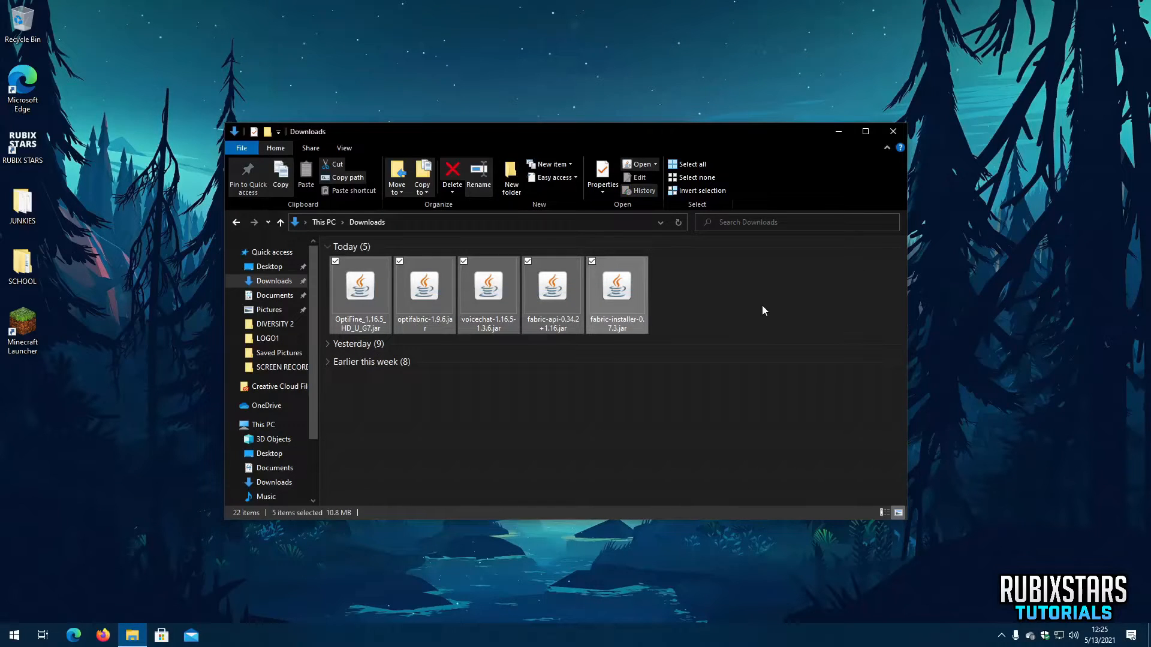
{"action": "left_click", "coordinate": [616, 286]}
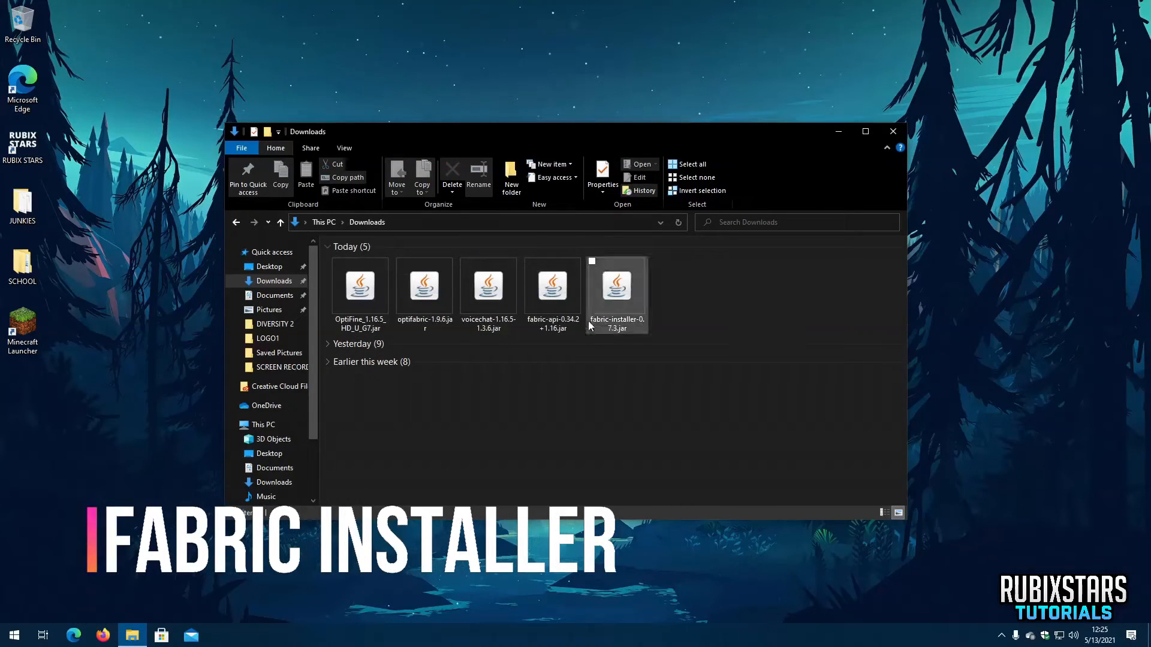
{"action": "mouse_move", "coordinate": [639, 326]}
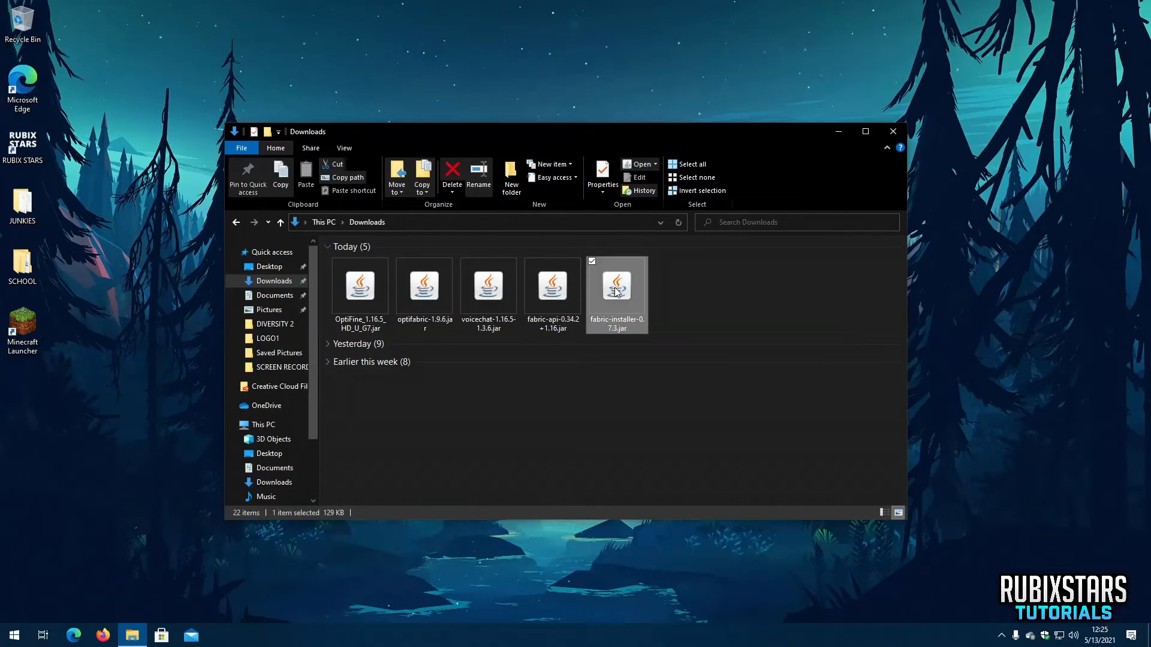
{"action": "double_click", "coordinate": [616, 286]}
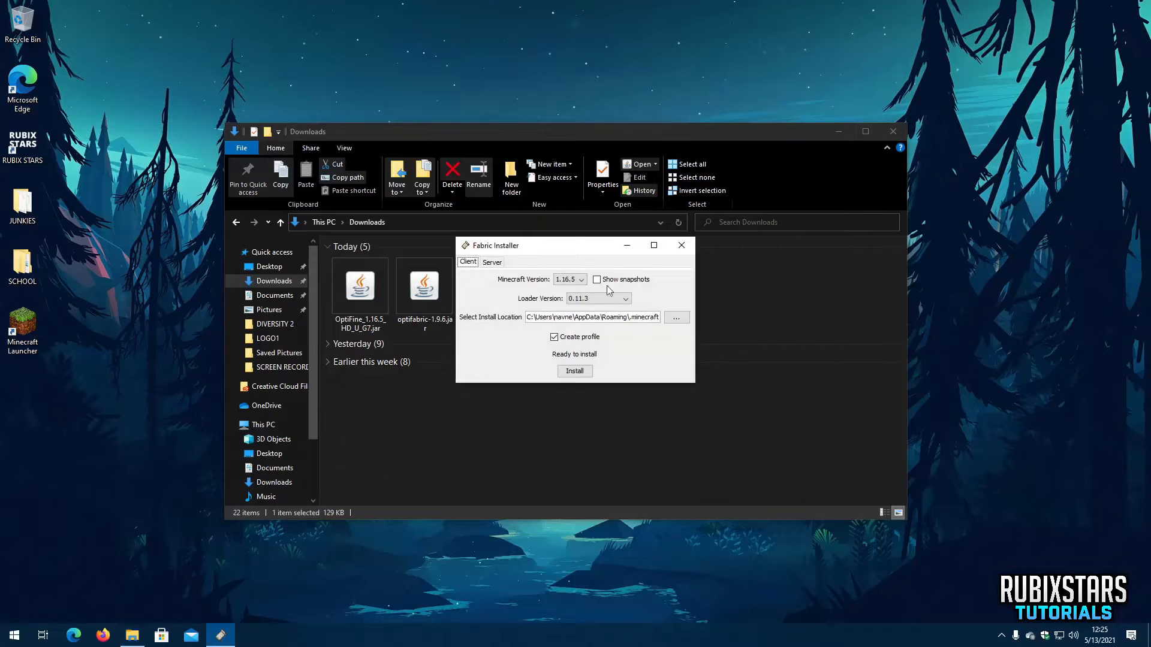
Install Fabric Loader 0.11.3 for Minecraft 1.16.5 on the client and dismiss the success message.
{"action": "left_click", "coordinate": [580, 279]}
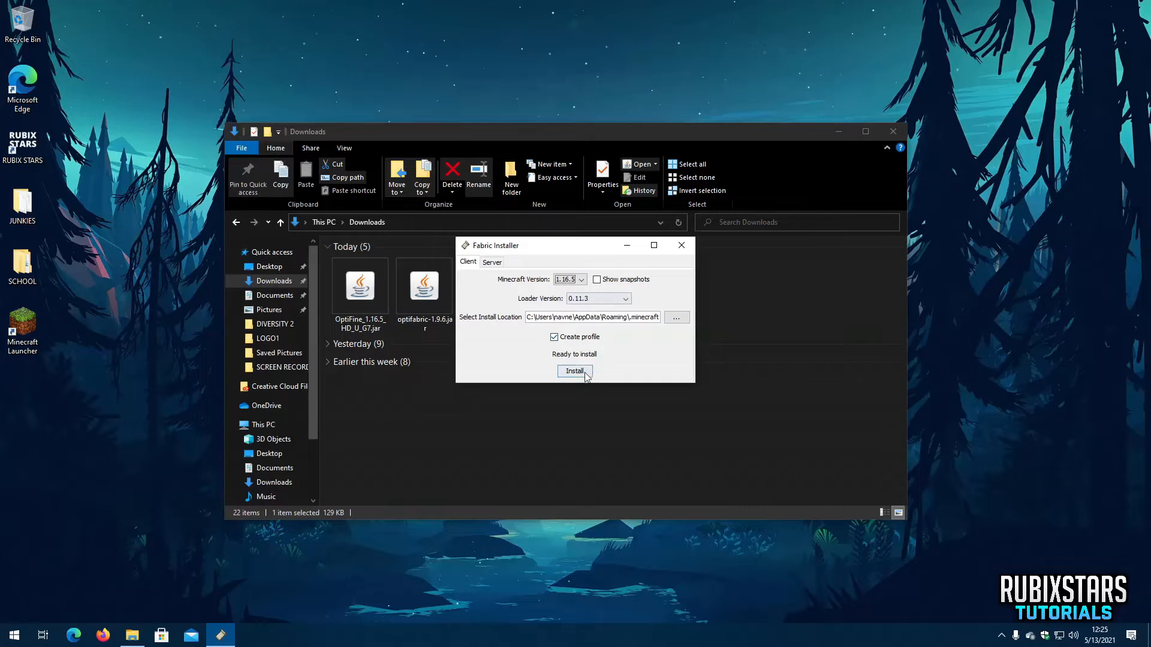
{"action": "left_click", "coordinate": [574, 370]}
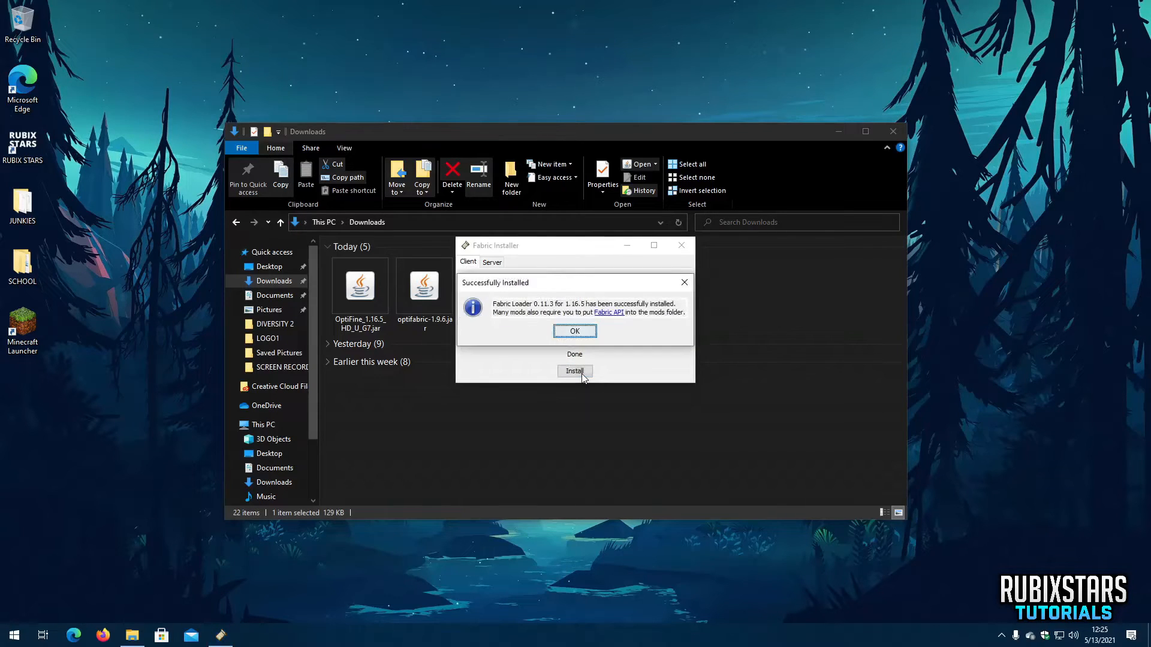
{"action": "left_click", "coordinate": [574, 331]}
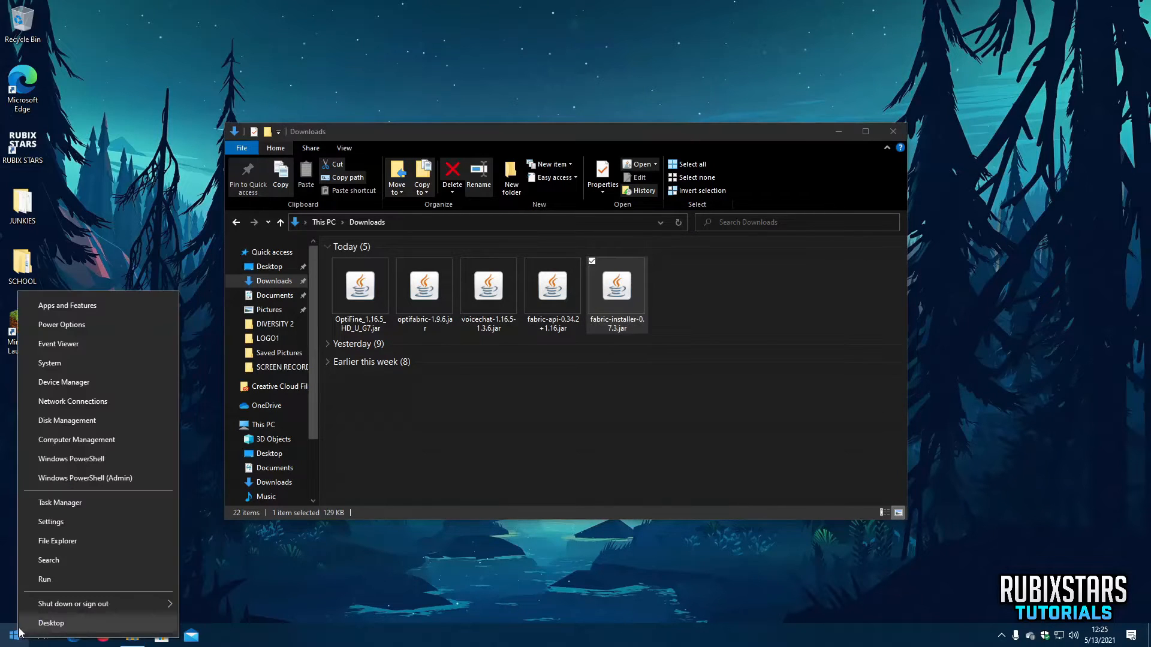
Reach the .minecraft folder via the Run prompt with %appdata%.
{"action": "left_click", "coordinate": [45, 579]}
{"action": "type", "text": "%appdata%"}
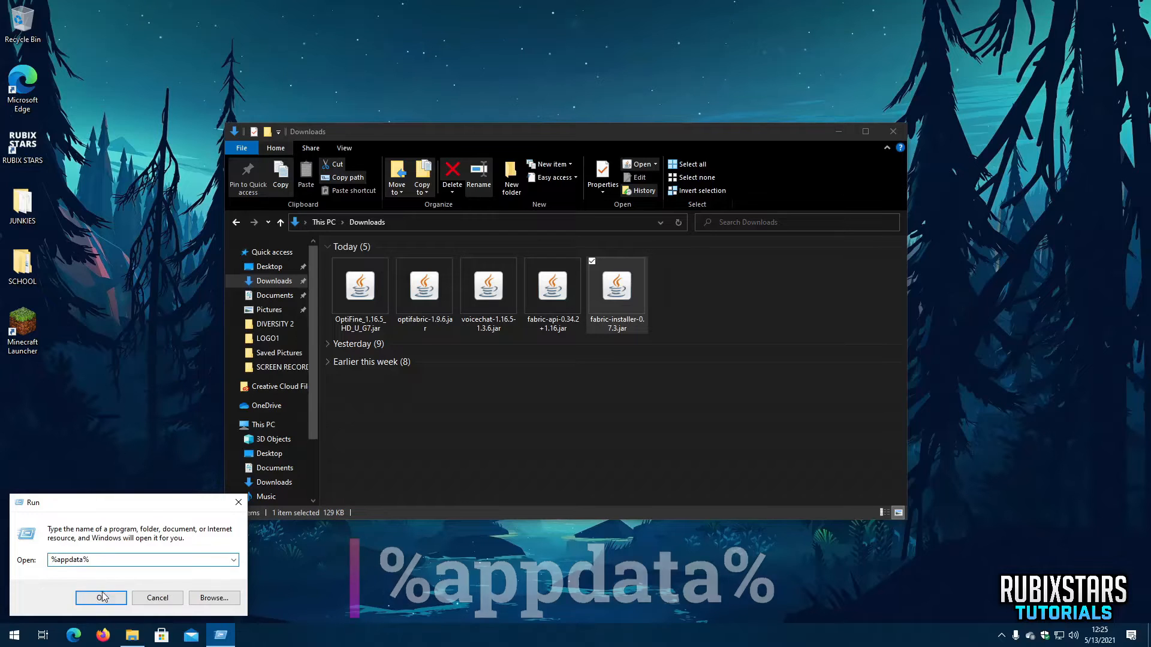
{"action": "left_click", "coordinate": [101, 597]}
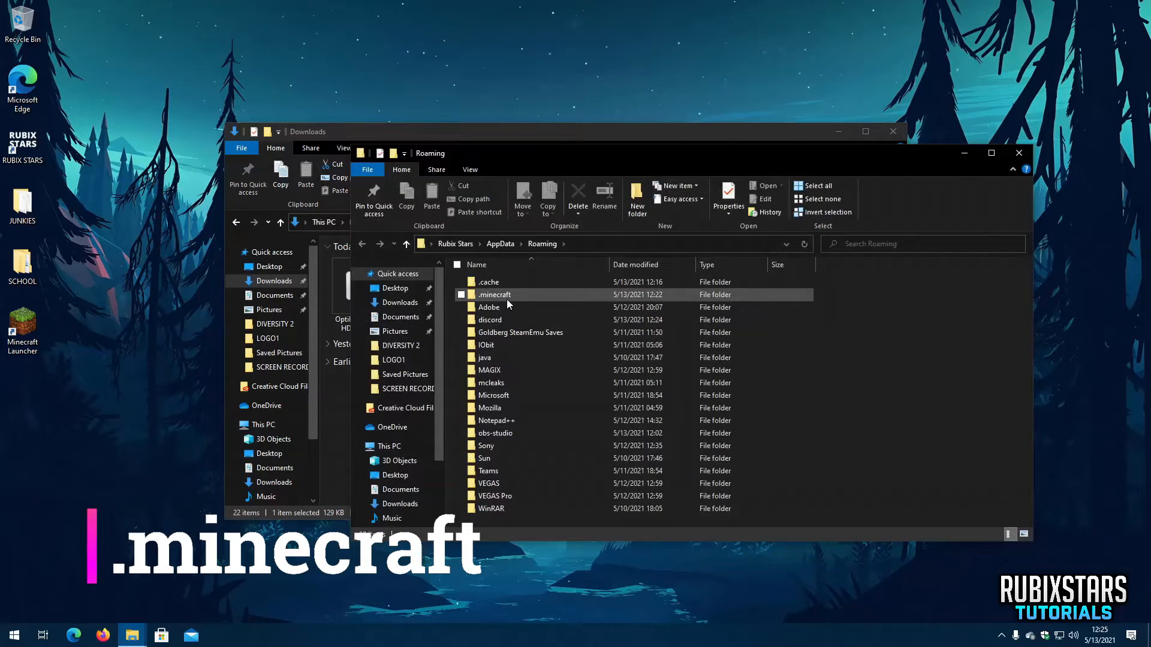
{"action": "double_click", "coordinate": [495, 295]}
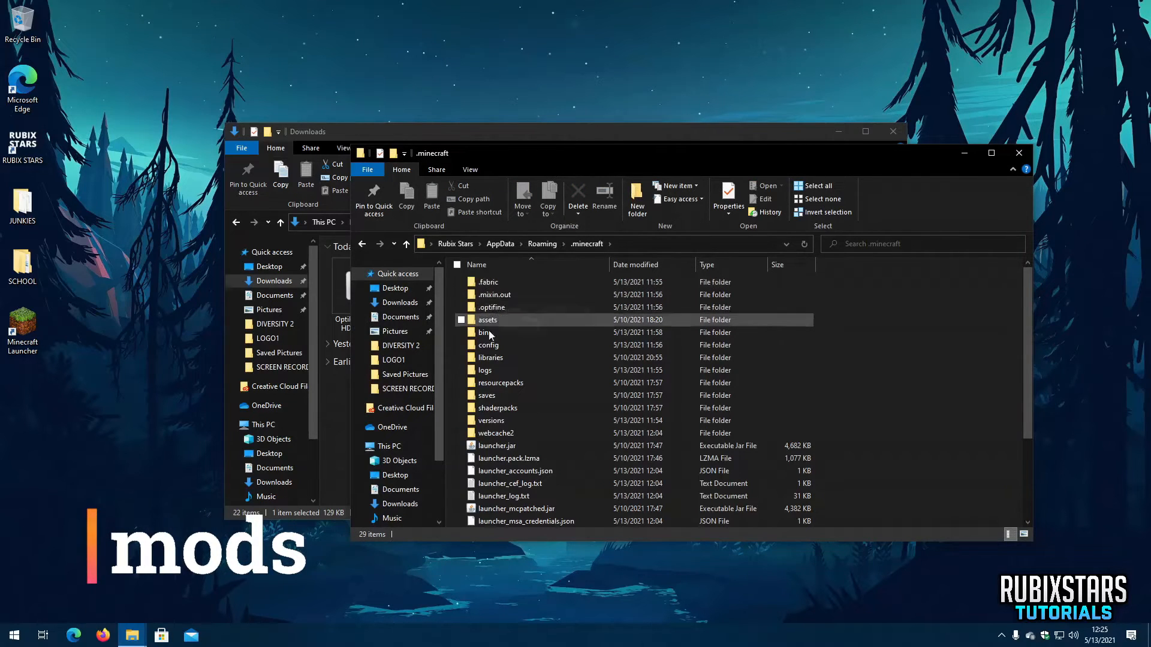
Create a new folder named mods inside .minecraft and enter it.
{"action": "scroll", "scroll_direction": "down", "scroll_amount": 3}
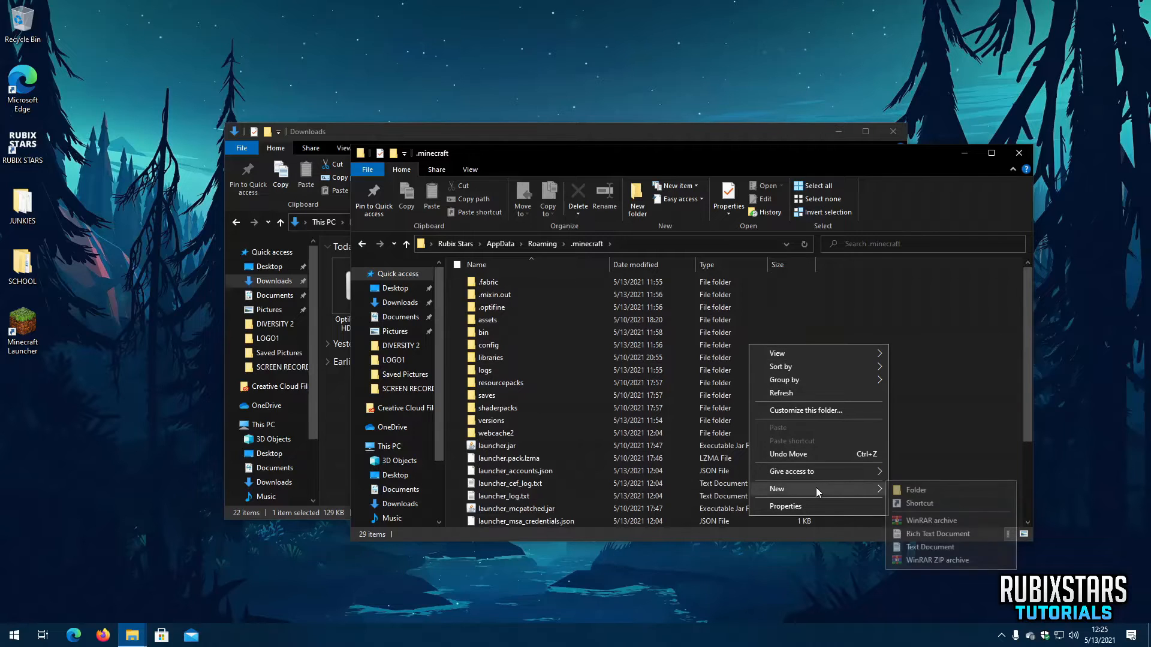
{"action": "left_click", "coordinate": [915, 489]}
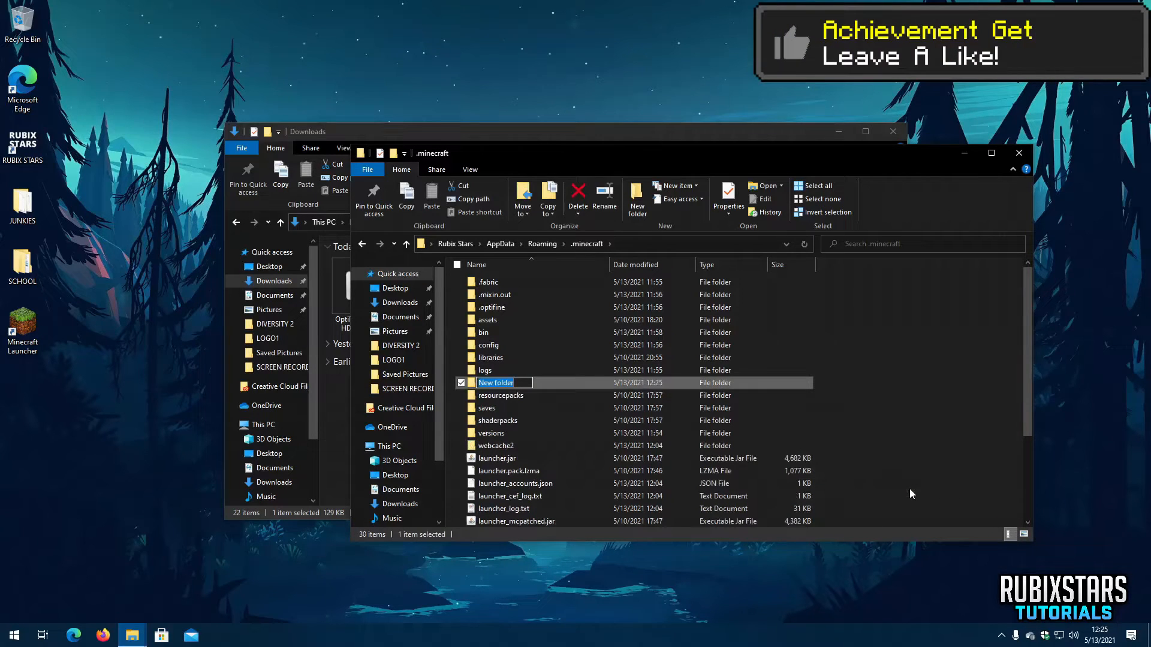
{"action": "type", "text": "mods"}
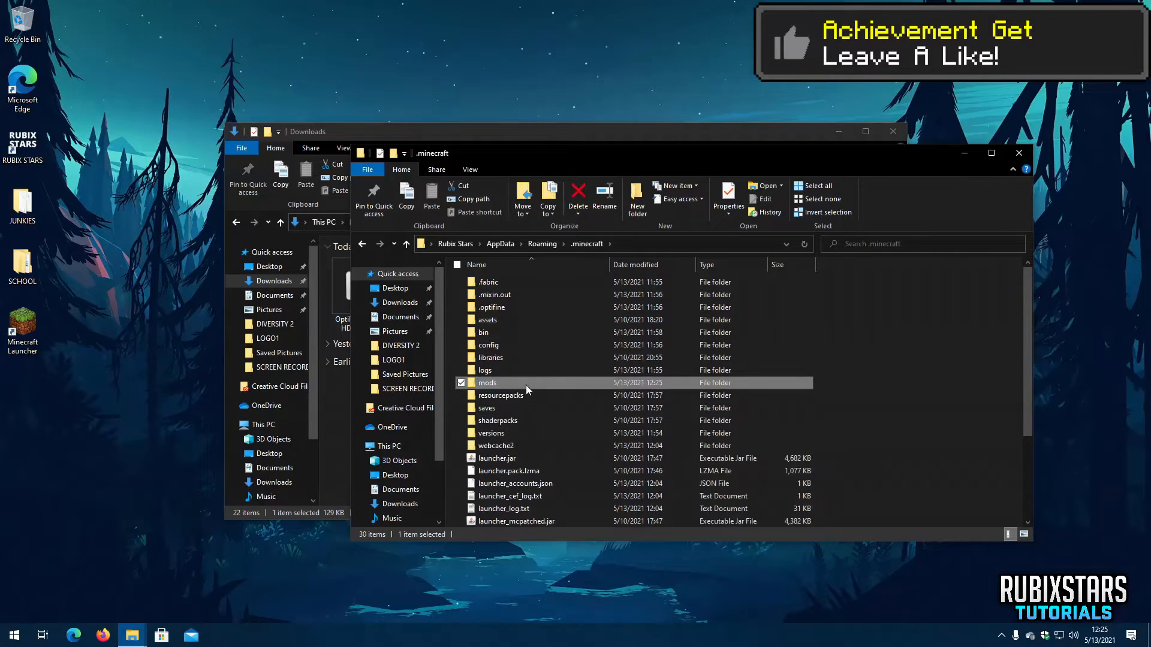
{"action": "double_click", "coordinate": [486, 383]}
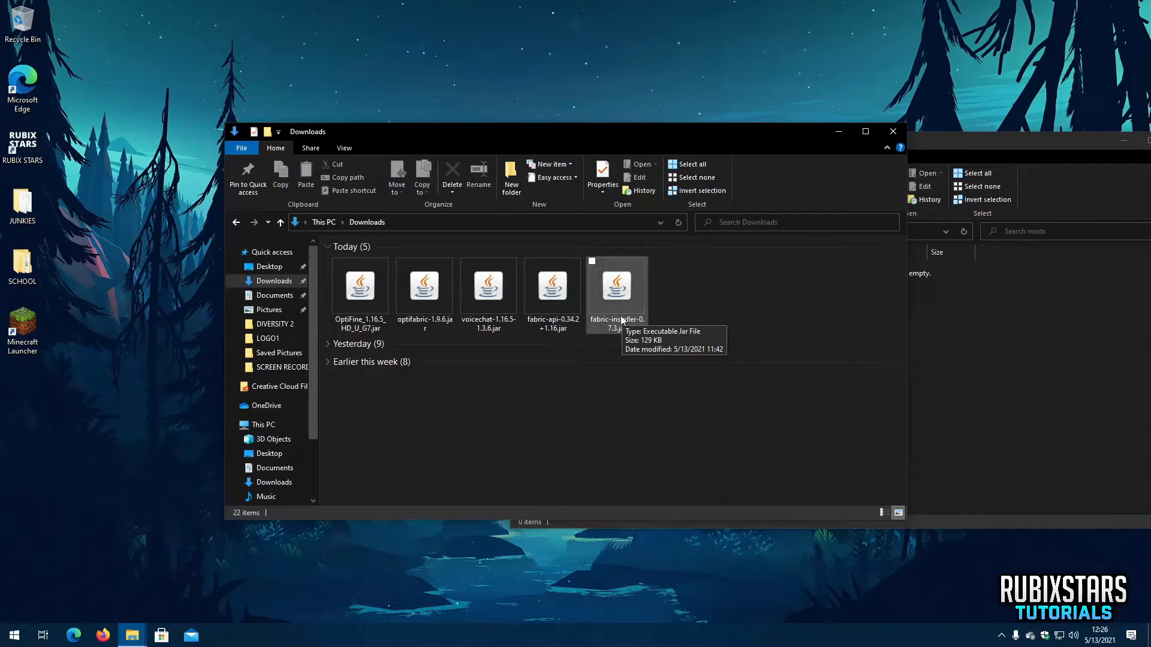
Copy the OptiFine, OptiFabric, voice chat and Fabric API jars from Downloads into mods.
{"action": "left_click", "coordinate": [488, 286]}
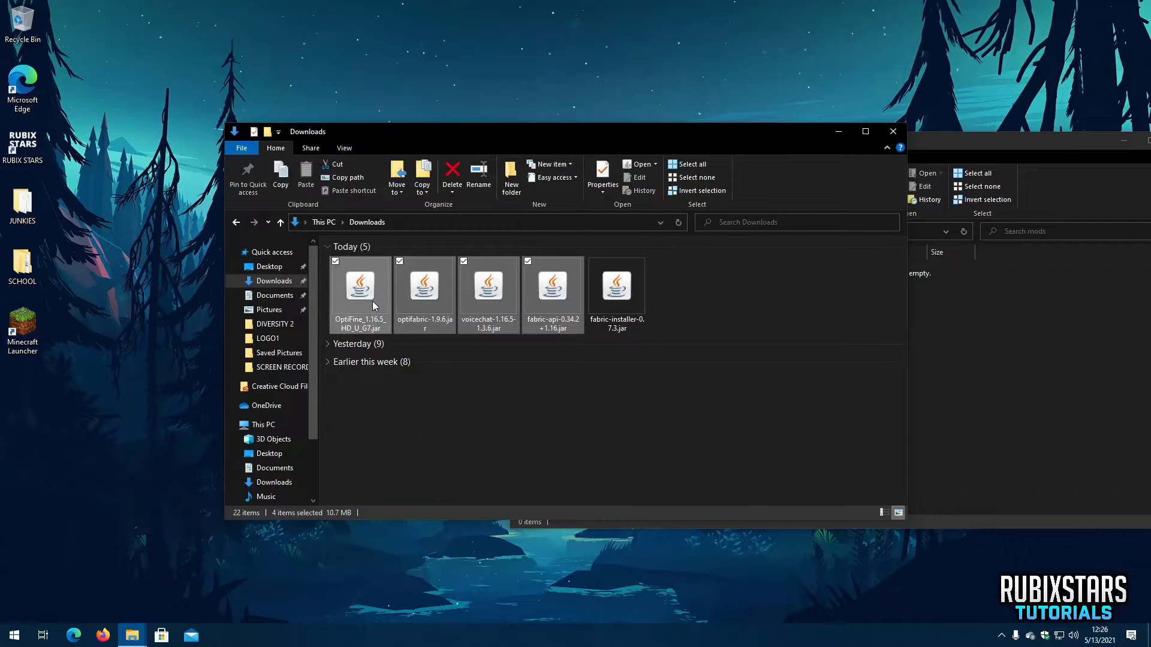
{"action": "right_click", "coordinate": [359, 287]}
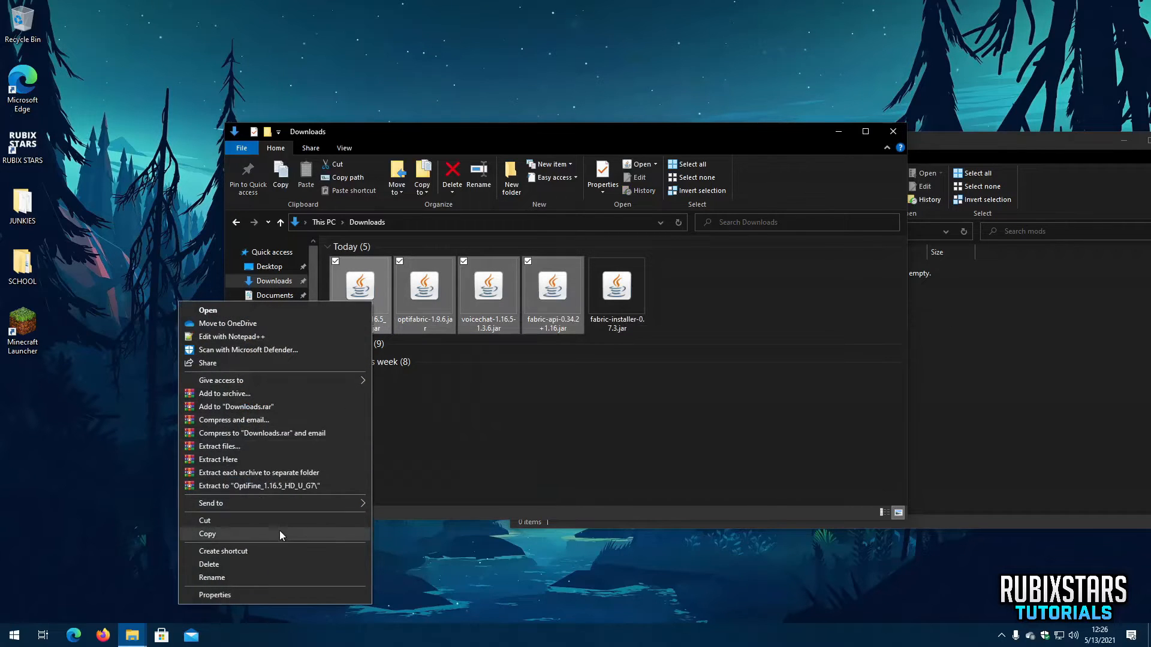
{"action": "left_click", "coordinate": [207, 534]}
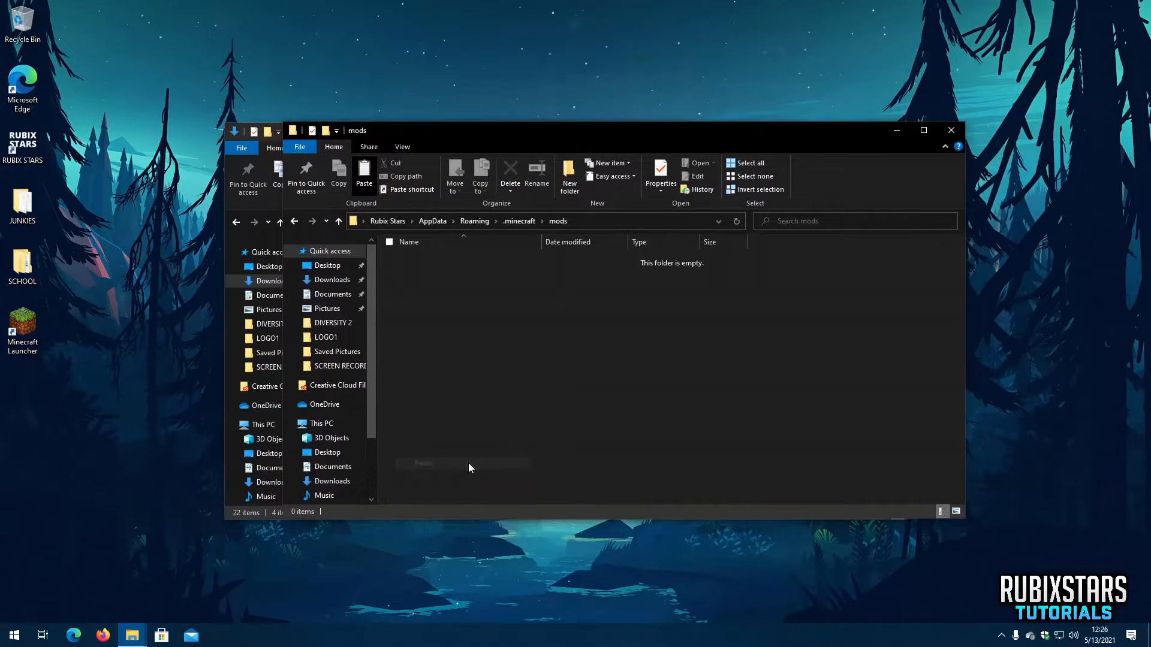
{"action": "left_click", "coordinate": [365, 176]}
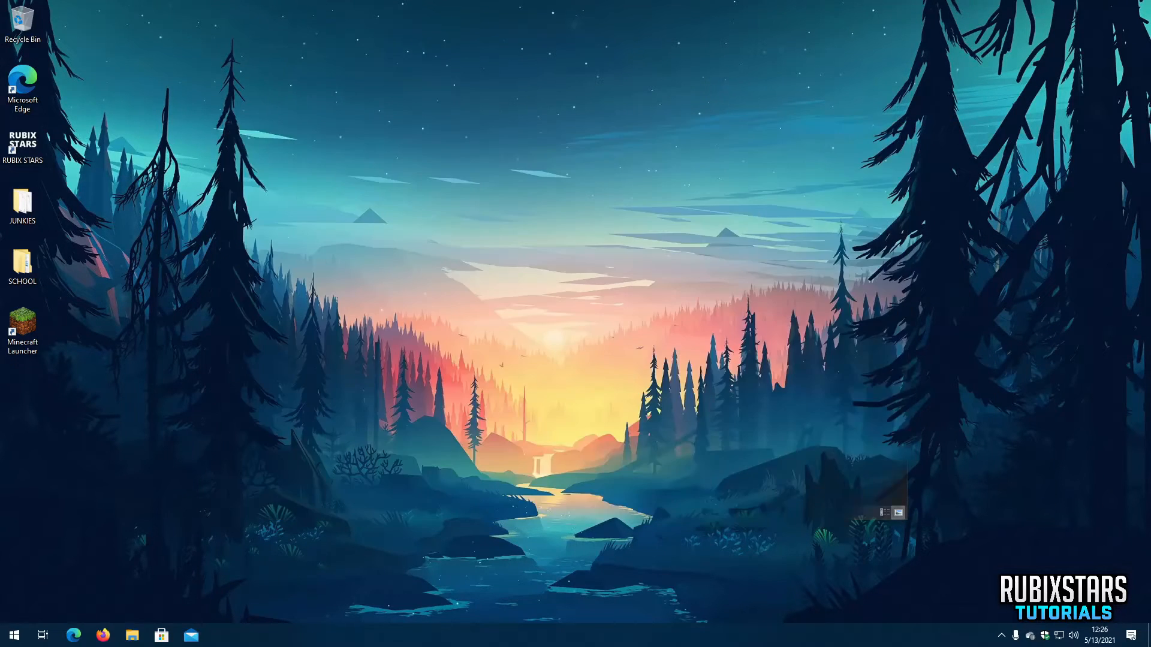
Start Minecraft Launcher and view the Installations list.
{"action": "left_click", "coordinate": [21, 326]}
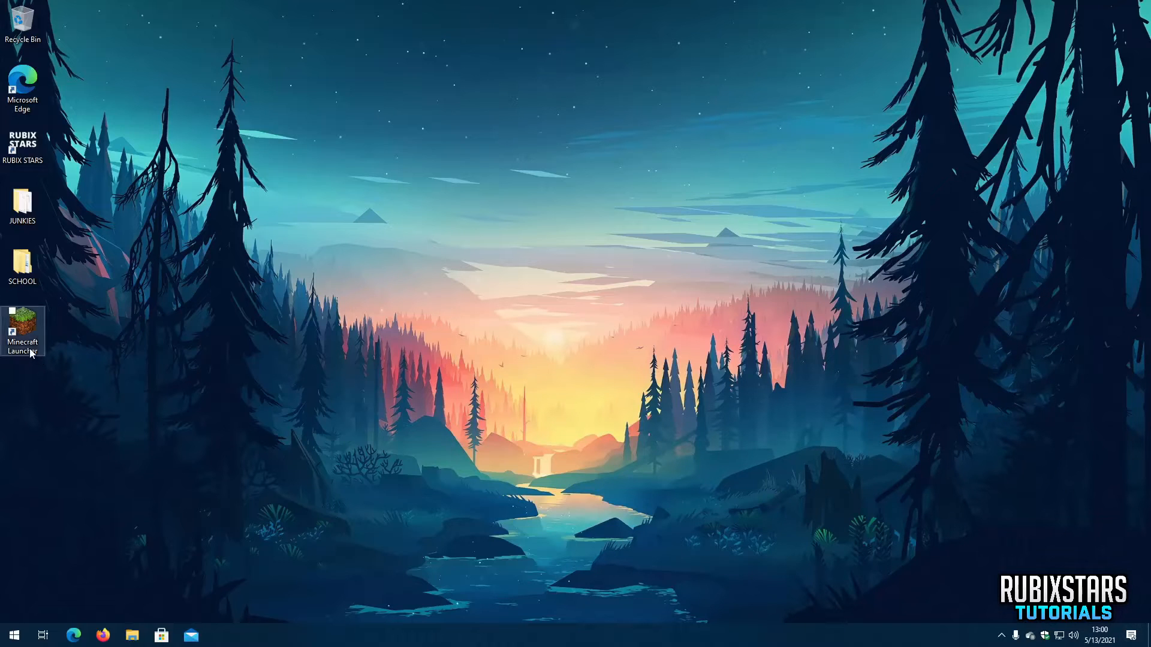
{"action": "double_click", "coordinate": [22, 331]}
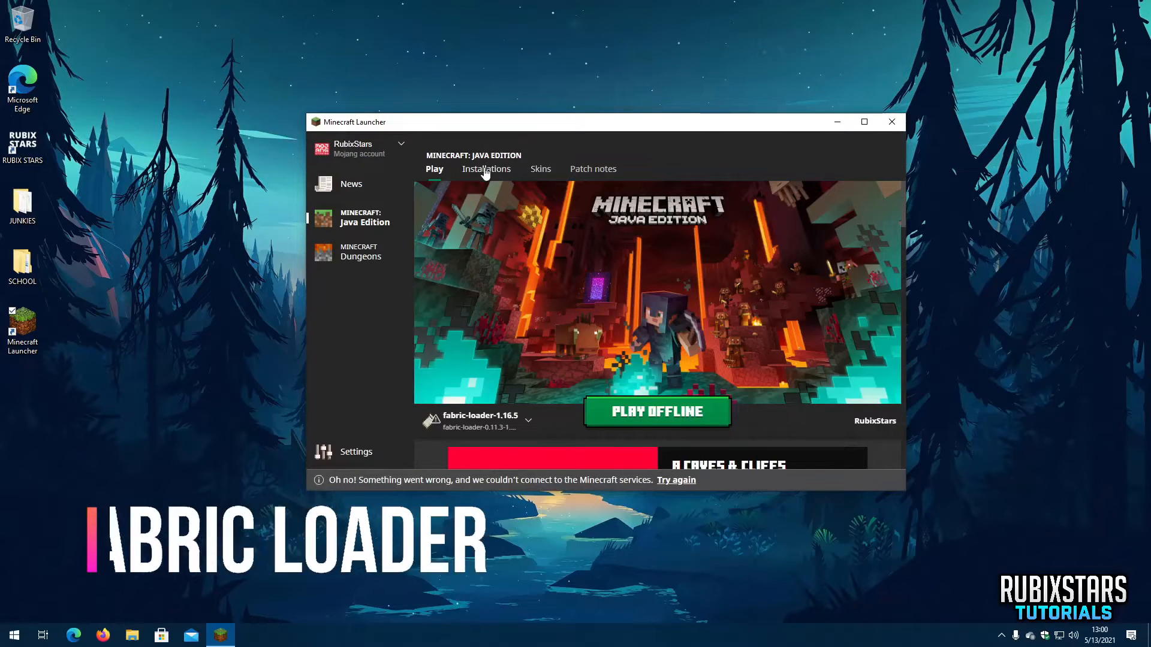
{"action": "left_click", "coordinate": [485, 169]}
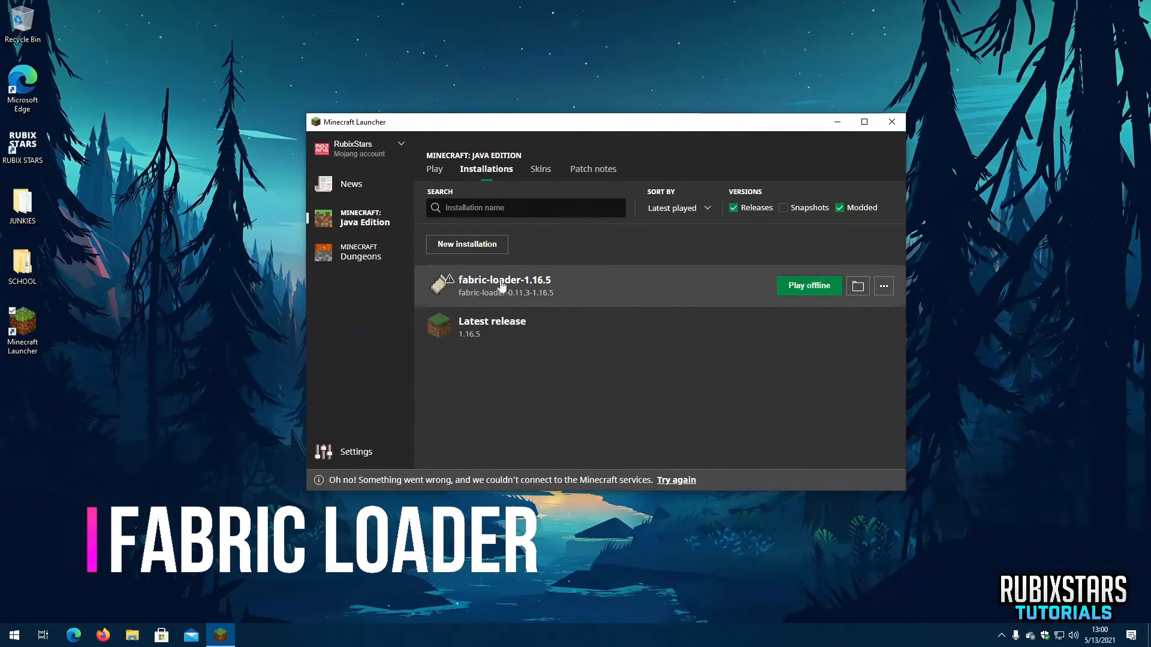
{"action": "mouse_move", "coordinate": [446, 281]}
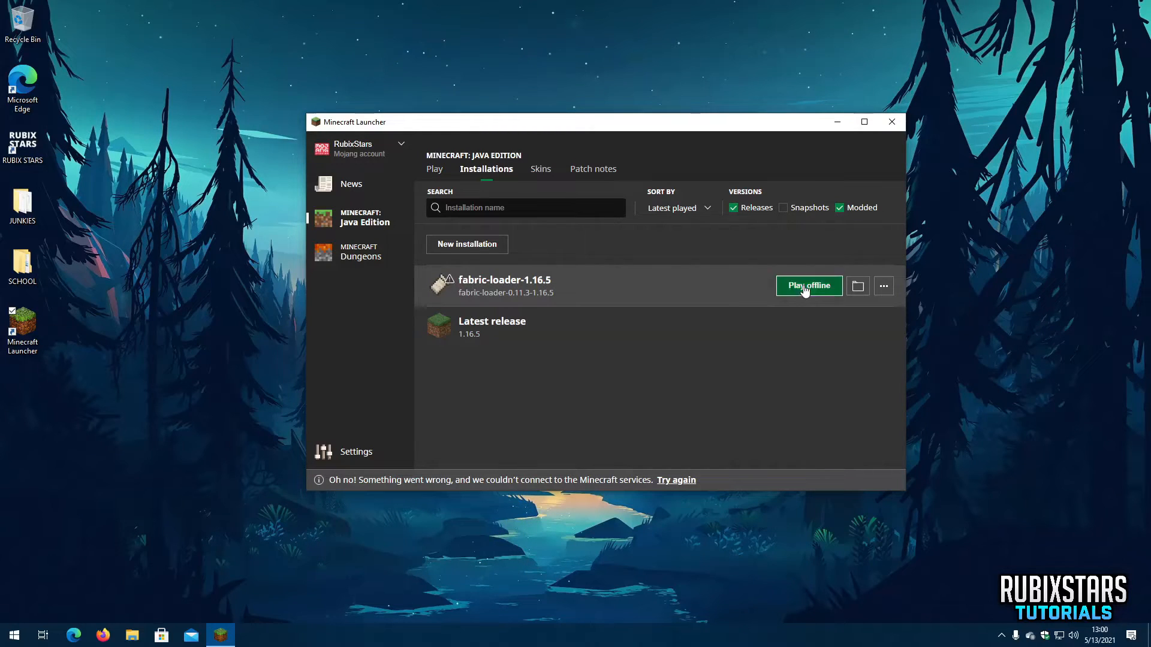
Play the fabric-loader-1.16.5 installation offline and cancel the Direct Connection screen.
{"action": "left_click", "coordinate": [808, 285]}
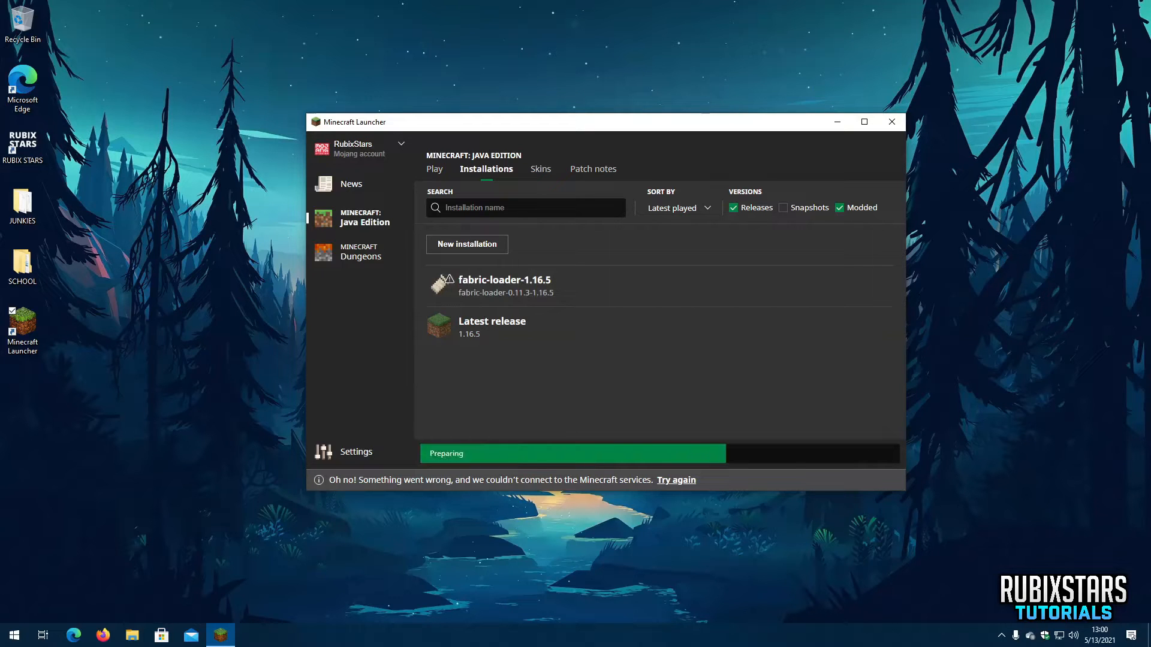
{"action": "left_click", "coordinate": [891, 122]}
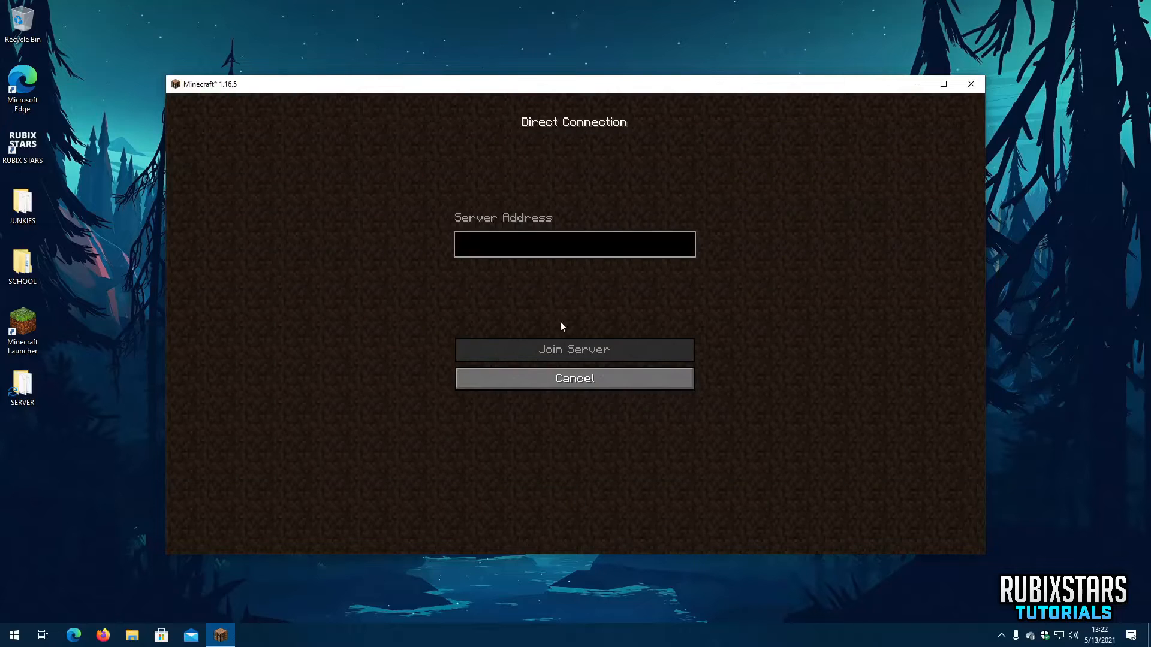
{"action": "left_click", "coordinate": [574, 244]}
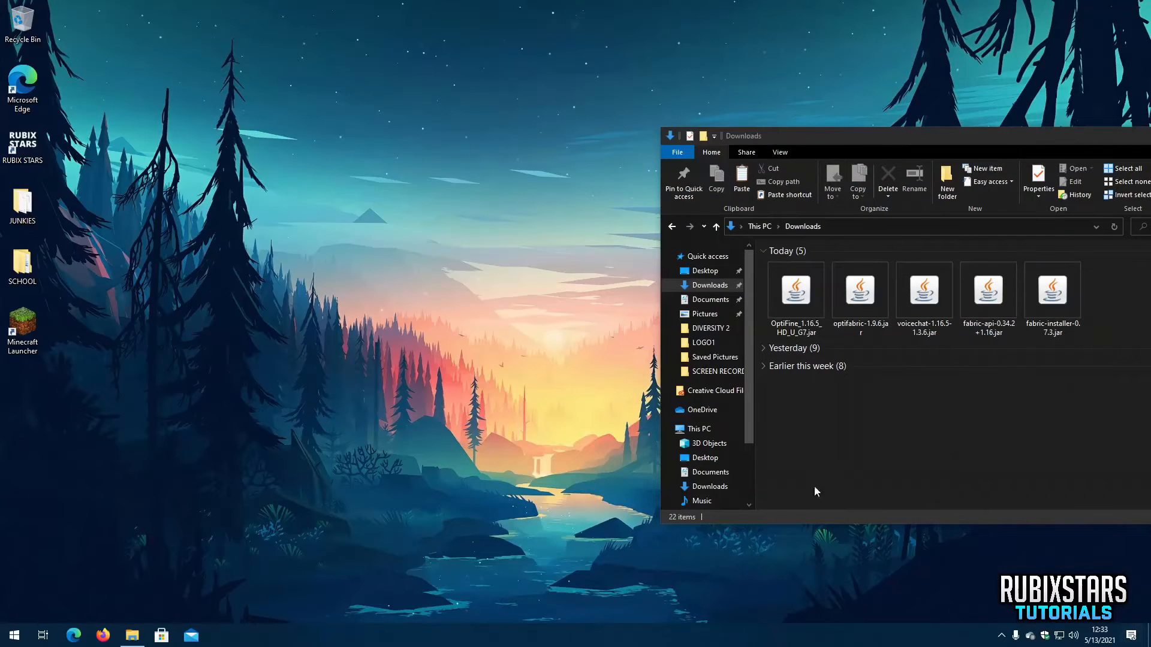
Create a desktop folder named SERVER and enter it.
{"action": "right_click", "coordinate": [48, 529]}
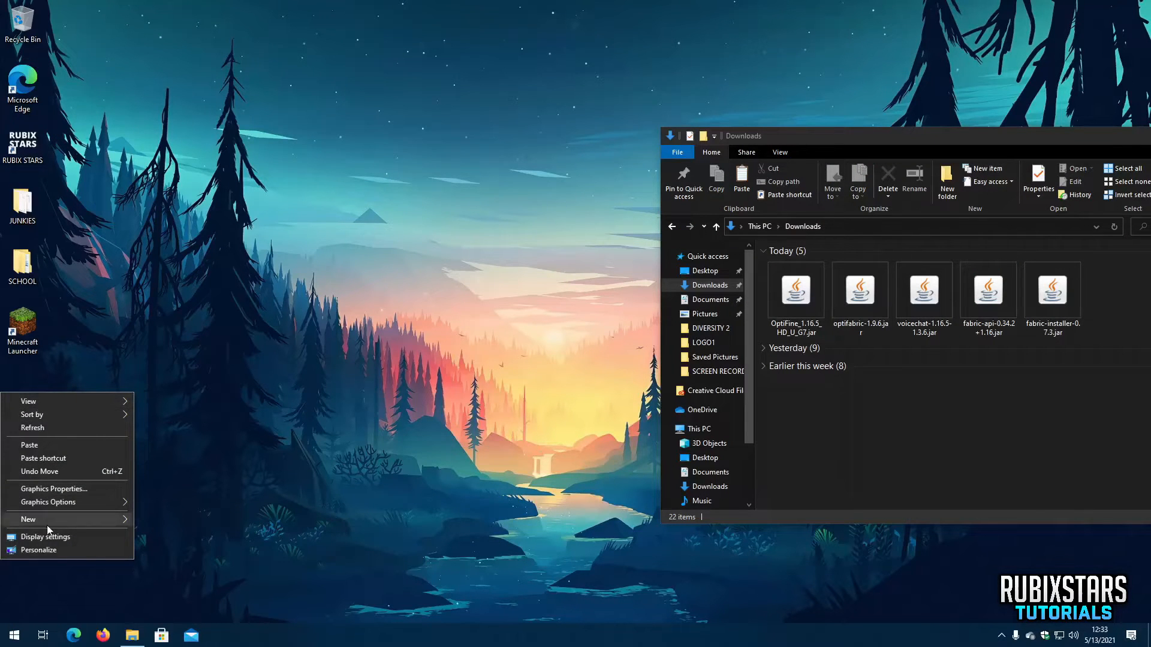
{"action": "left_click", "coordinate": [27, 519]}
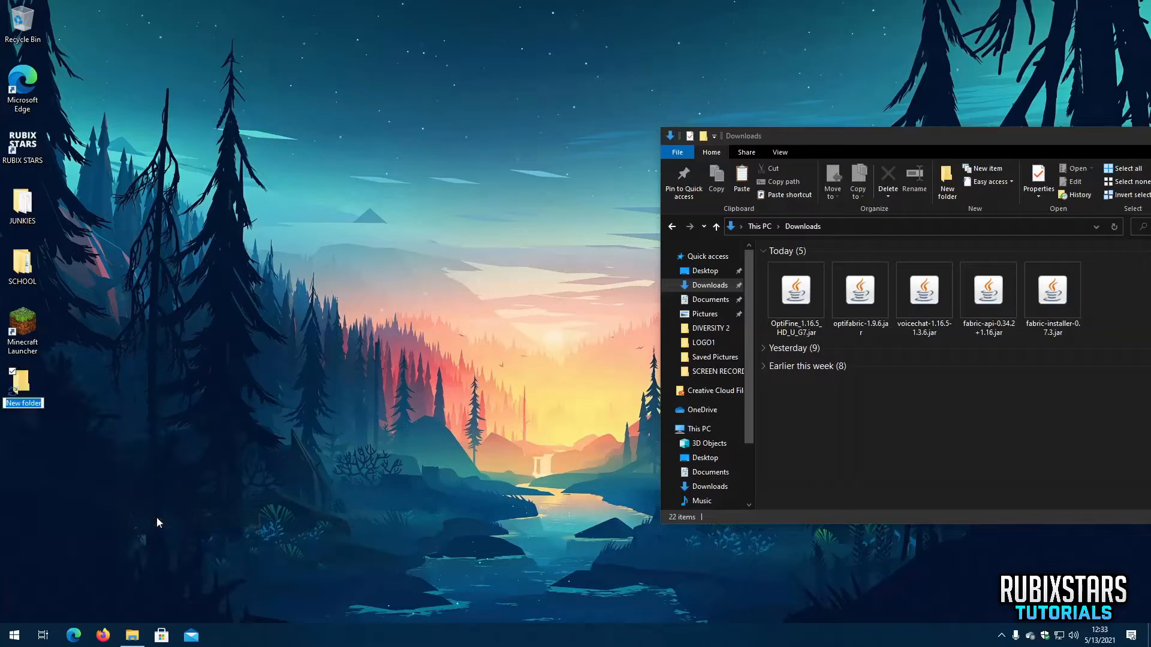
{"action": "type", "text": "SERVER"}
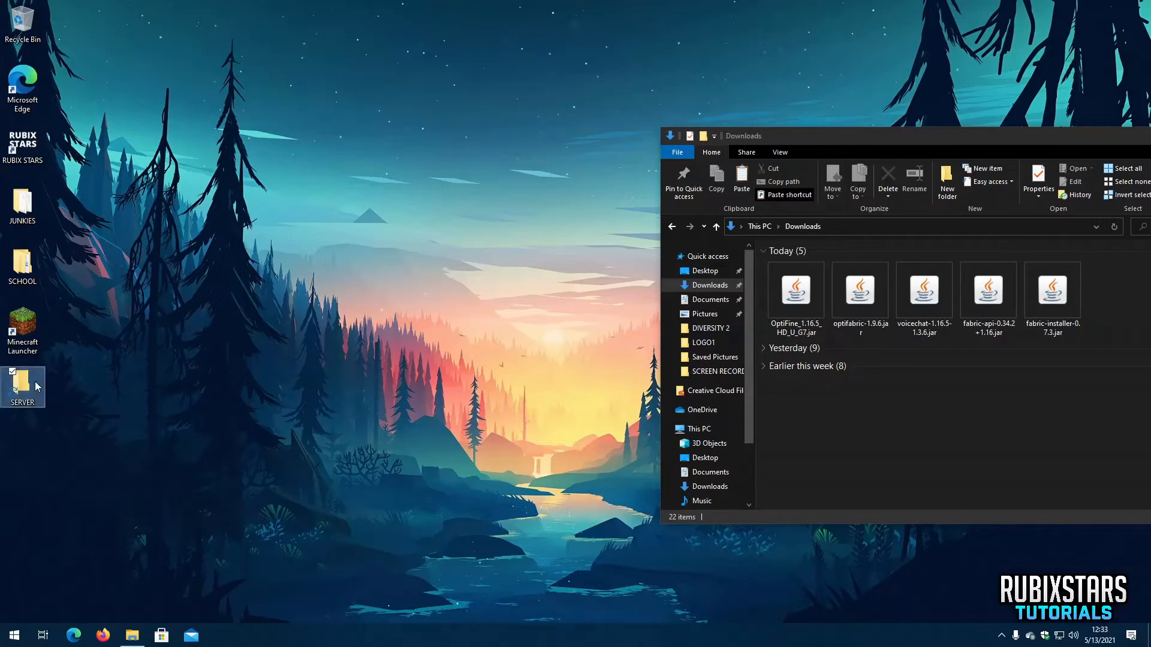
{"action": "double_click", "coordinate": [23, 381]}
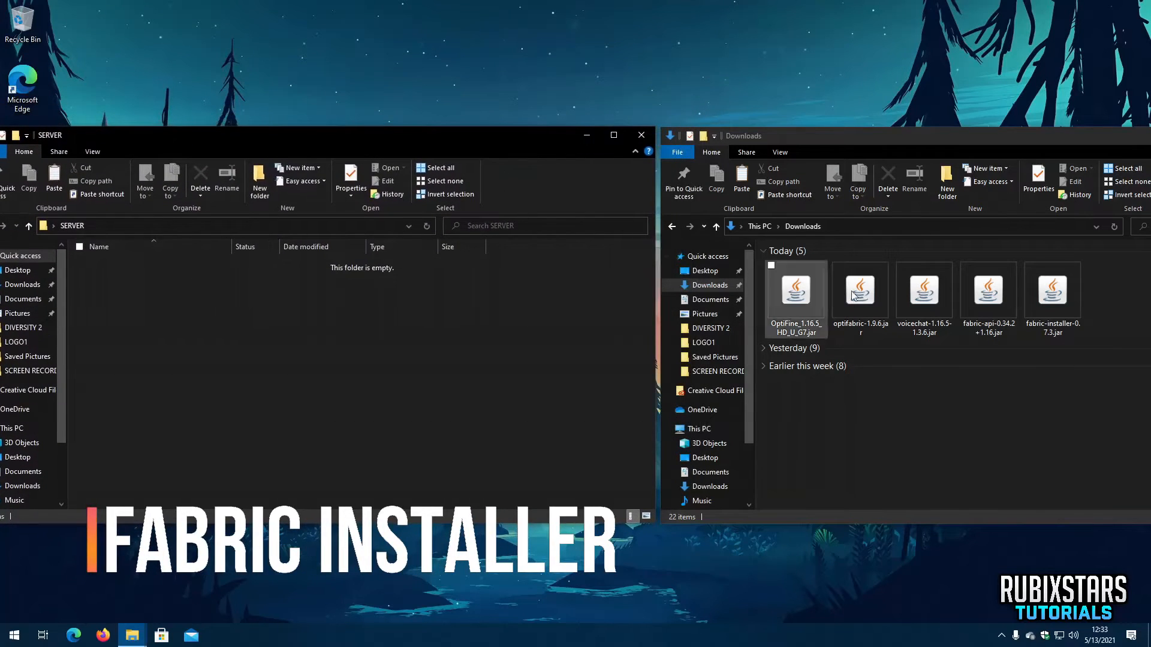
Copy fabric-installer-0.7.3.jar into SERVER and run it from there.
{"action": "left_click", "coordinate": [1051, 291]}
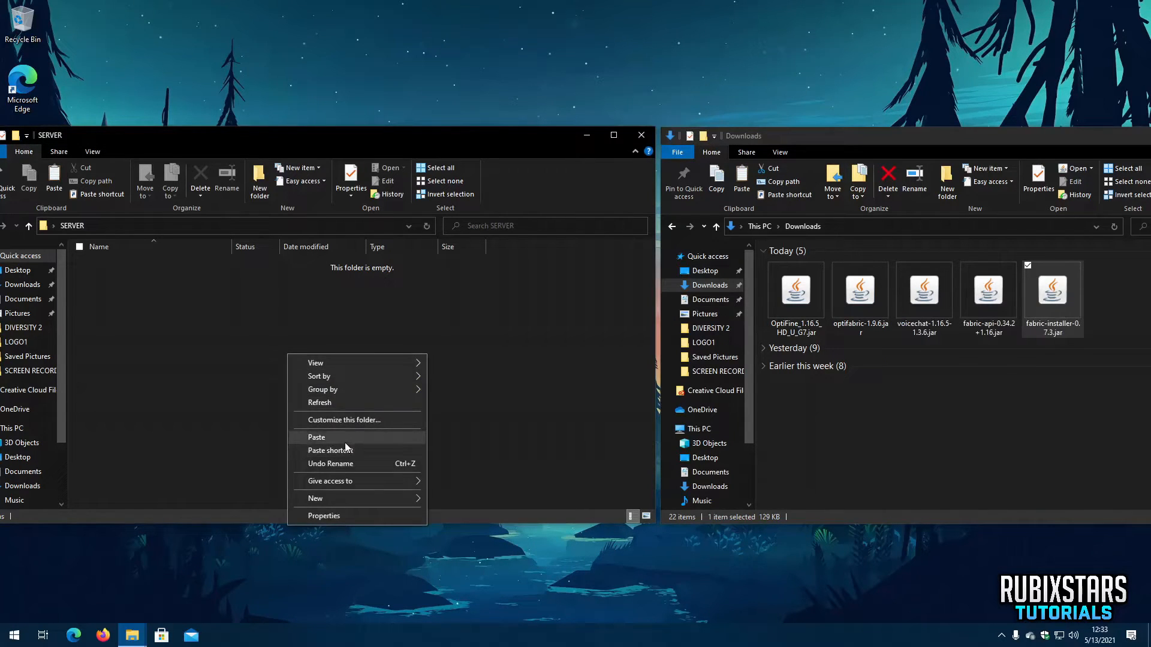
{"action": "left_click", "coordinate": [316, 436]}
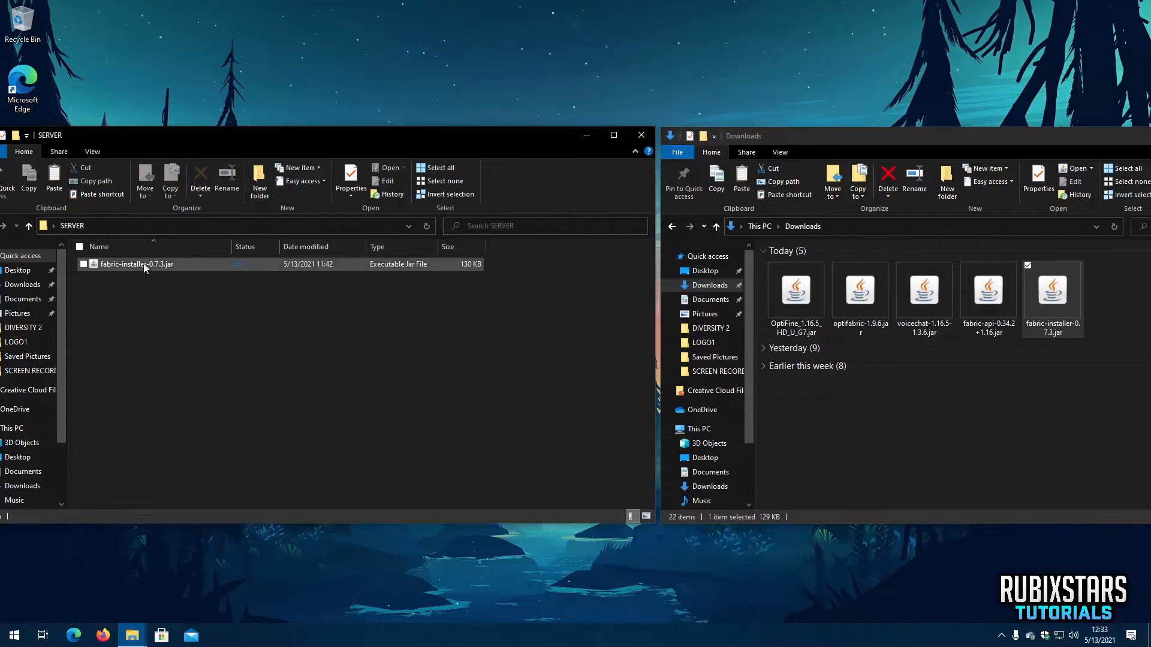
{"action": "left_click", "coordinate": [137, 264]}
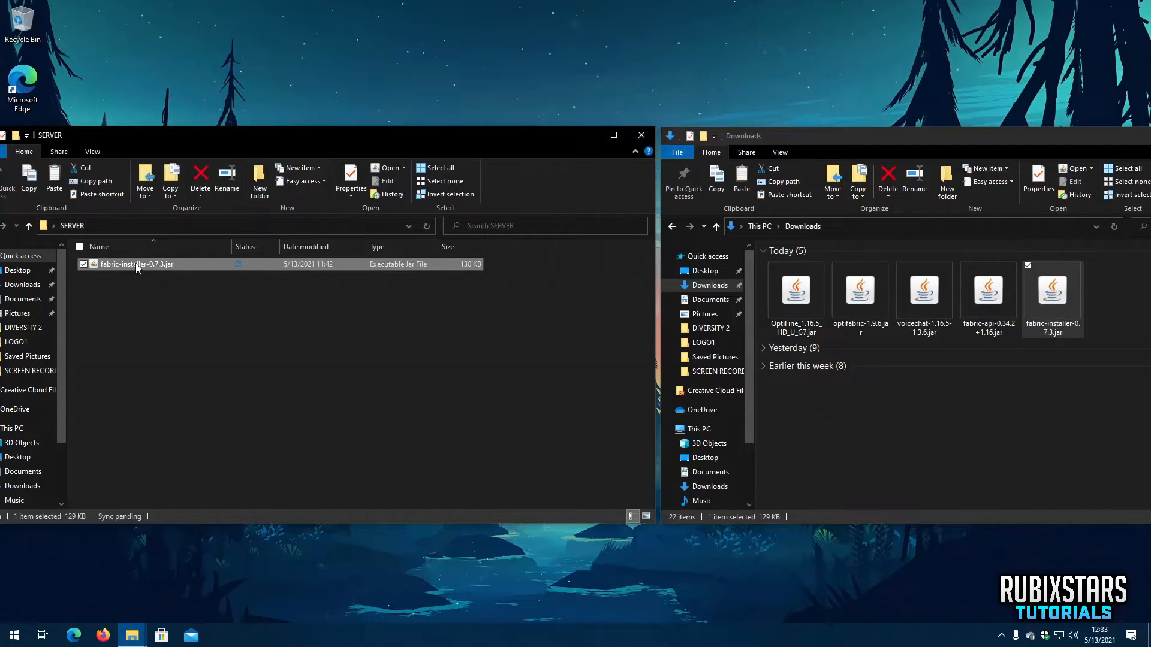
{"action": "double_click", "coordinate": [135, 263]}
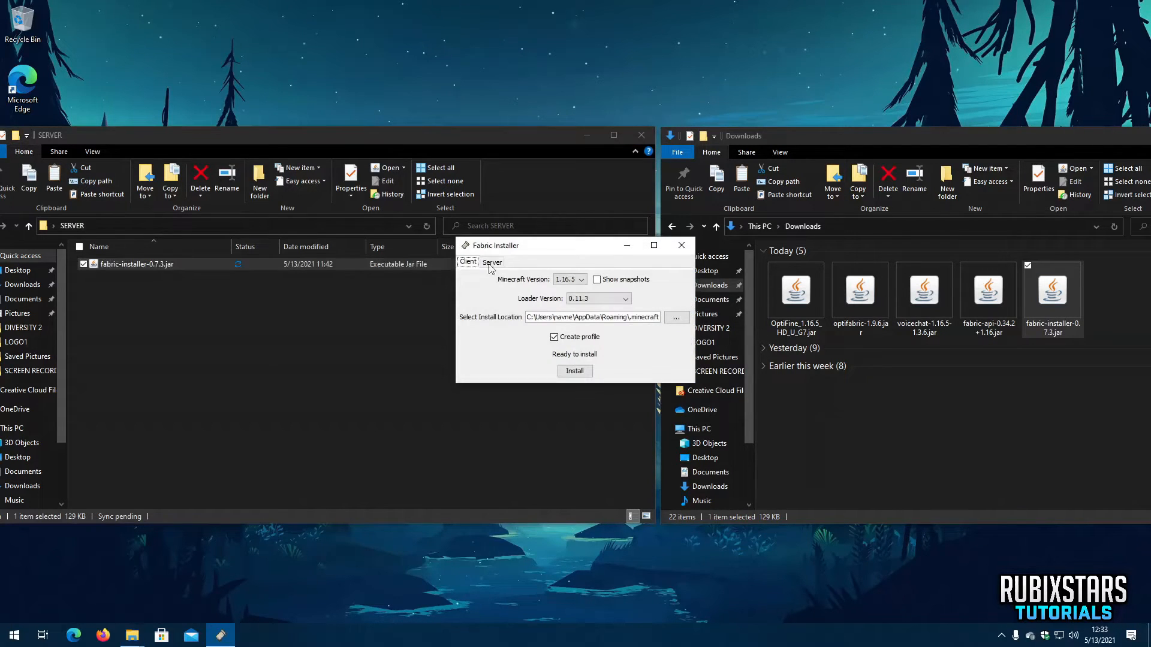
Install a Fabric server for Minecraft 1.16.5 into the SERVER folder.
{"action": "left_click", "coordinate": [492, 263]}
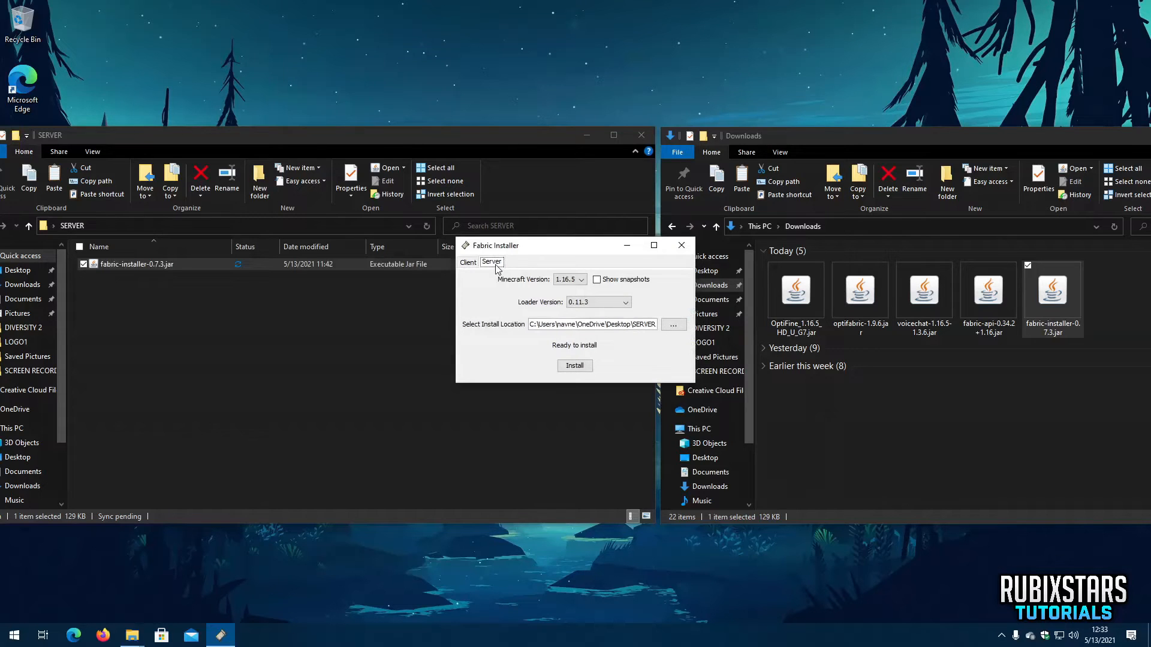
{"action": "left_click", "coordinate": [580, 280]}
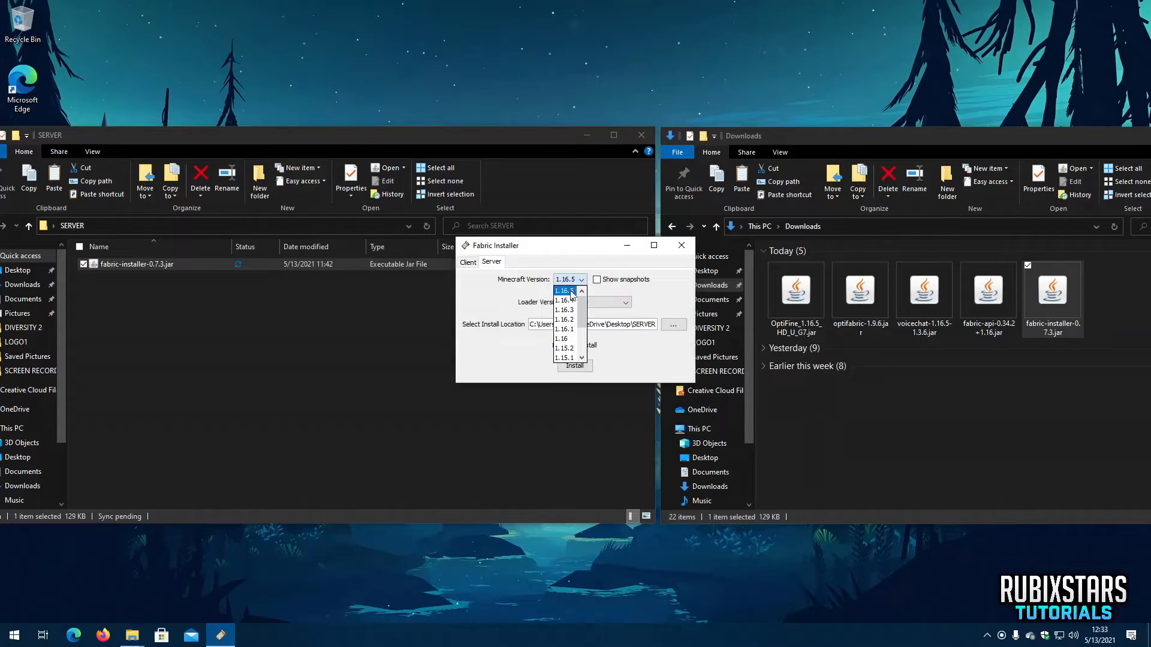
{"action": "left_click", "coordinate": [564, 291]}
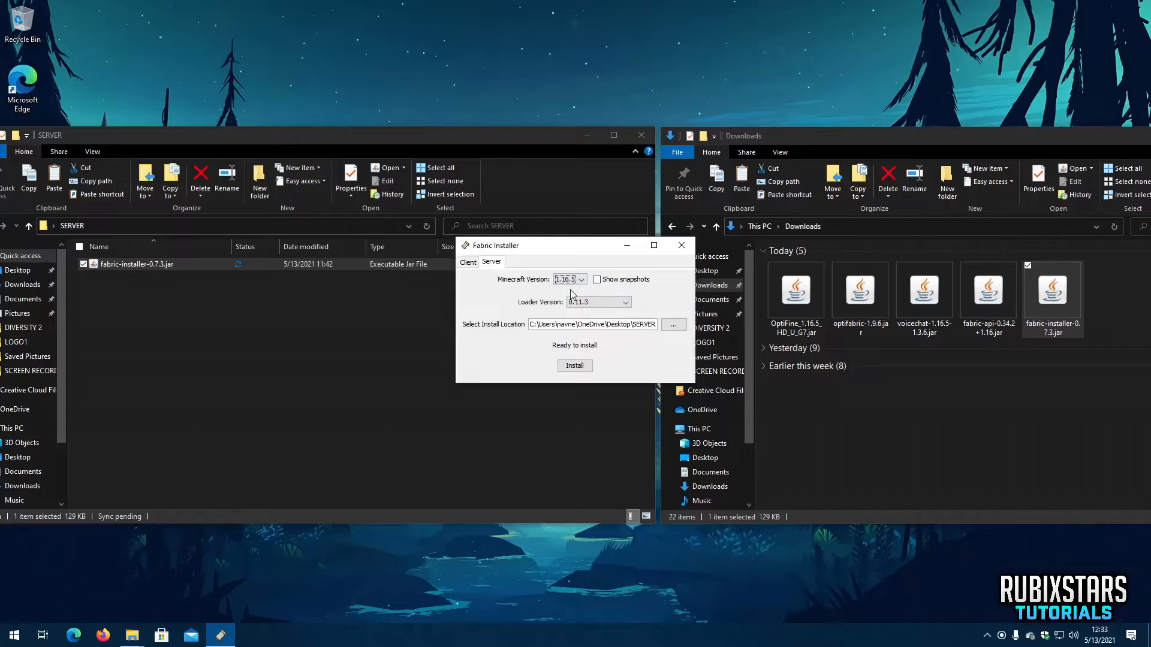
{"action": "left_click", "coordinate": [574, 366]}
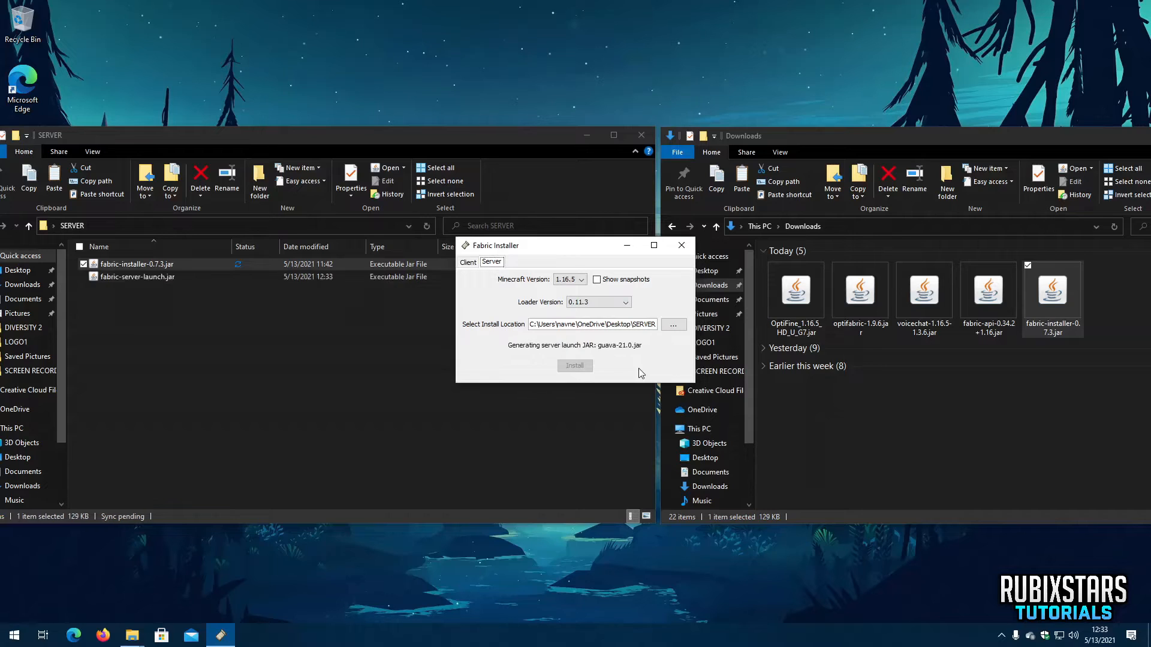
{"action": "left_click", "coordinate": [574, 366]}
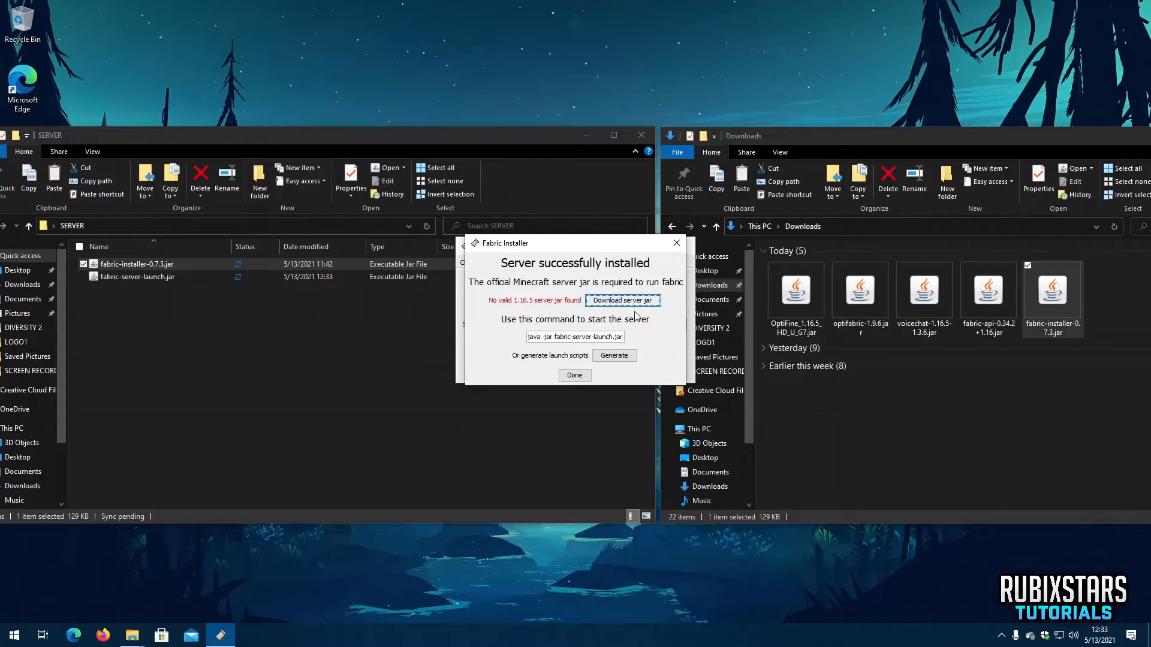
Download the official 1.16.5 server jar, generate start.bat/start.sh launch scripts, and finish the installer.
{"action": "left_click", "coordinate": [622, 299]}
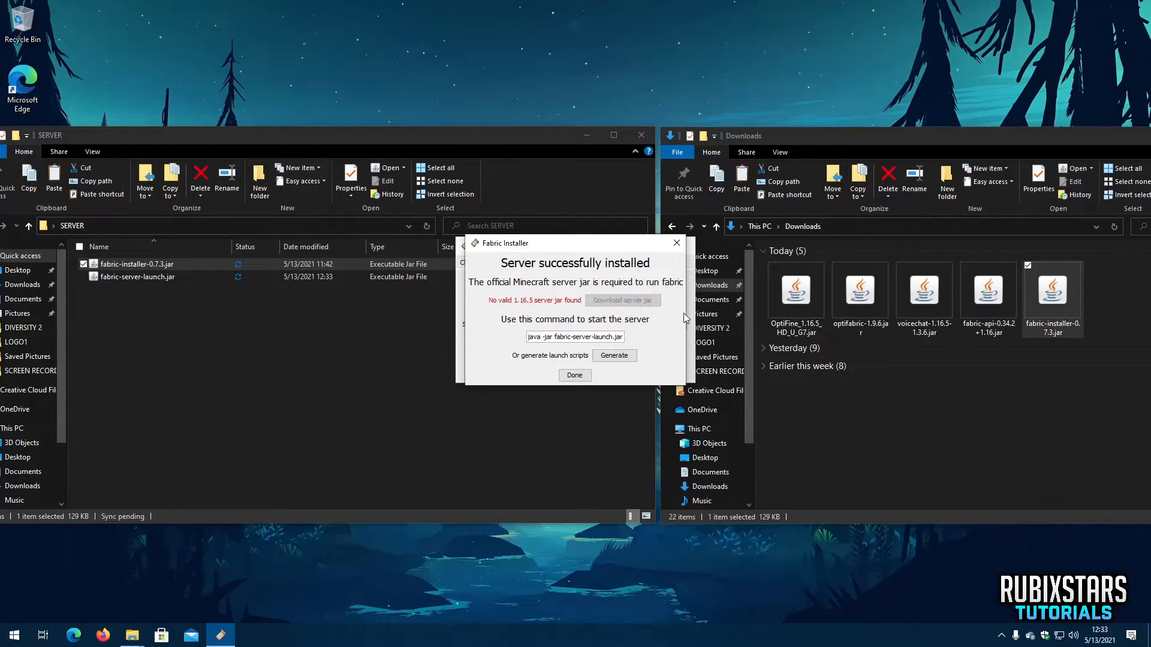
{"action": "left_click", "coordinate": [621, 299]}
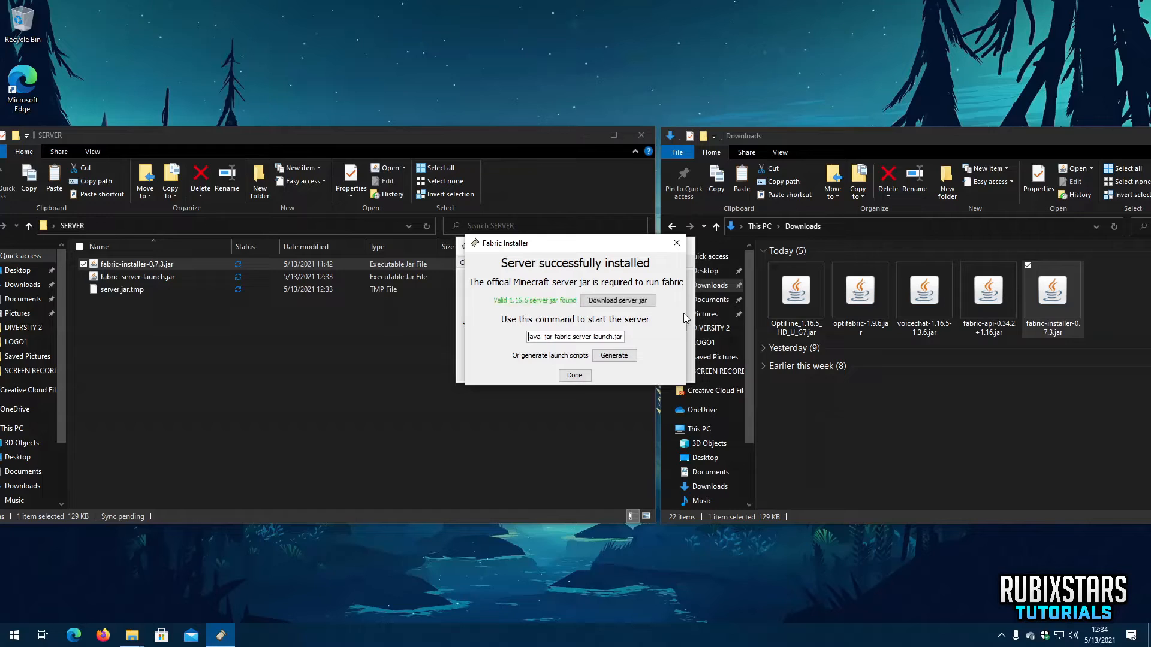
{"action": "left_click", "coordinate": [616, 300]}
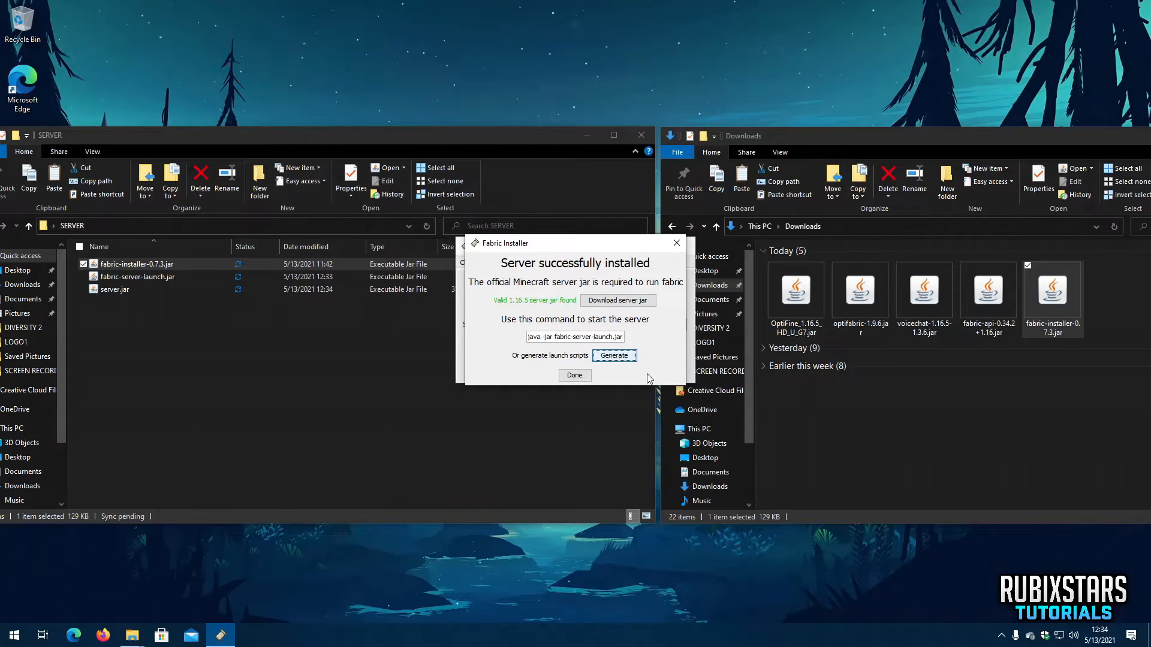
{"action": "left_click", "coordinate": [614, 355]}
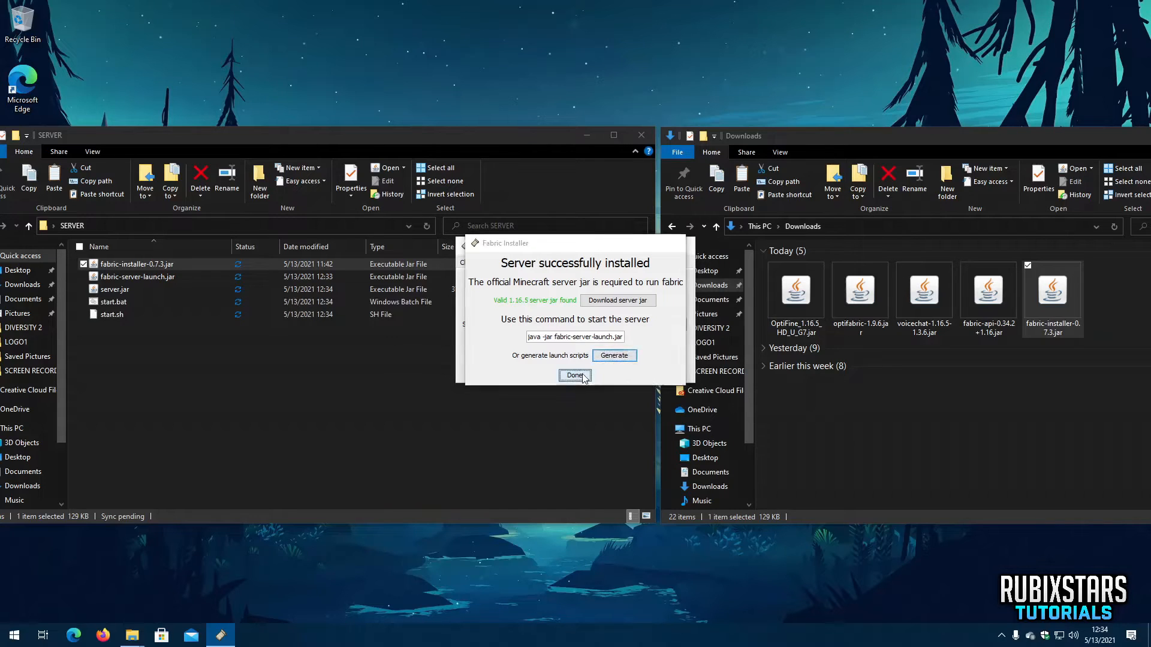
{"action": "left_click", "coordinate": [574, 375]}
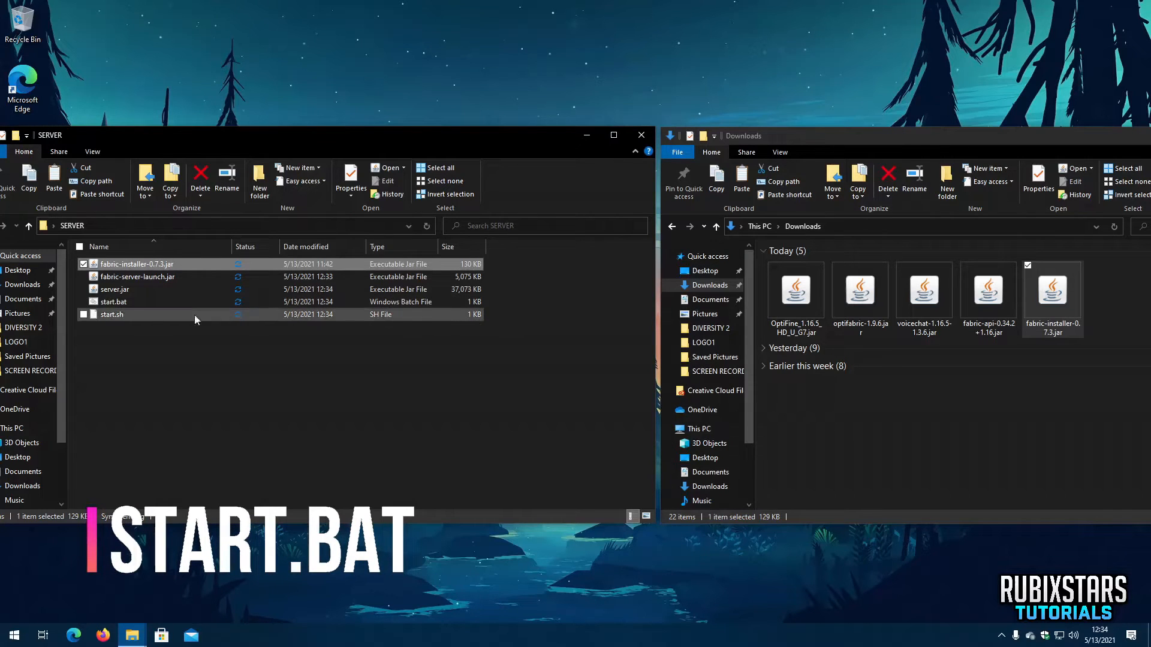
Run start.bat once so the server creates eula.txt, server.properties, logs, config and mods.
{"action": "double_click", "coordinate": [113, 302]}
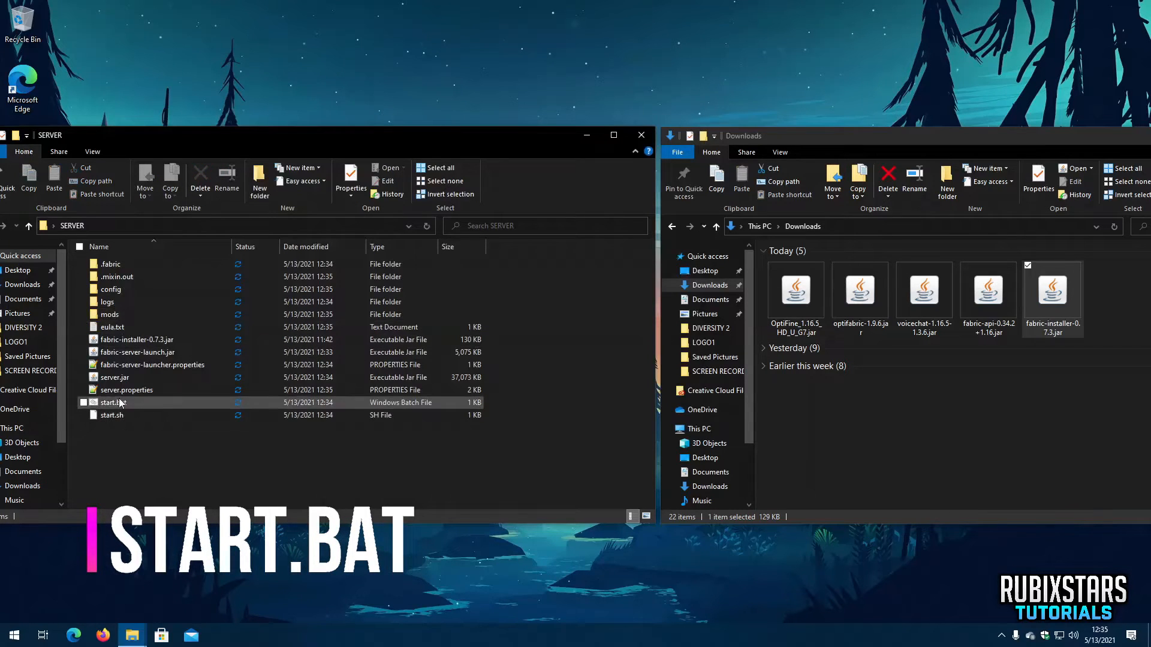
{"action": "right_click", "coordinate": [112, 403]}
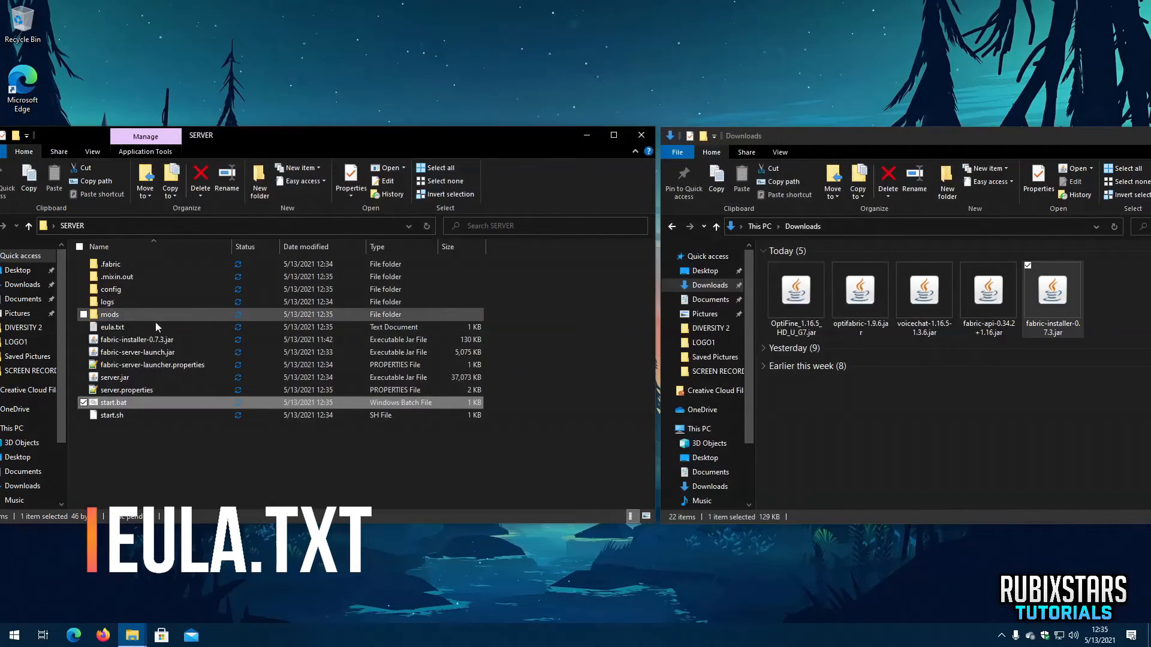
{"action": "mouse_move", "coordinate": [136, 334]}
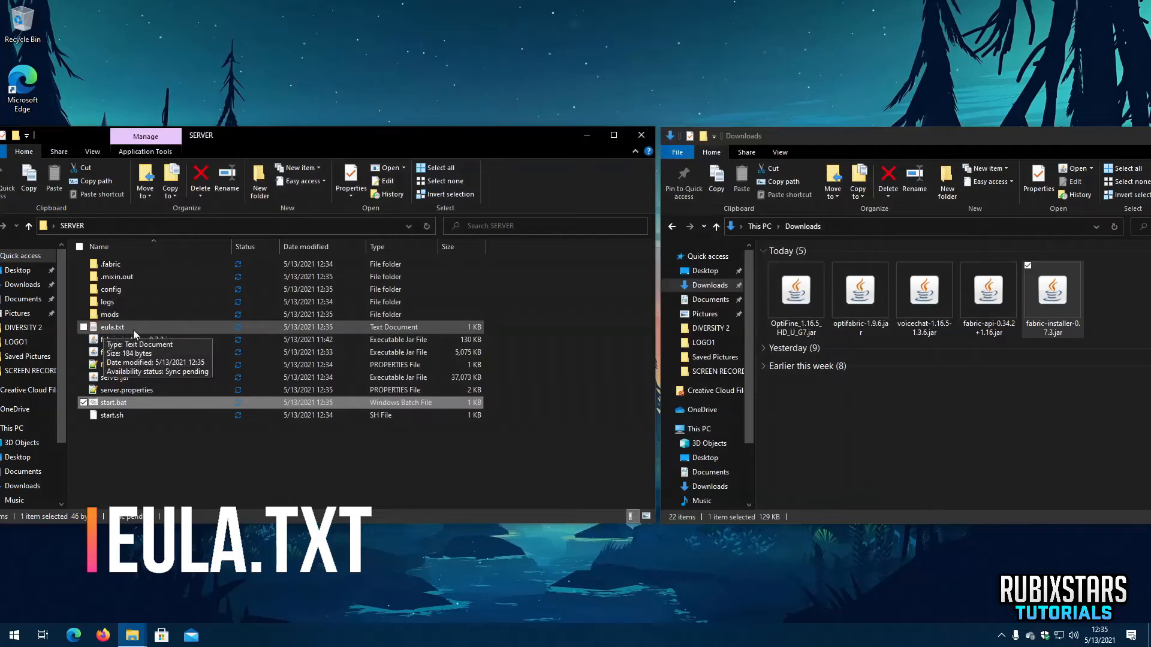
Edit eula.txt so it reads eula=true and save it in Notepad.
{"action": "double_click", "coordinate": [112, 326]}
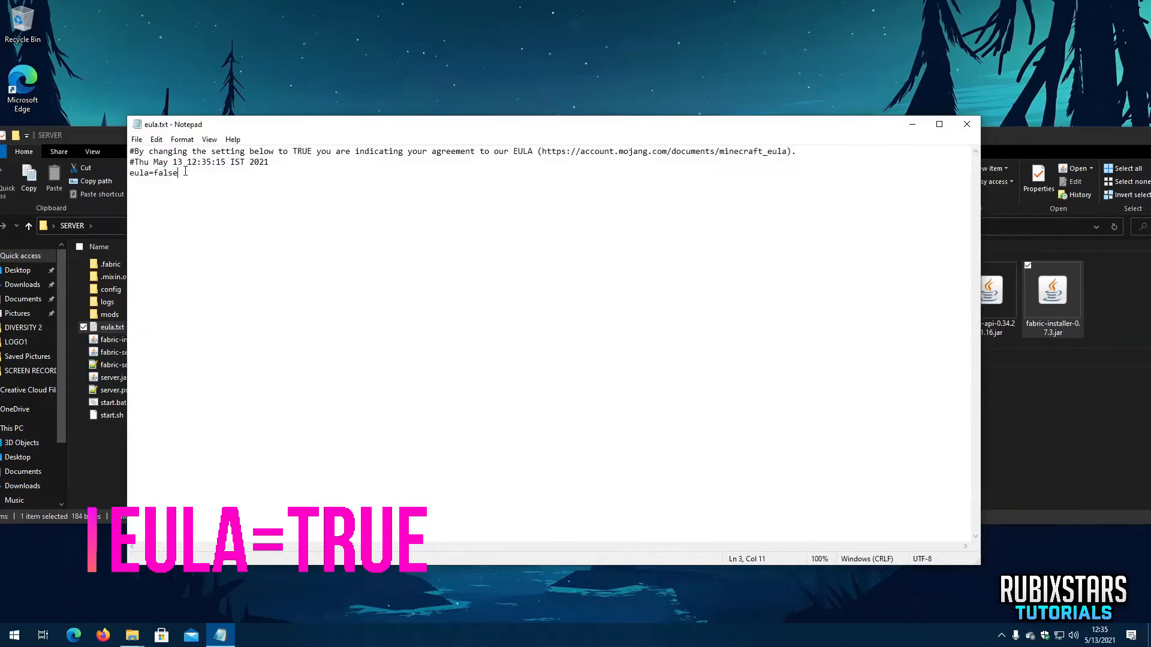
{"action": "type", "text": "true"}
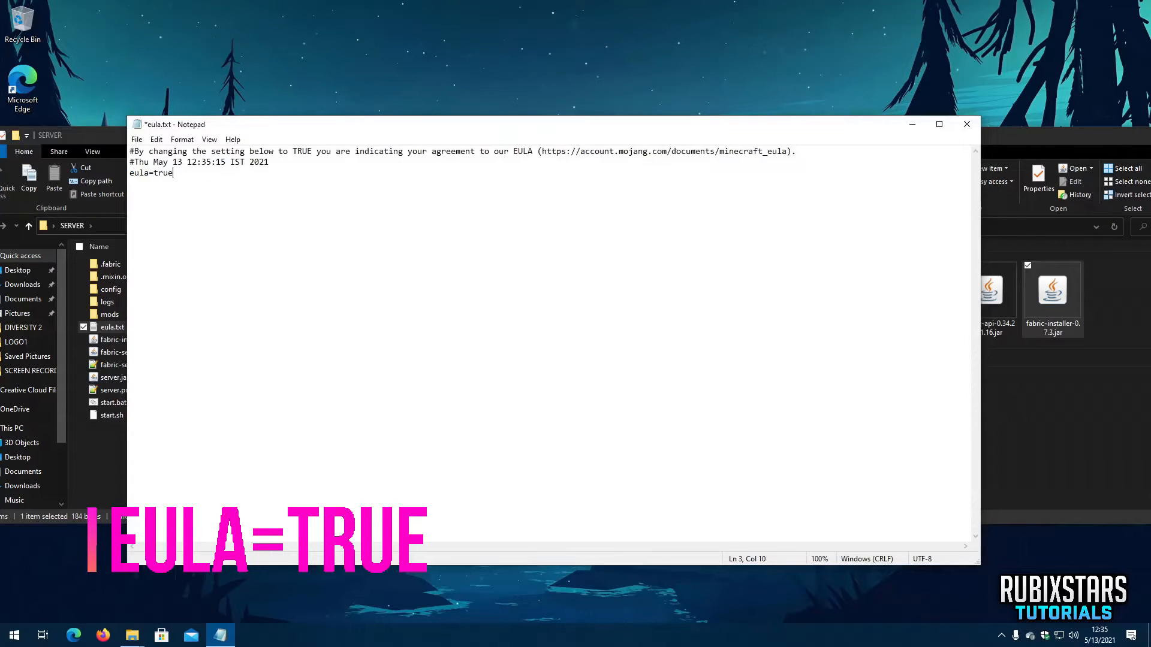
{"action": "left_click", "coordinate": [137, 139]}
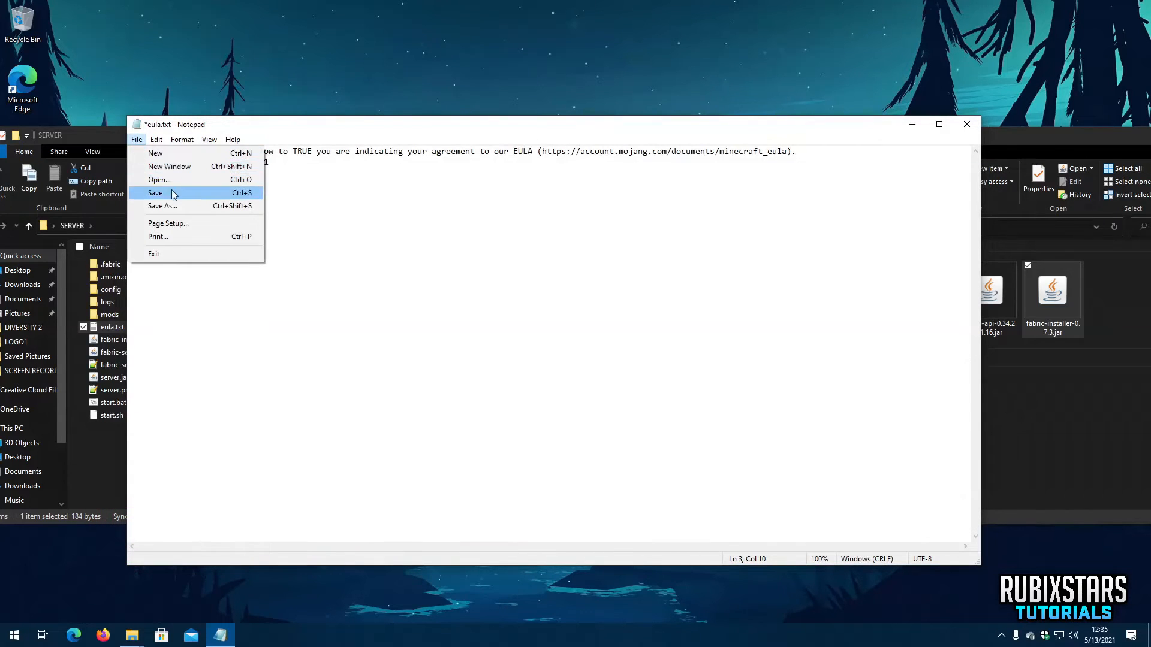
{"action": "left_click", "coordinate": [154, 192]}
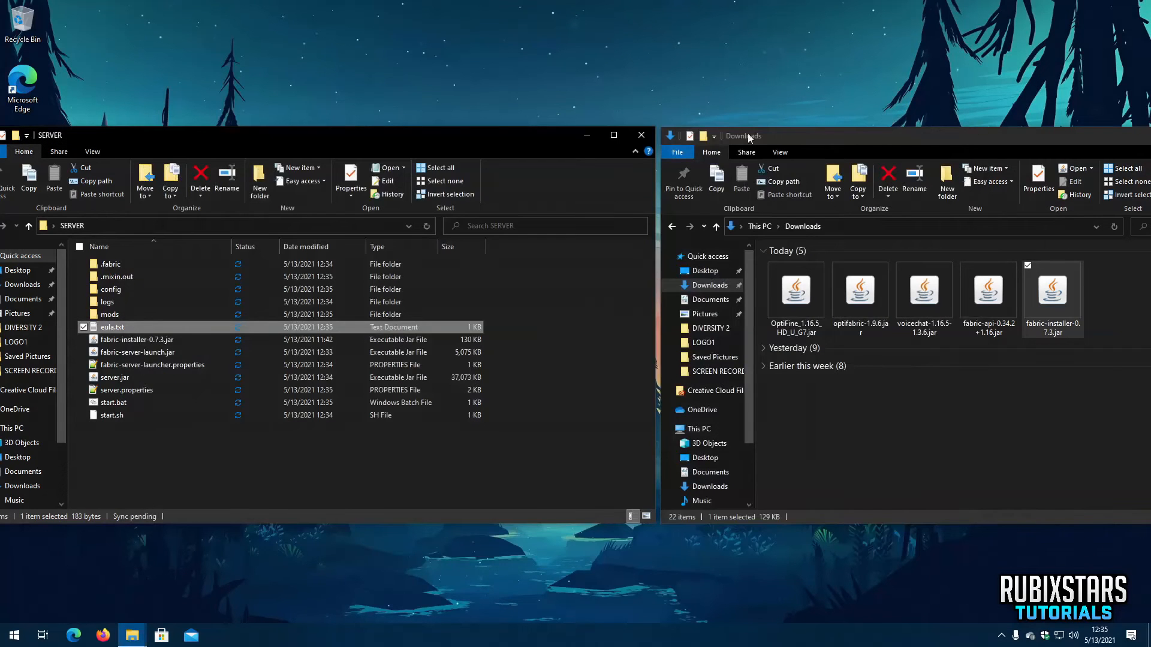
Copy the voicechat and fabric-api jars from Downloads into the server's mods folder.
{"action": "left_click", "coordinate": [109, 314]}
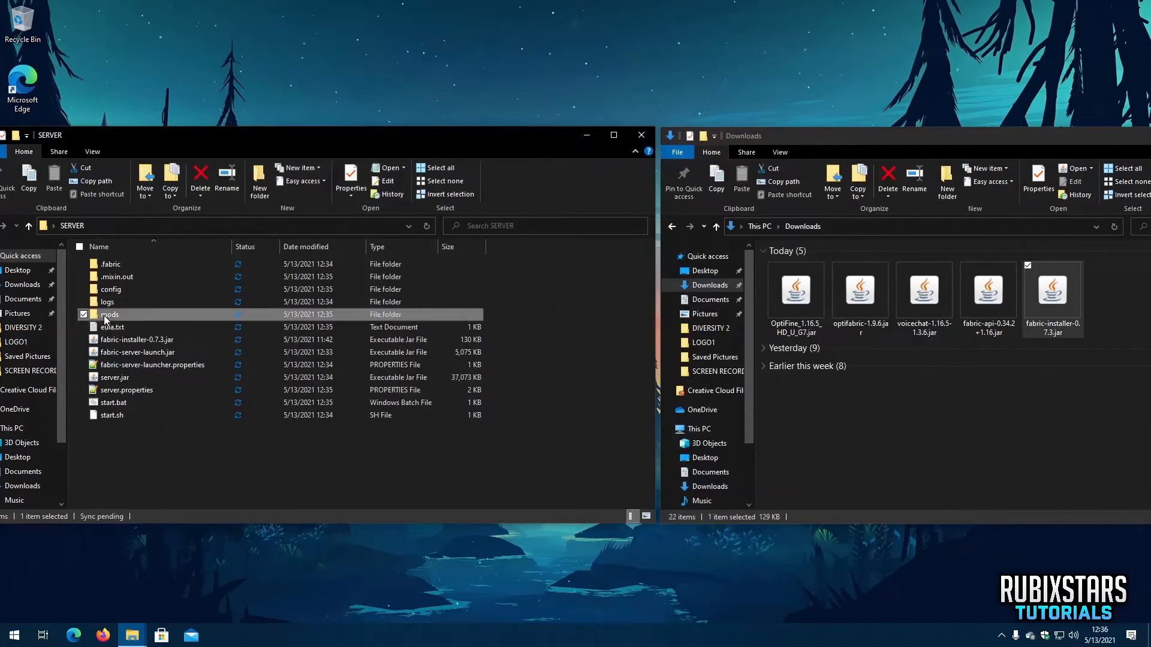
{"action": "double_click", "coordinate": [111, 315]}
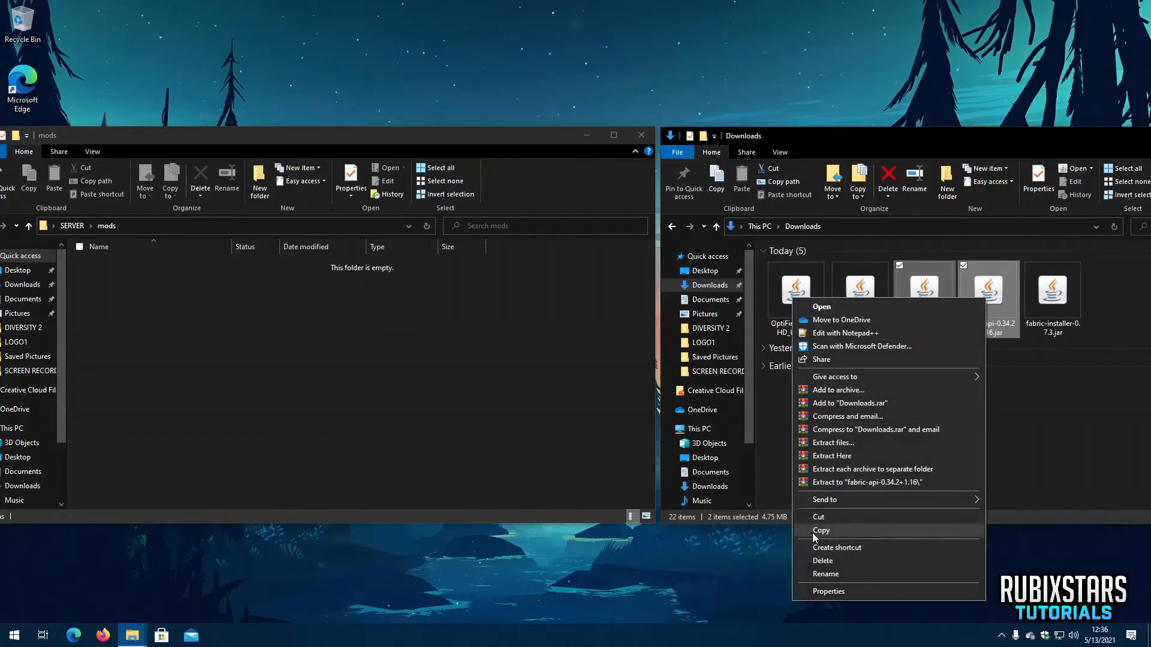
{"action": "left_click", "coordinate": [820, 529]}
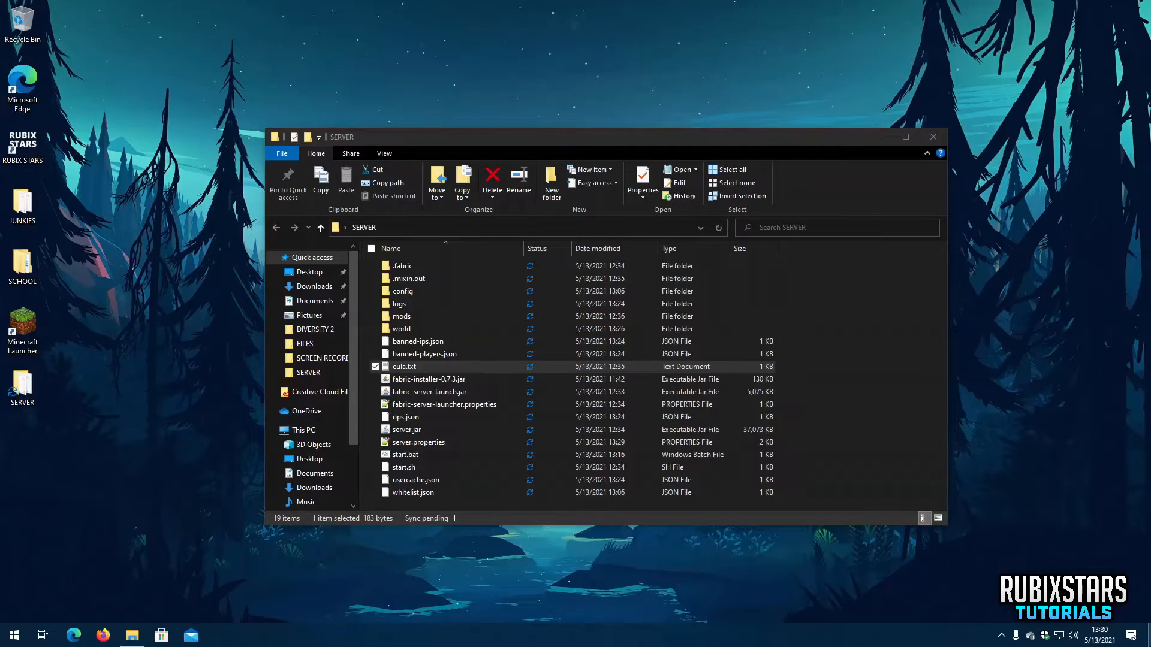
Set online-mode=false in server.properties via Notepad and save.
{"action": "left_click", "coordinate": [419, 443]}
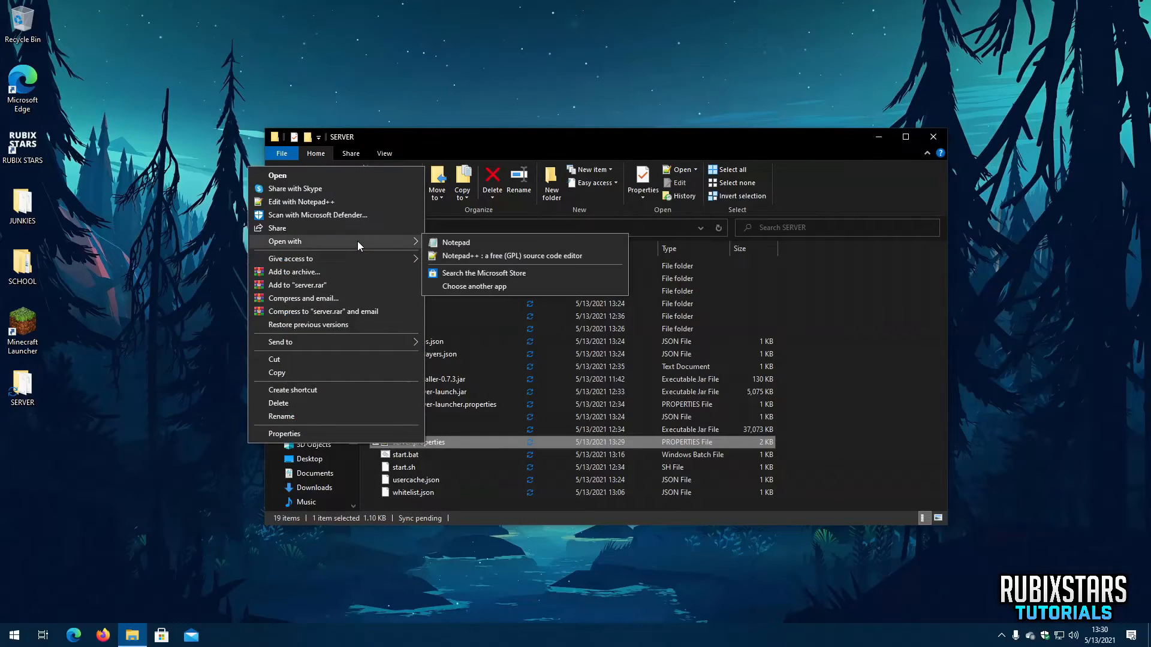
{"action": "left_click", "coordinate": [455, 242]}
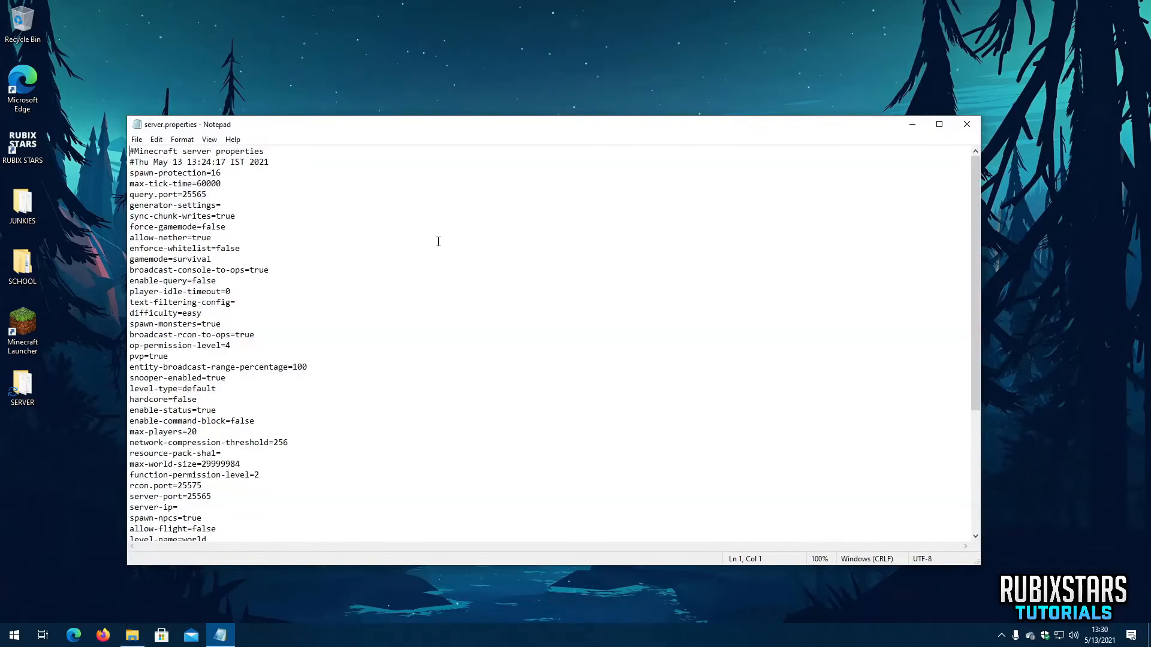
{"action": "scroll", "scroll_direction": "down", "scroll_amount": 3}
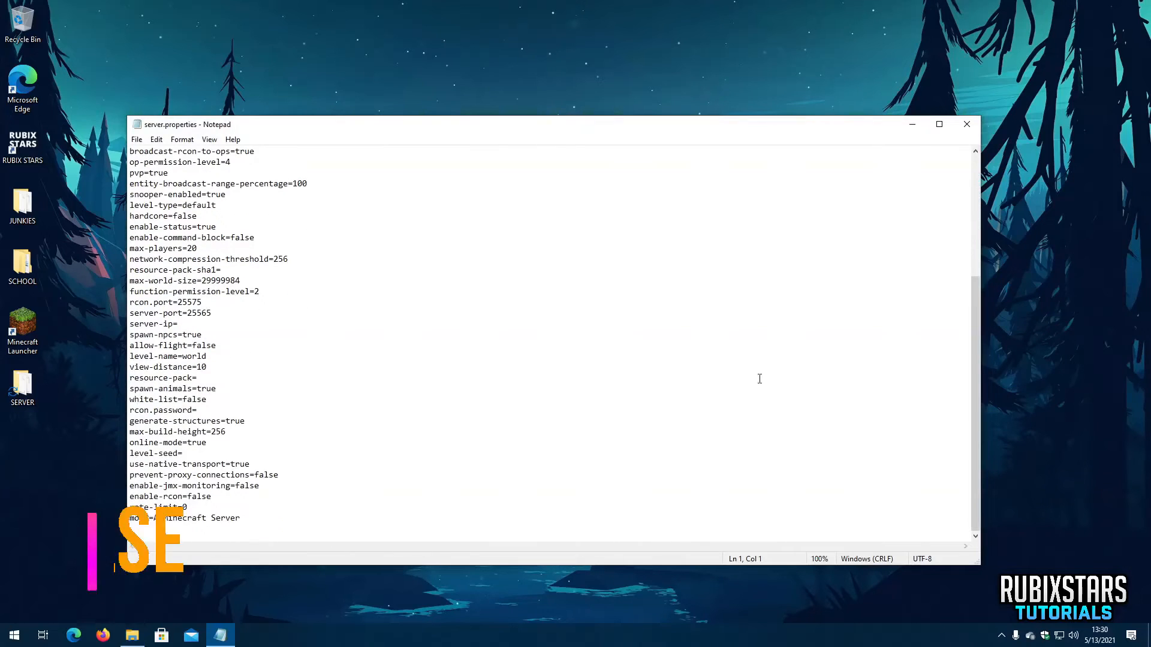
{"action": "double_click", "coordinate": [197, 443]}
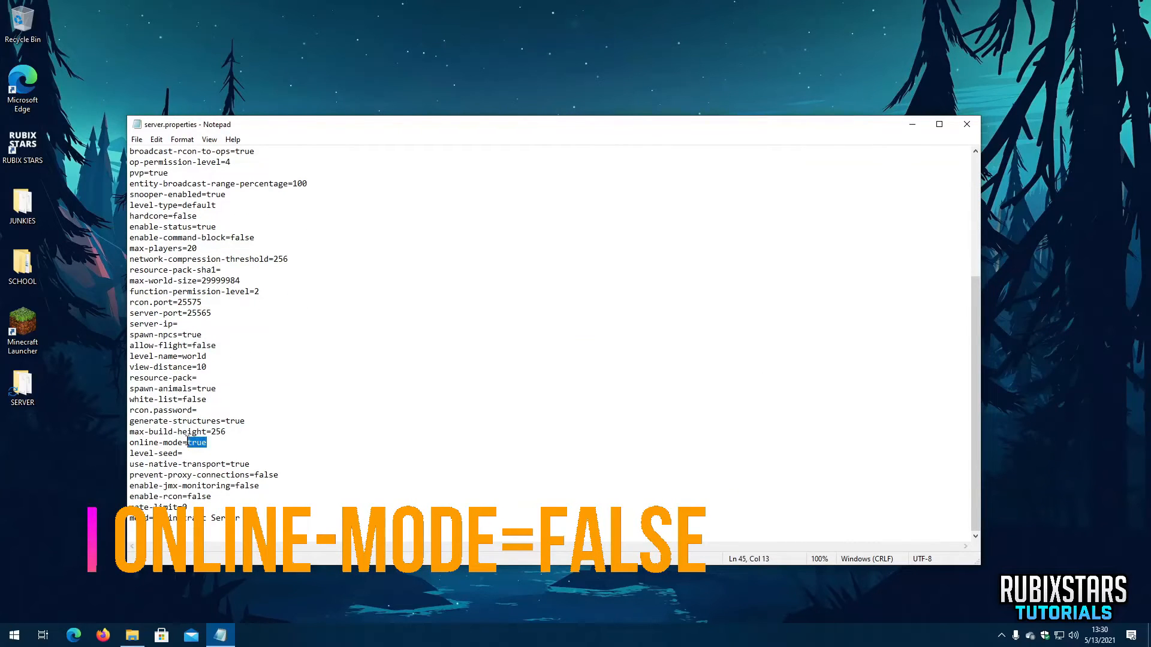
{"action": "type", "text": "false"}
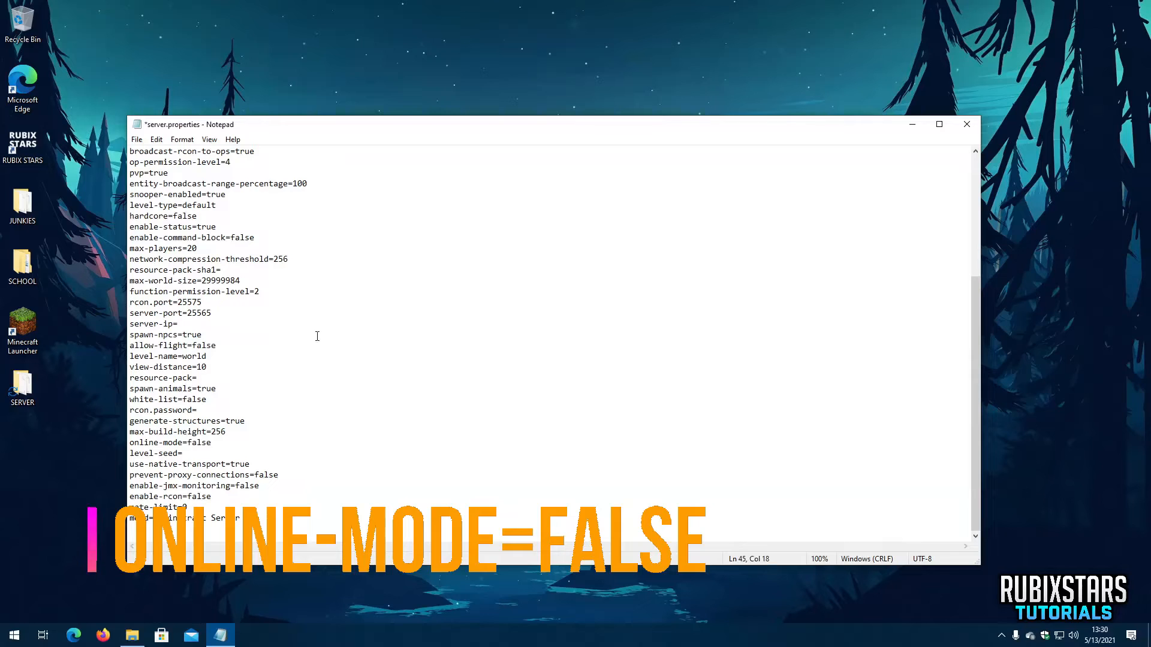
{"action": "left_click", "coordinate": [136, 139]}
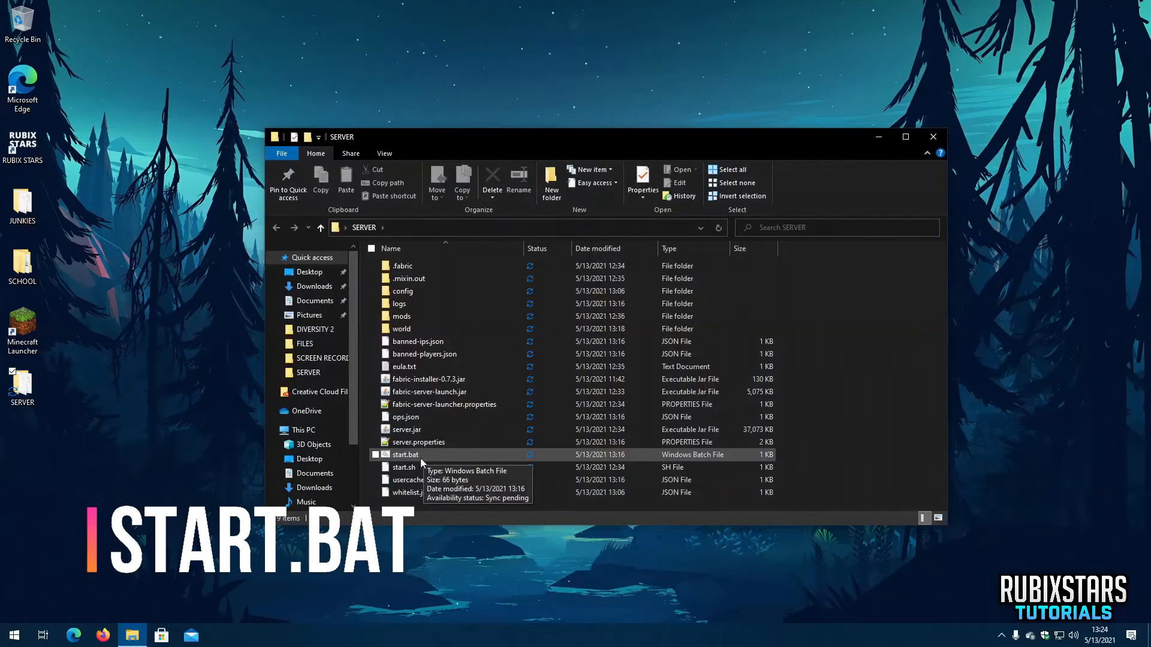
Start the server by running start.bat in the SERVER folder.
{"action": "double_click", "coordinate": [404, 454]}
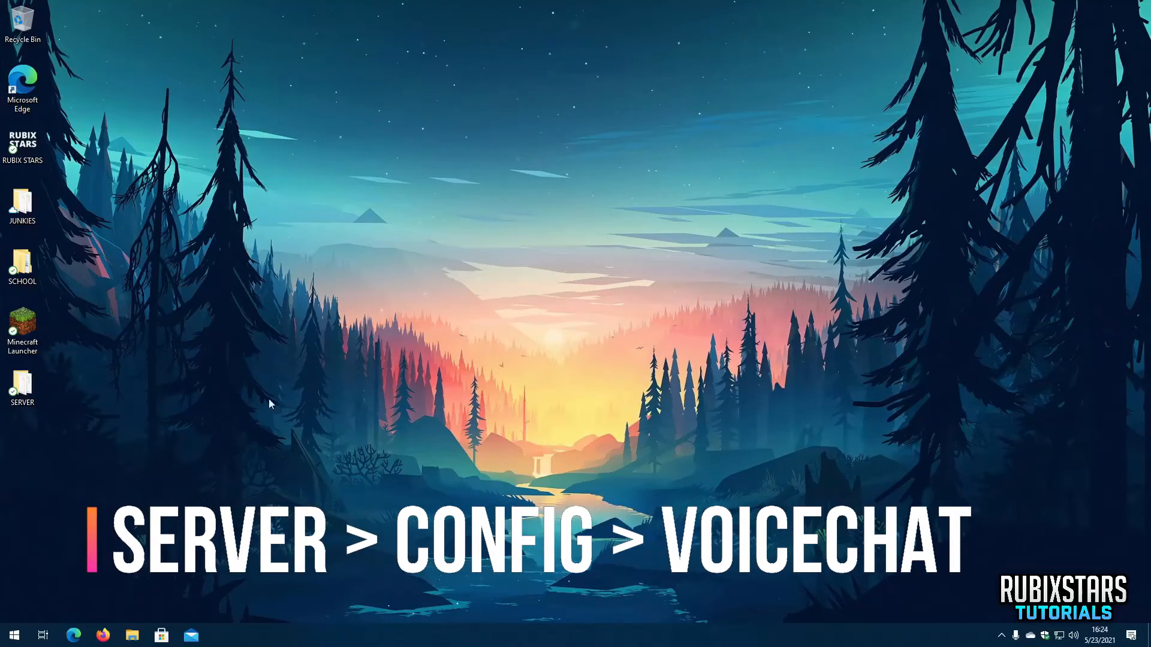
Open SERVER > config > voicechat > voicechat-server.properties with Notepad.
{"action": "double_click", "coordinate": [21, 382]}
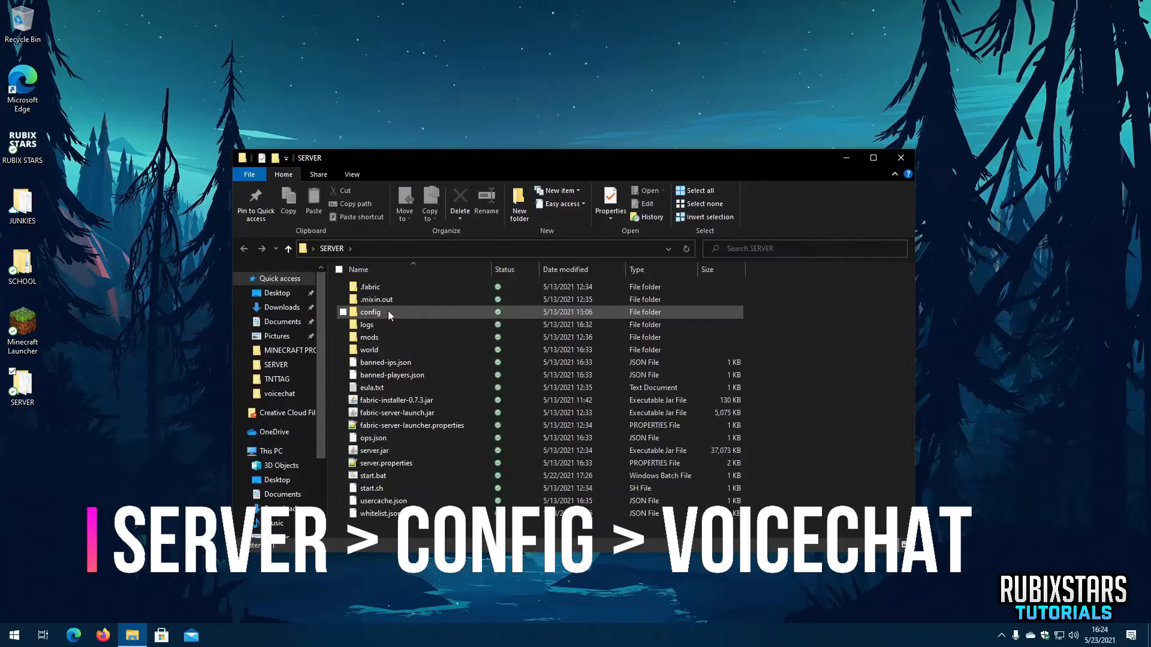
{"action": "double_click", "coordinate": [371, 312]}
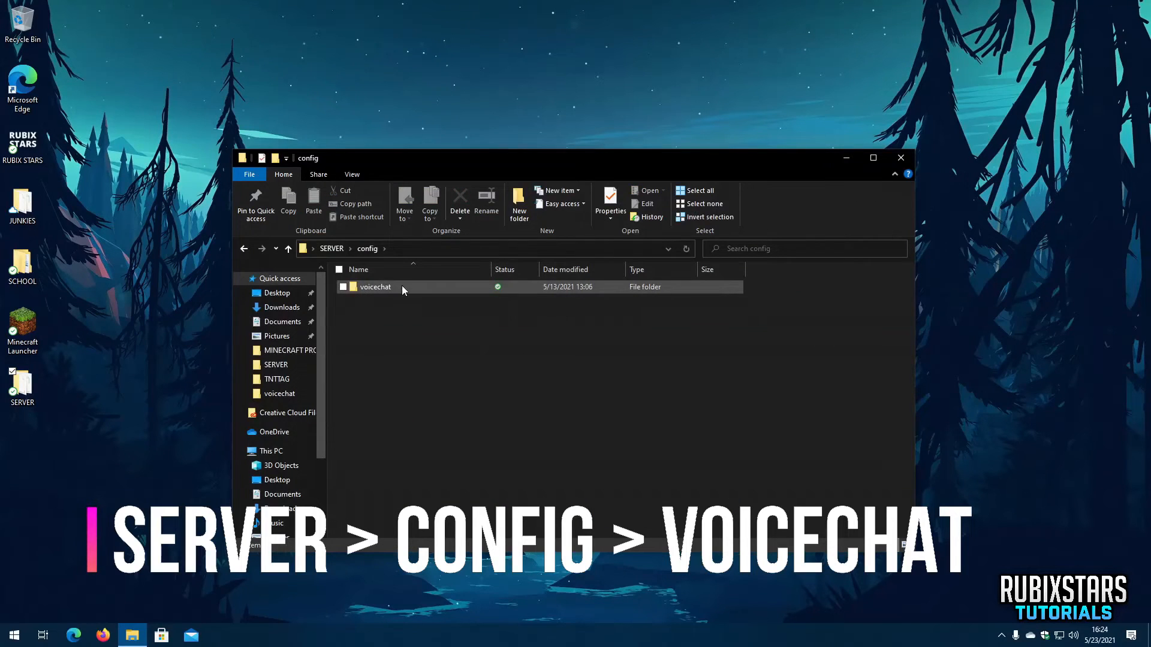
{"action": "double_click", "coordinate": [375, 287]}
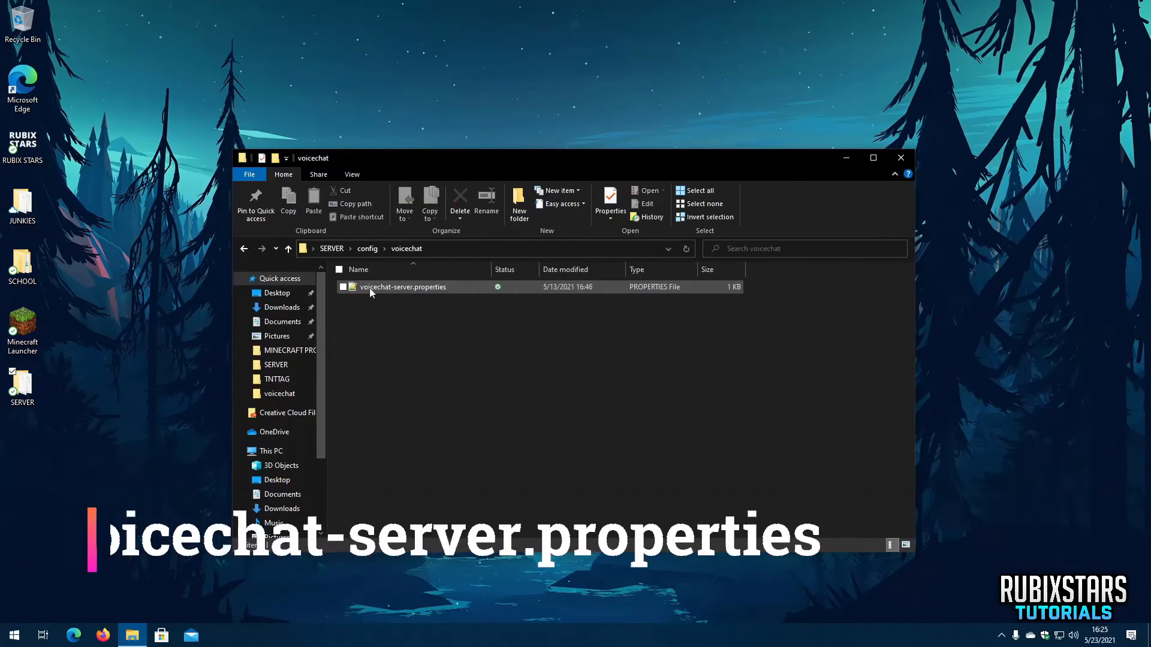
{"action": "right_click", "coordinate": [403, 287]}
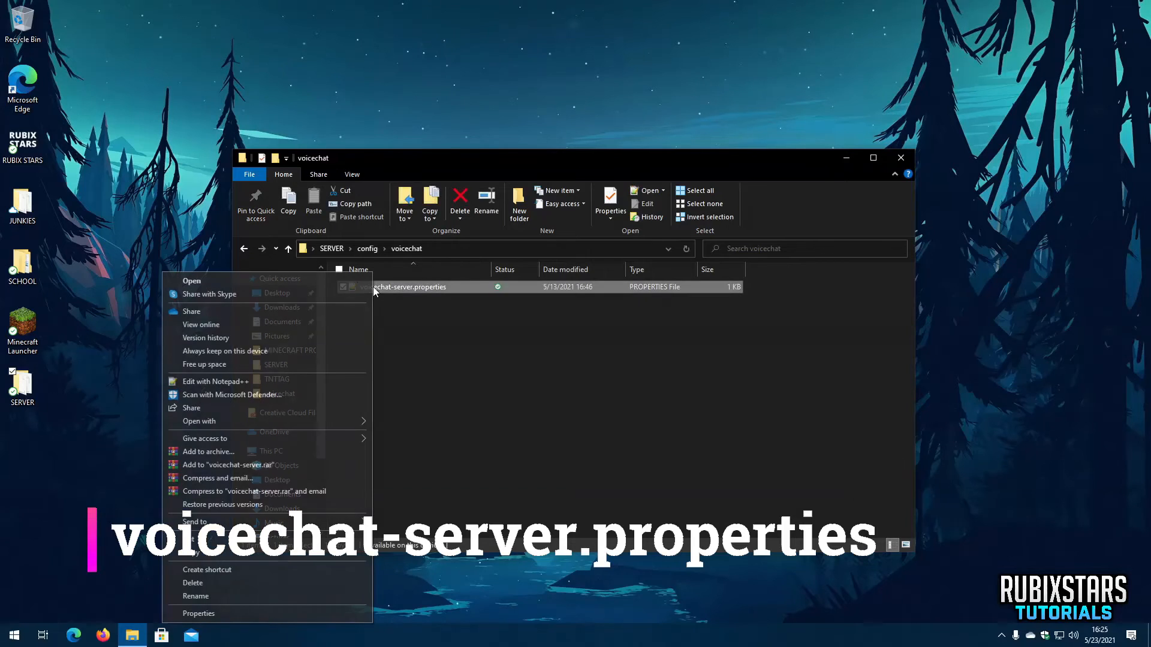
{"action": "left_click", "coordinate": [199, 421]}
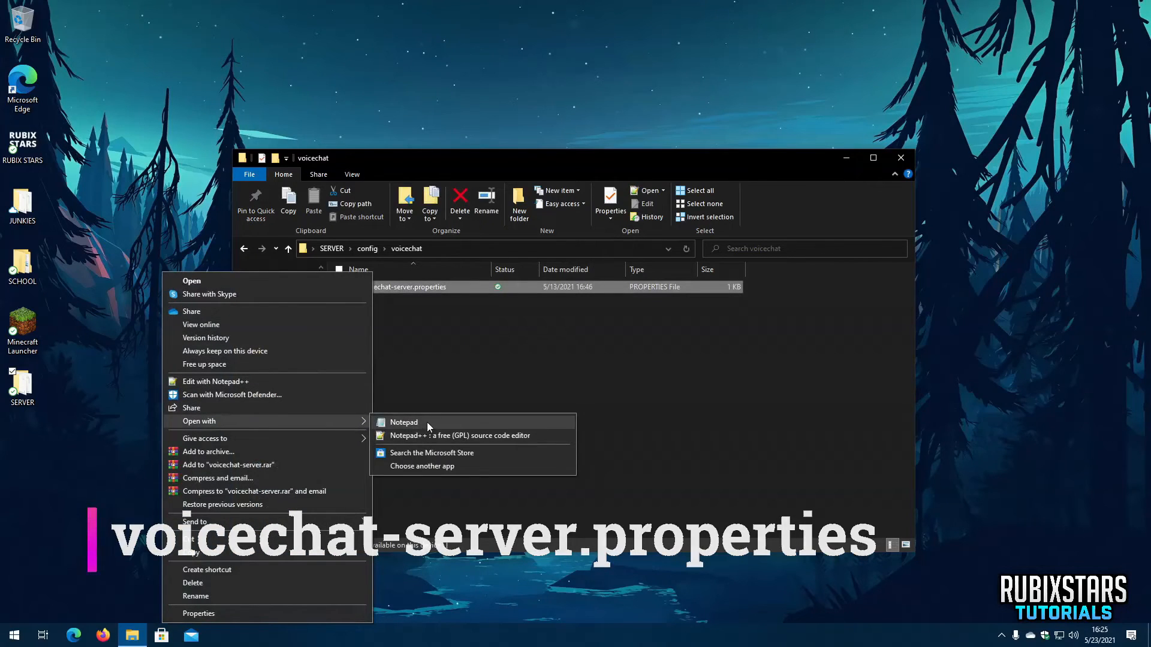
{"action": "left_click", "coordinate": [404, 422]}
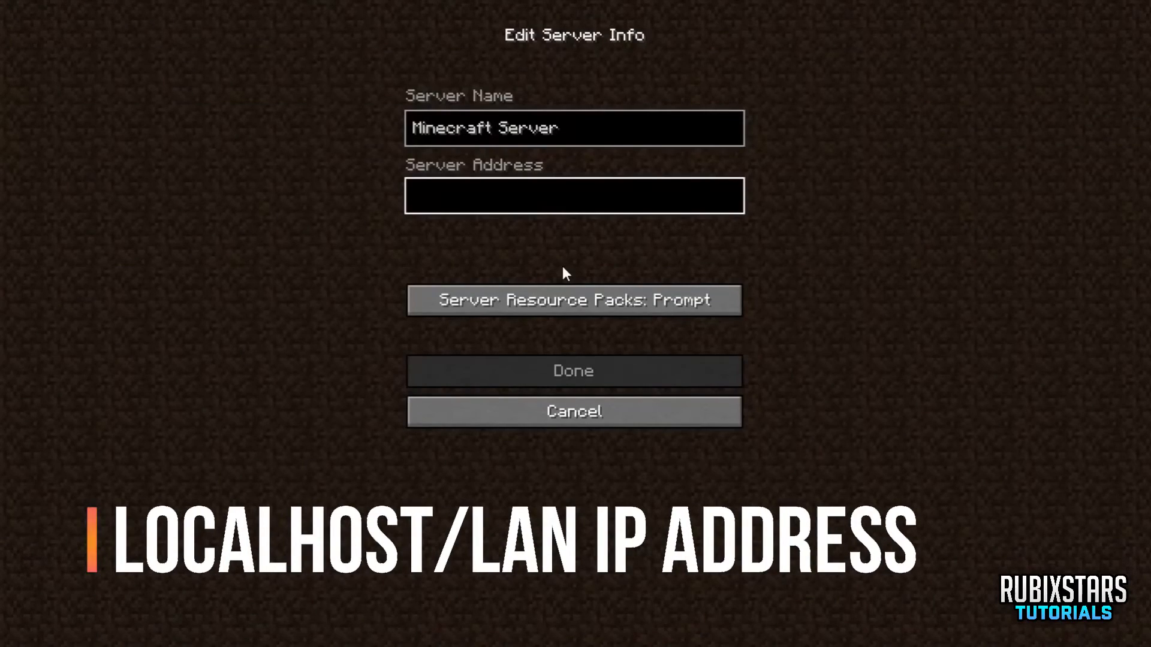
Enter localhost as the server address and save the Minecraft Server entry.
{"action": "type", "text": "localho"}
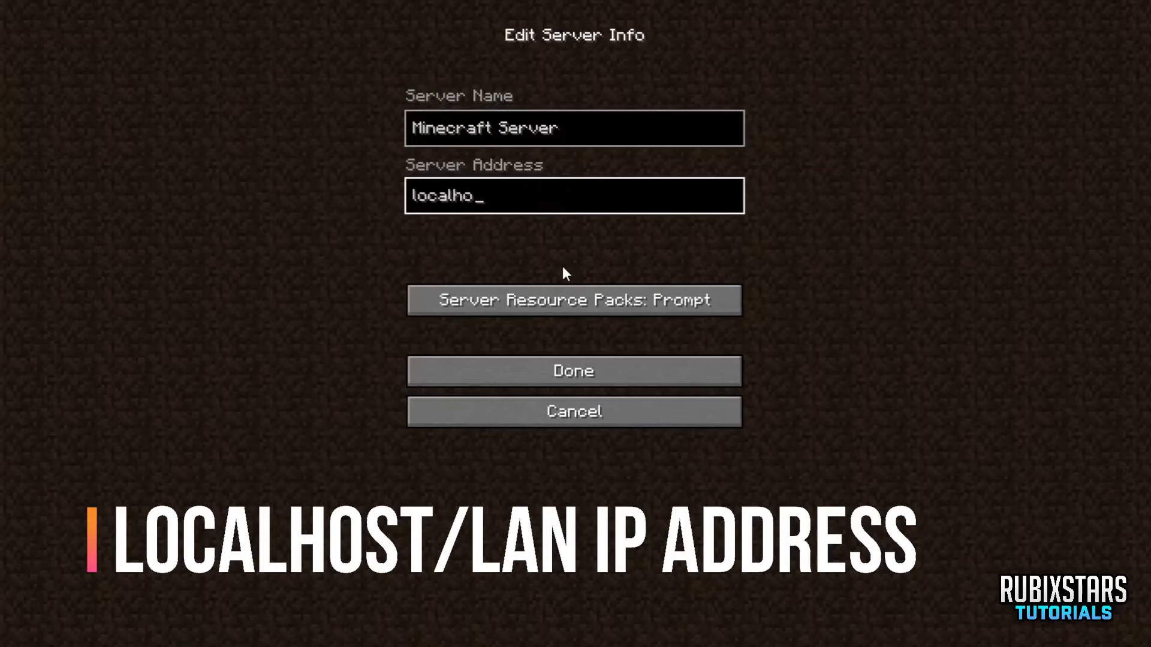
{"action": "left_click", "coordinate": [573, 370]}
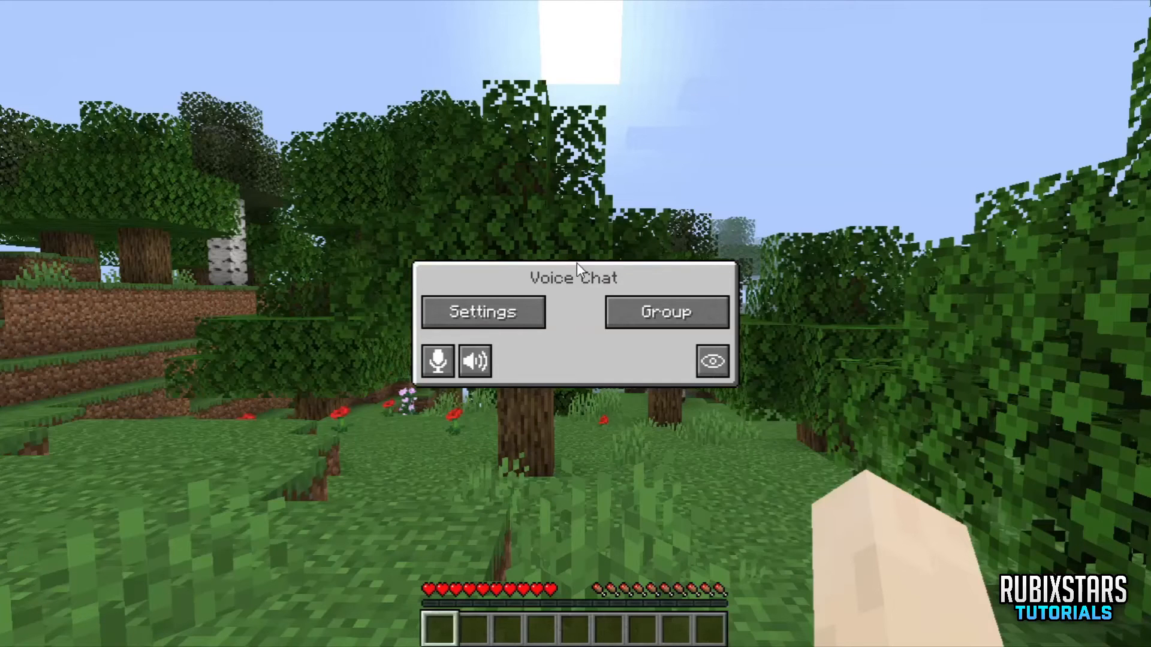
{"action": "left_click", "coordinate": [482, 312]}
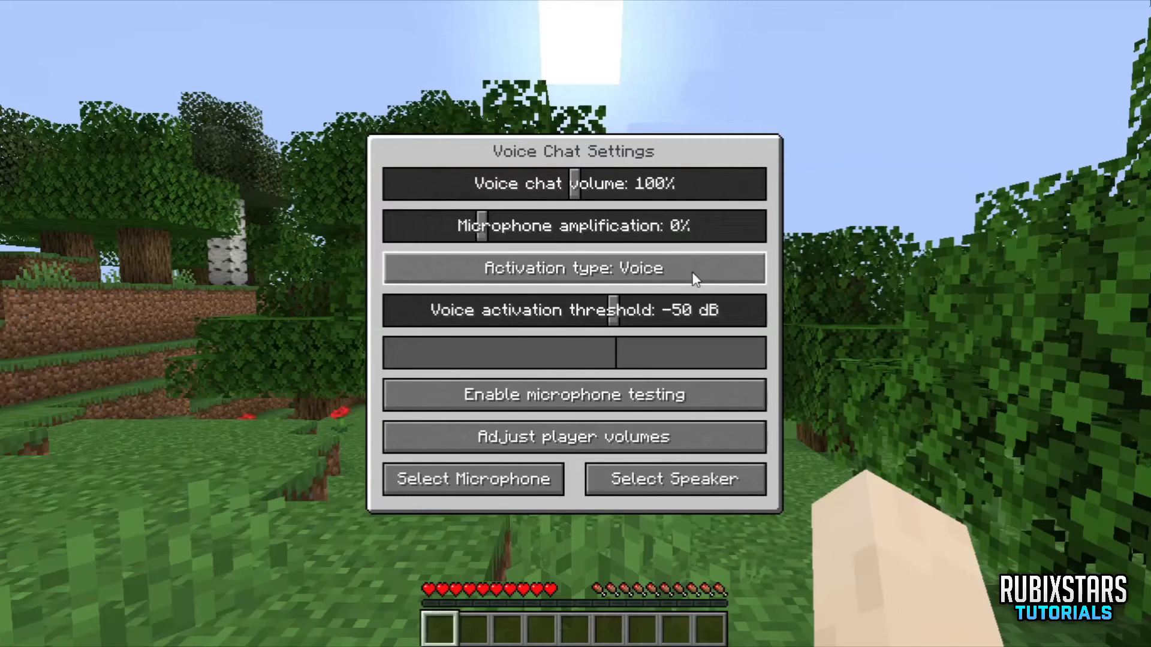
{"action": "left_click", "coordinate": [472, 480]}
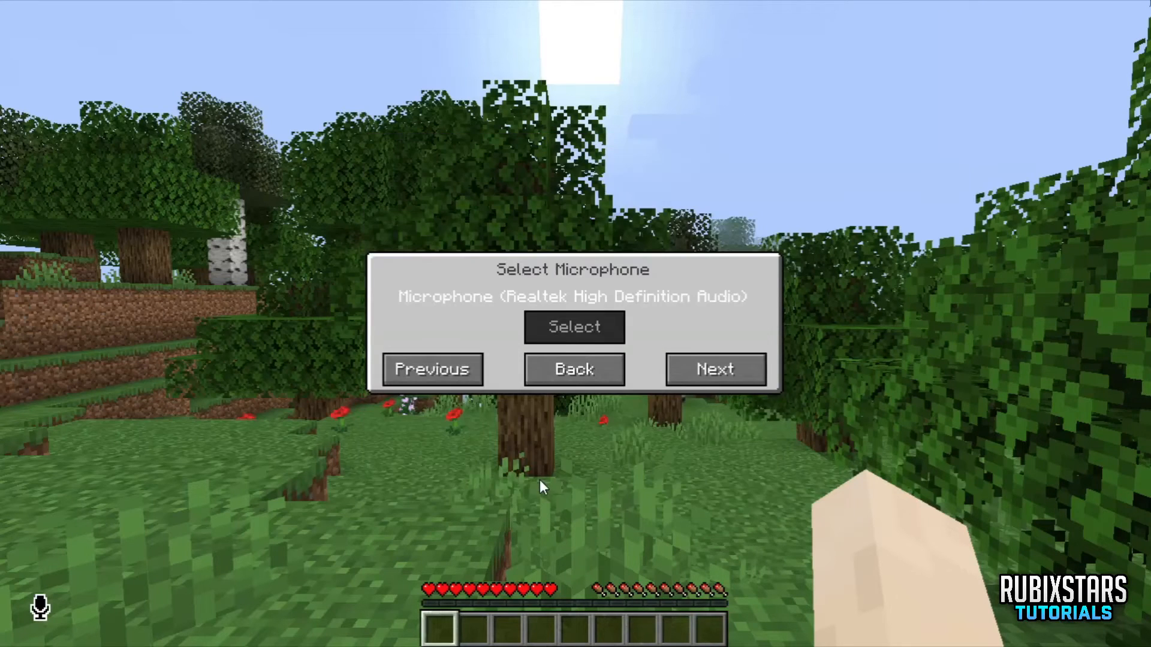
{"action": "left_click", "coordinate": [573, 368]}
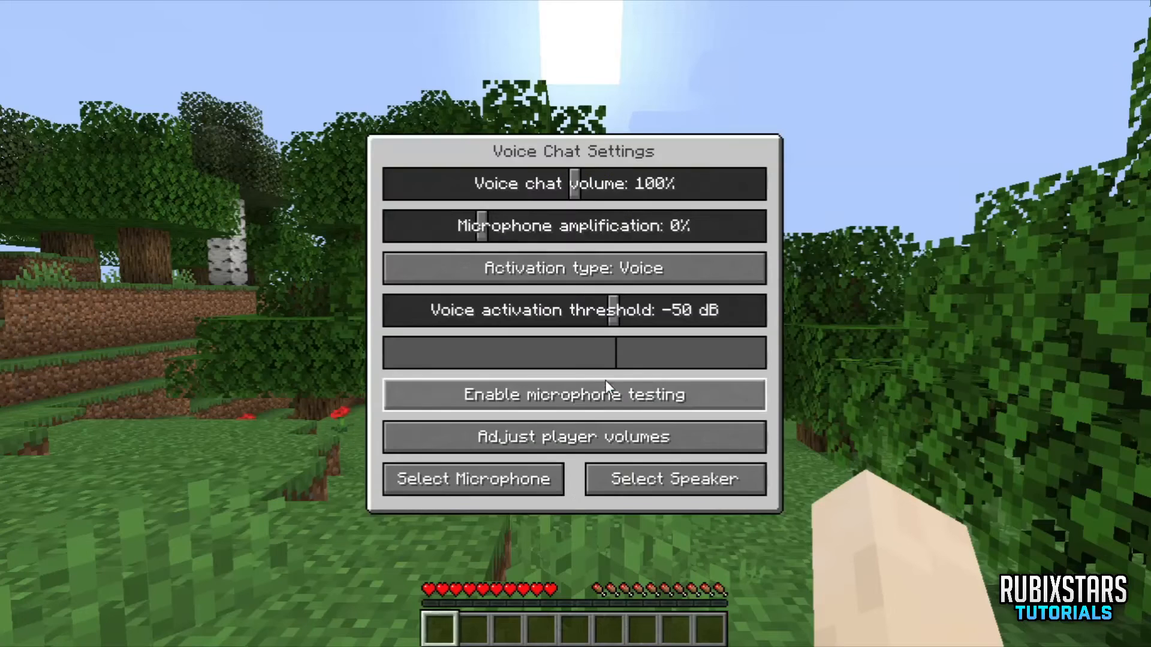
{"action": "key", "text": "Escape"}
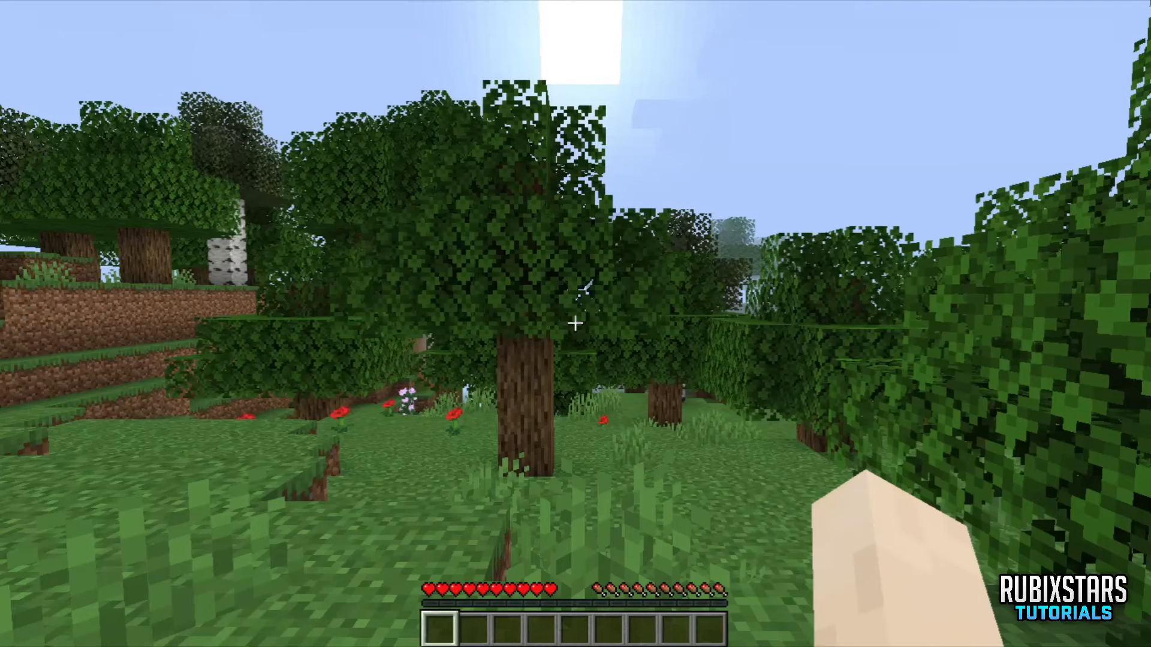
{"action": "key", "text": "Escape"}
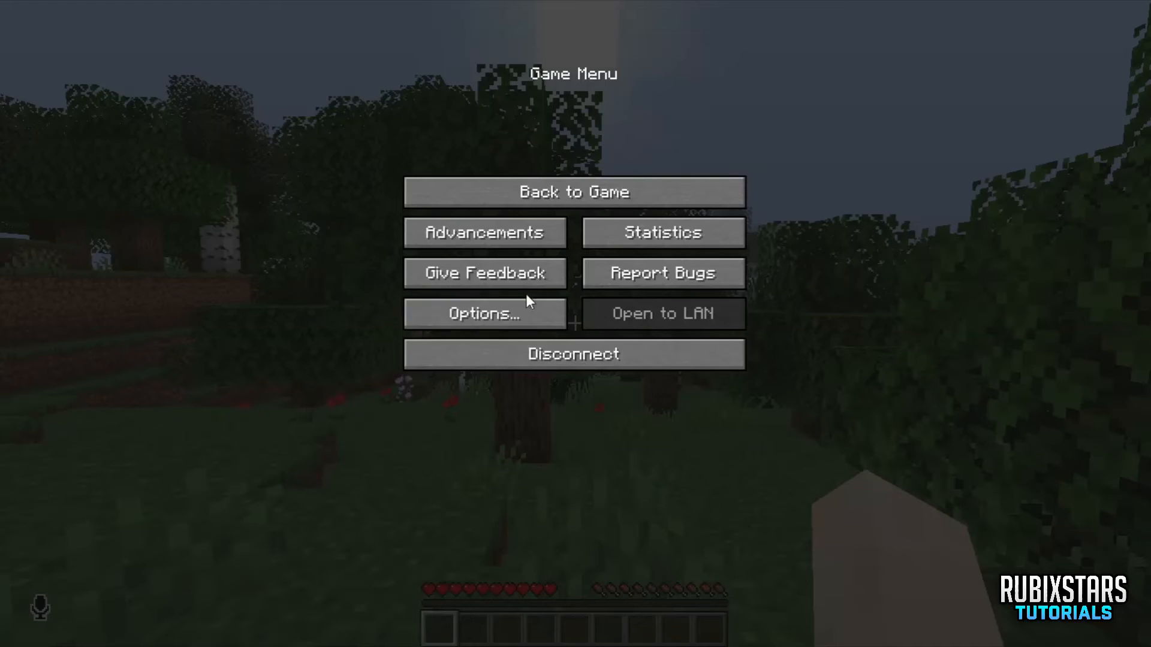
{"action": "left_click", "coordinate": [483, 313]}
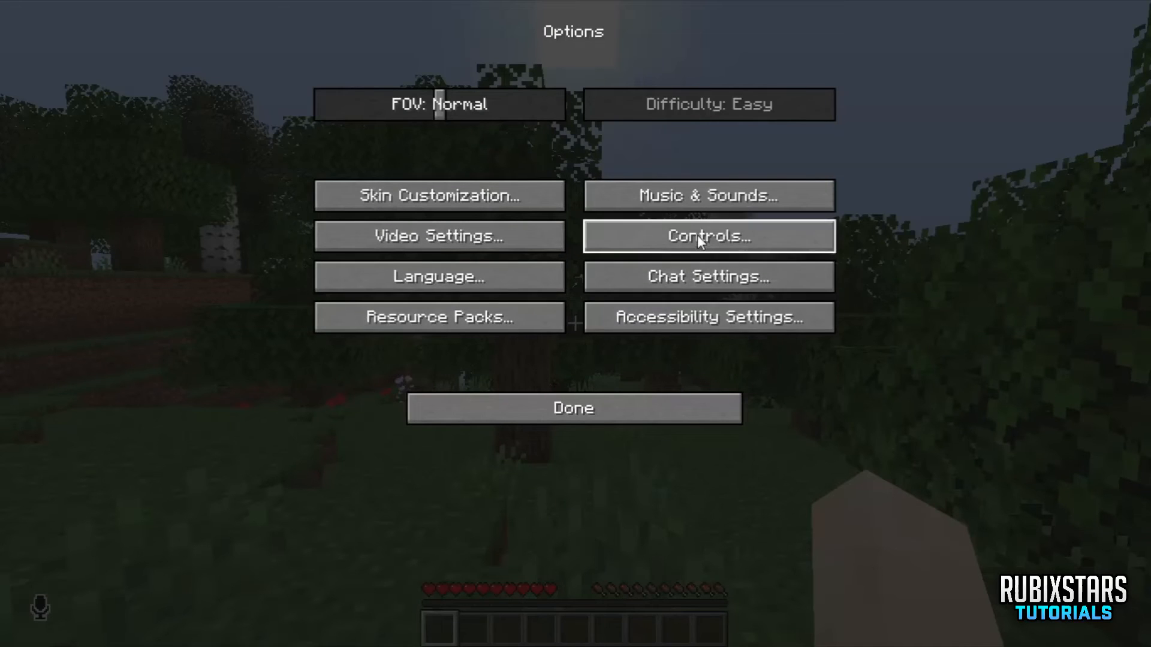
{"action": "left_click", "coordinate": [707, 236]}
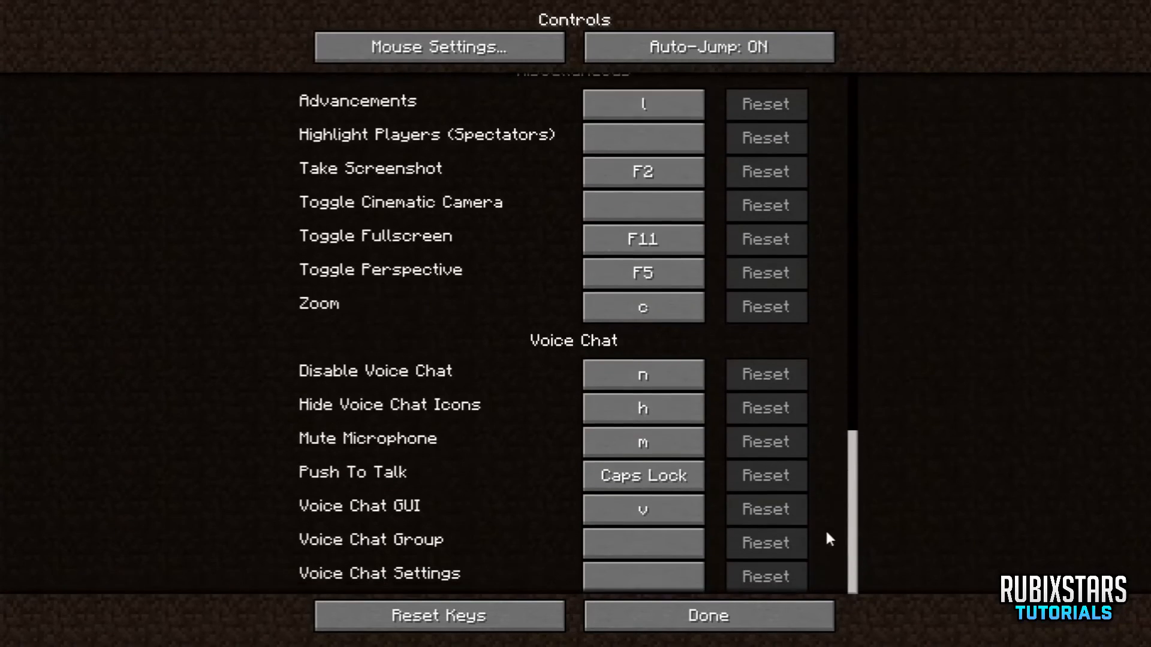
{"action": "mouse_move", "coordinate": [694, 307]}
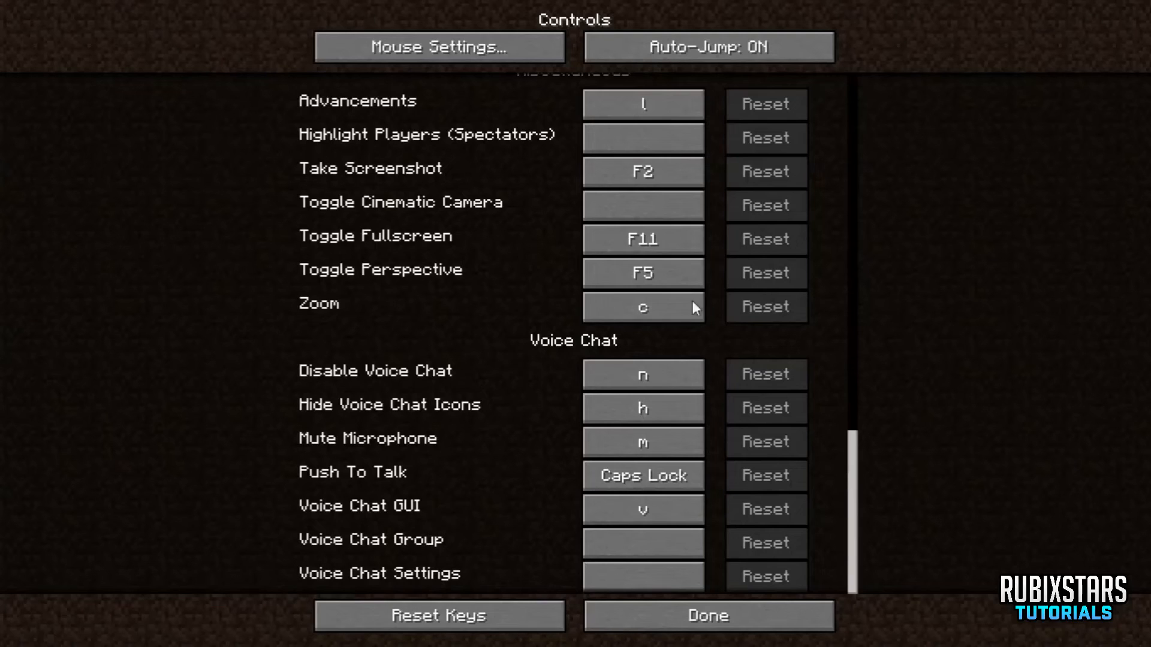
{"action": "mouse_move", "coordinate": [698, 344]}
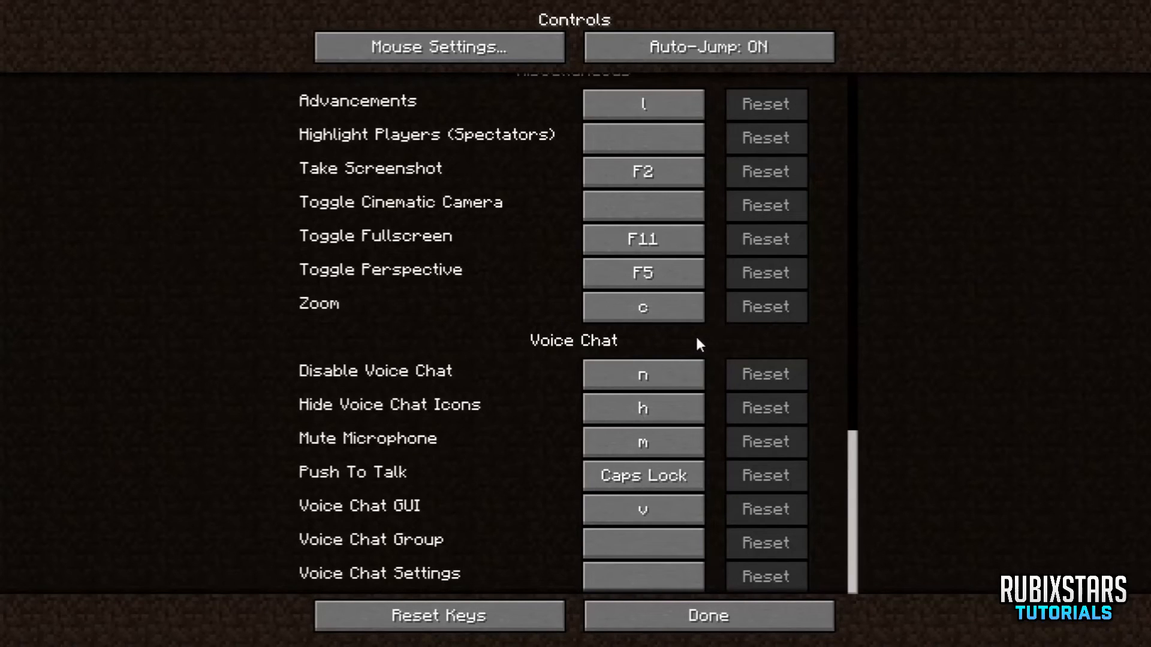
{"action": "left_click", "coordinate": [707, 615]}
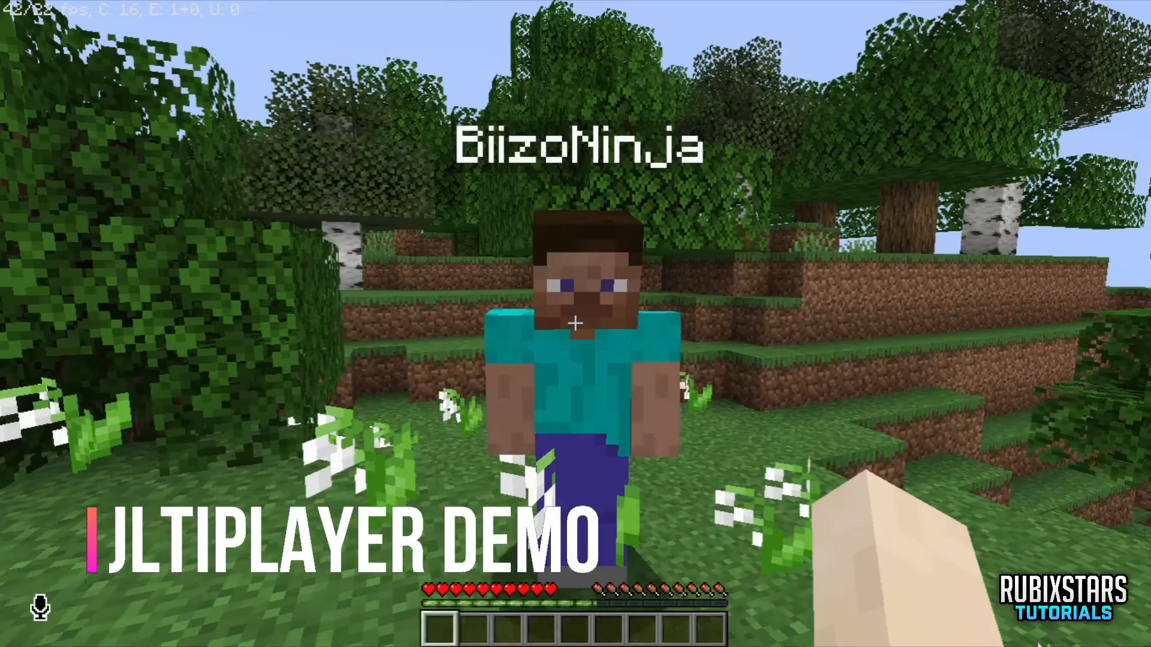